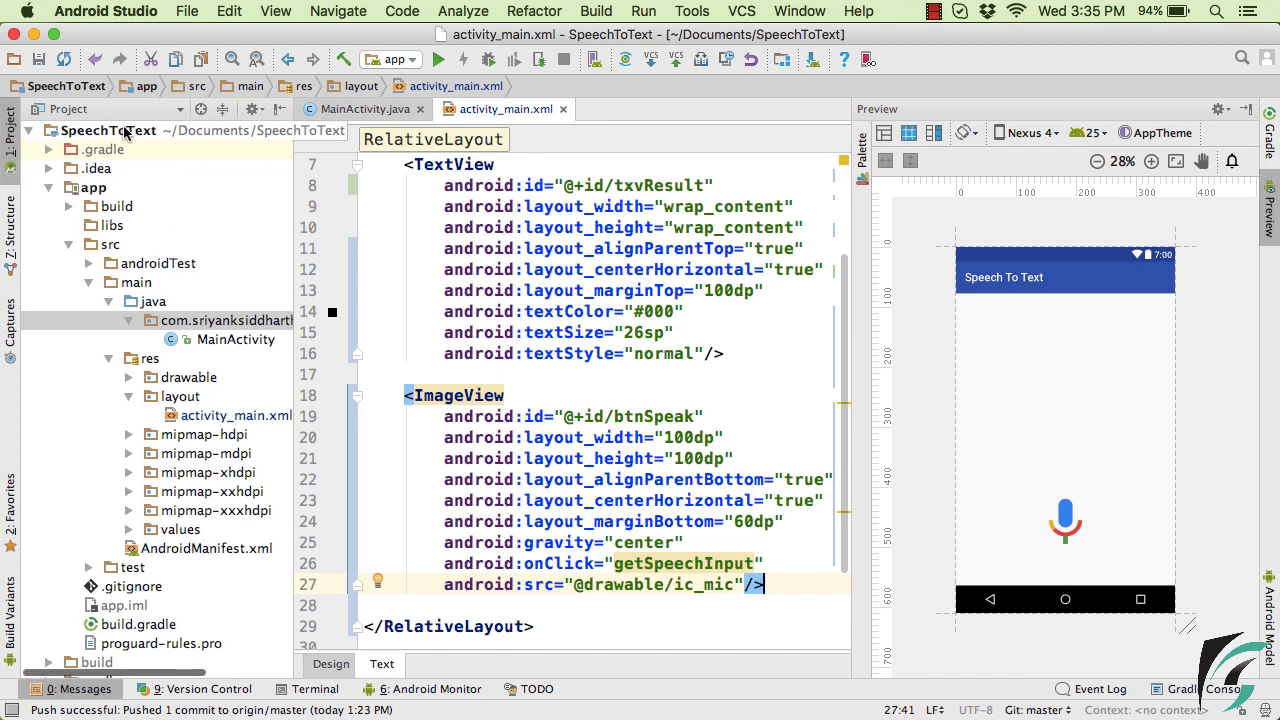
# - Switch to MainActivity.java to view the empty getSpeechInput(View view) method
pyautogui.click(108, 130)
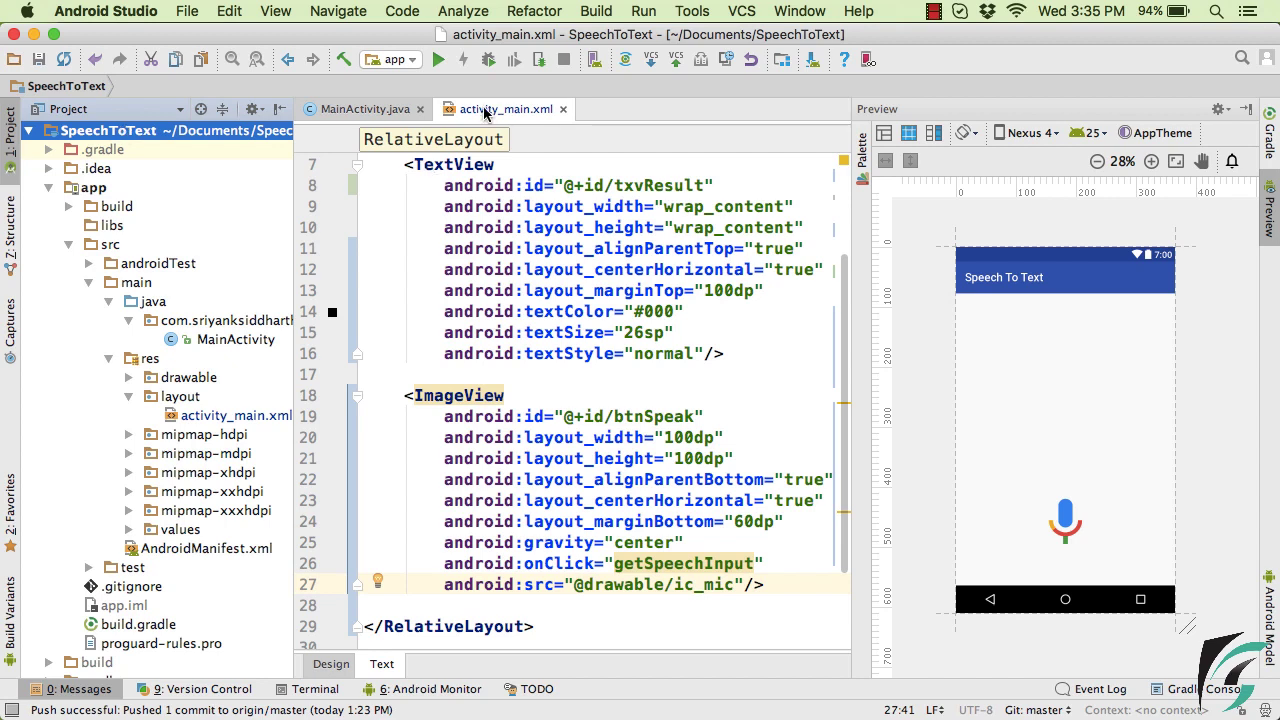
pyautogui.moveTo(441, 323)
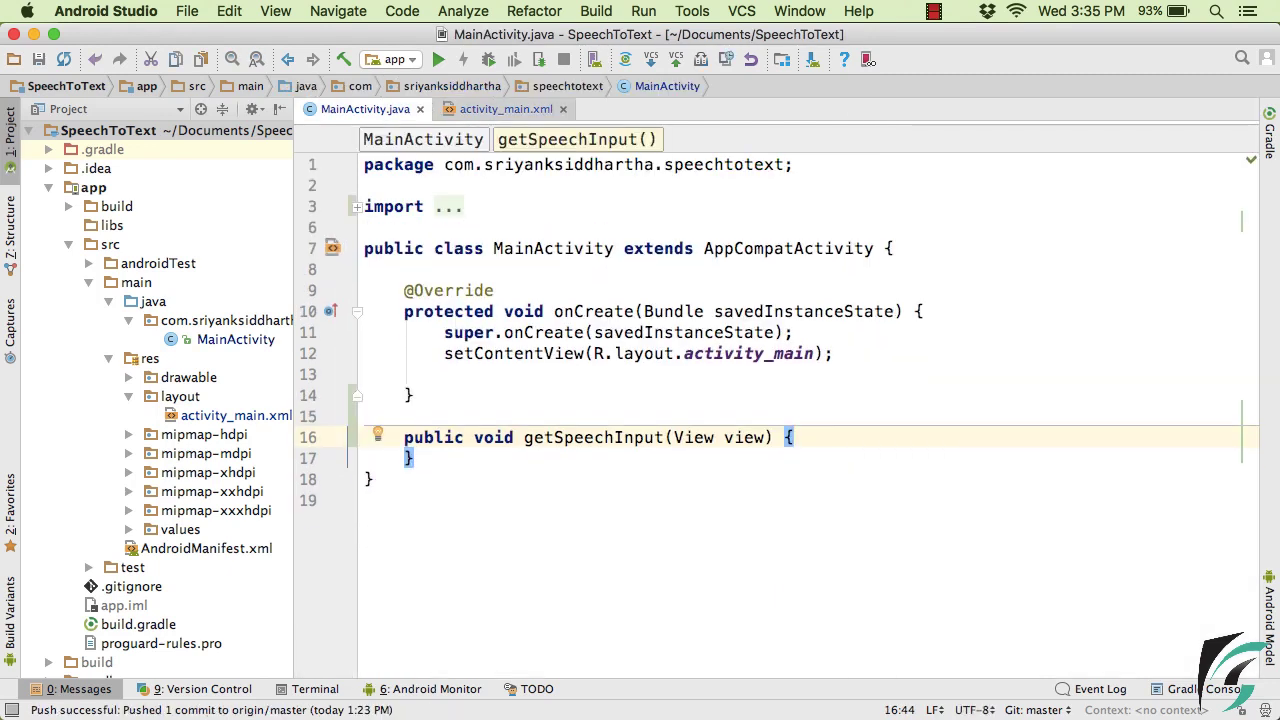
# - Expand res > drawable and open the 500×500 ic_mic.png microphone image
pyautogui.click(505, 109)
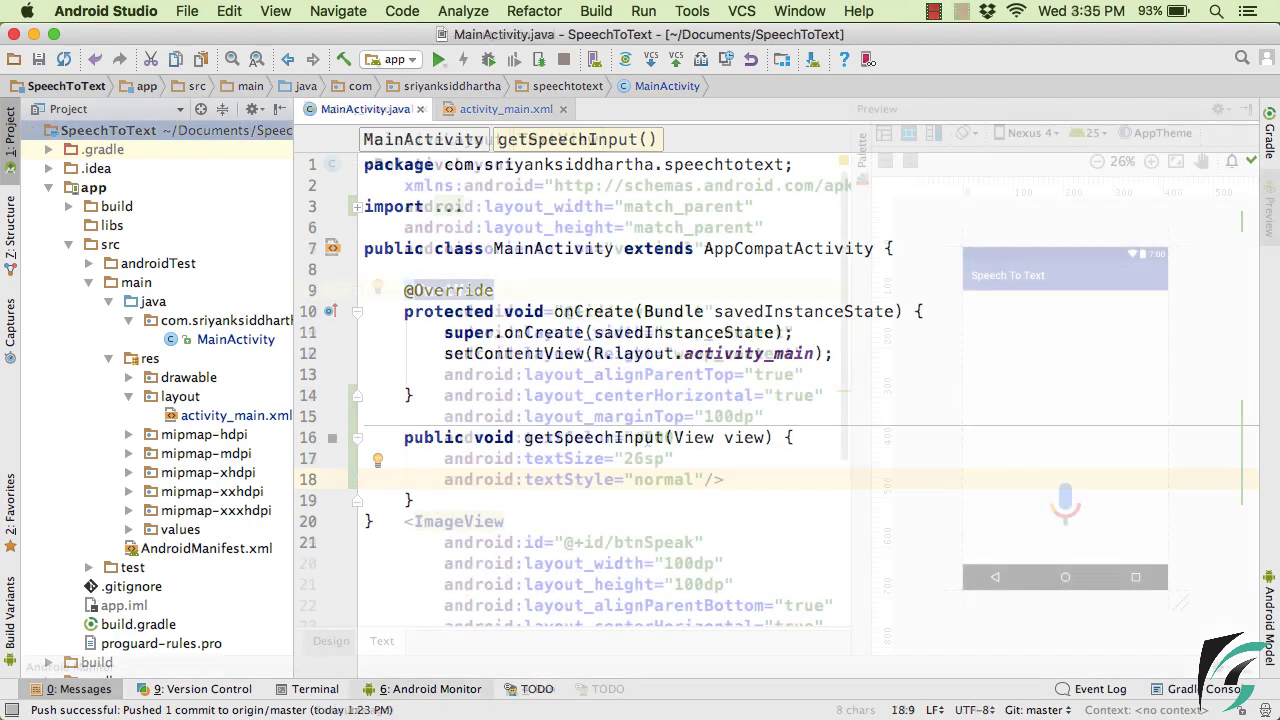
pyautogui.click(504, 108)
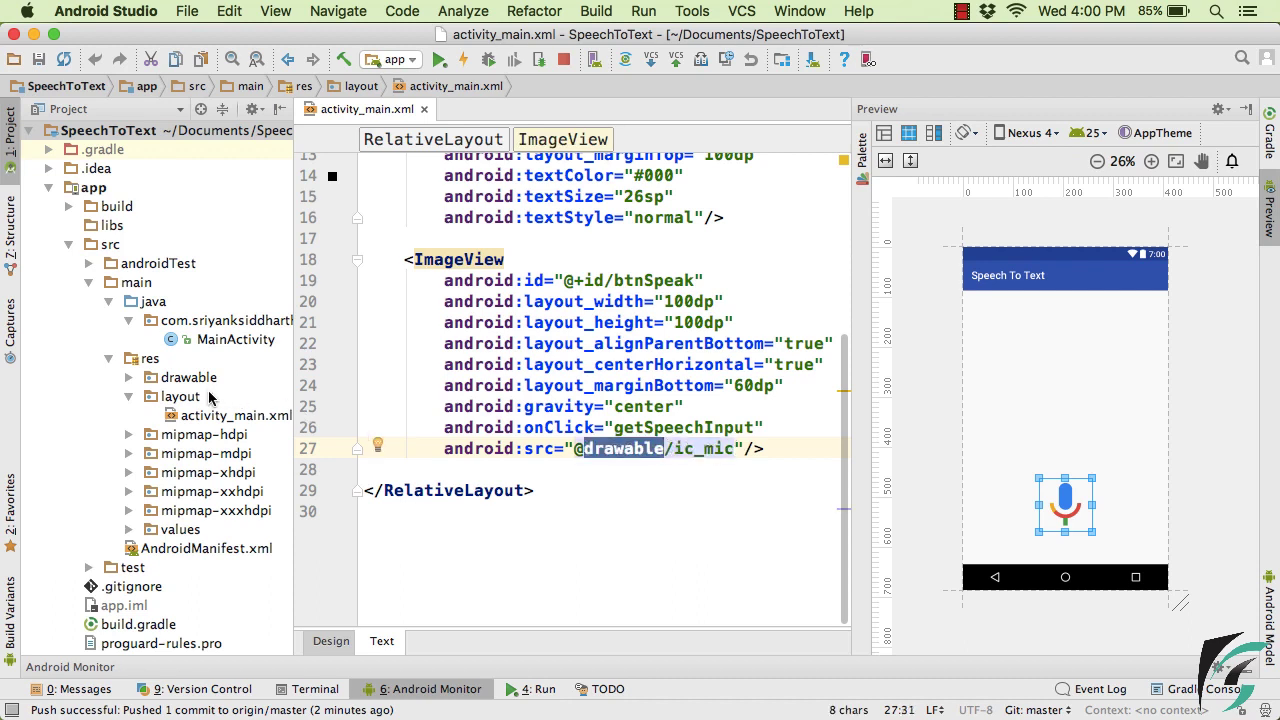
pyautogui.click(129, 377)
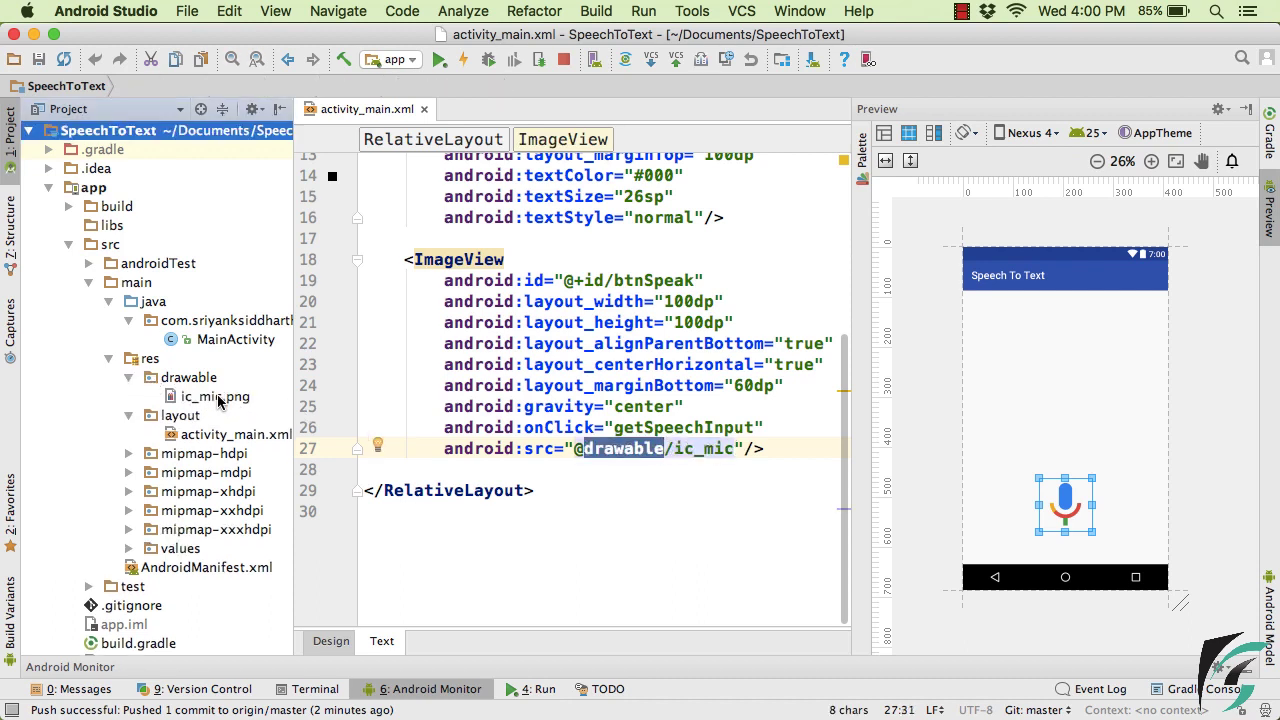
pyautogui.doubleClick(216, 396)
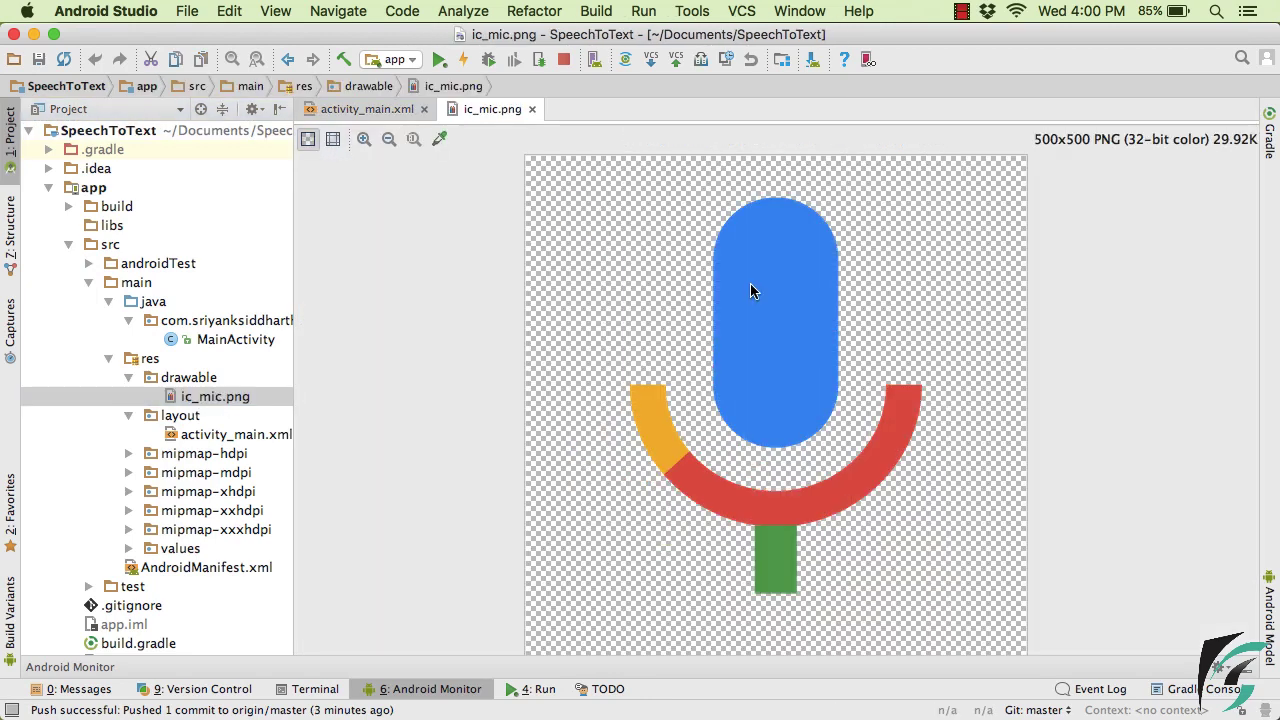
pyautogui.moveTo(680, 260)
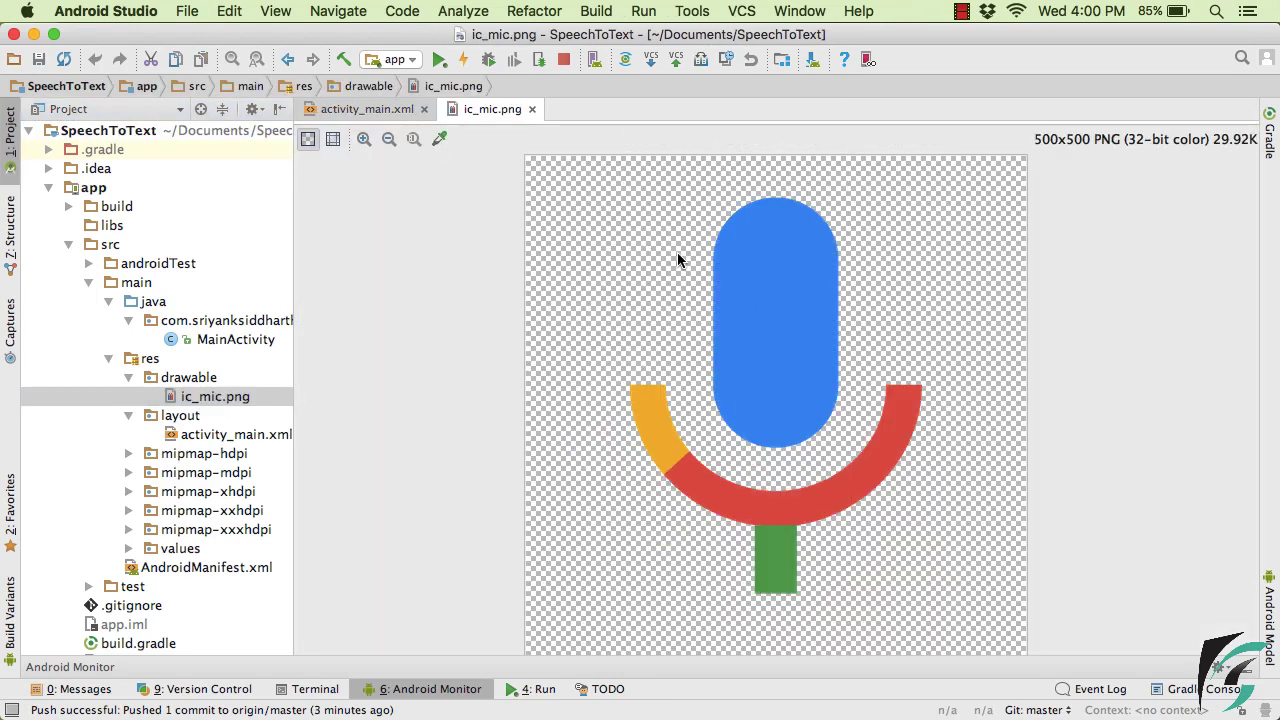
pyautogui.moveTo(783, 492)
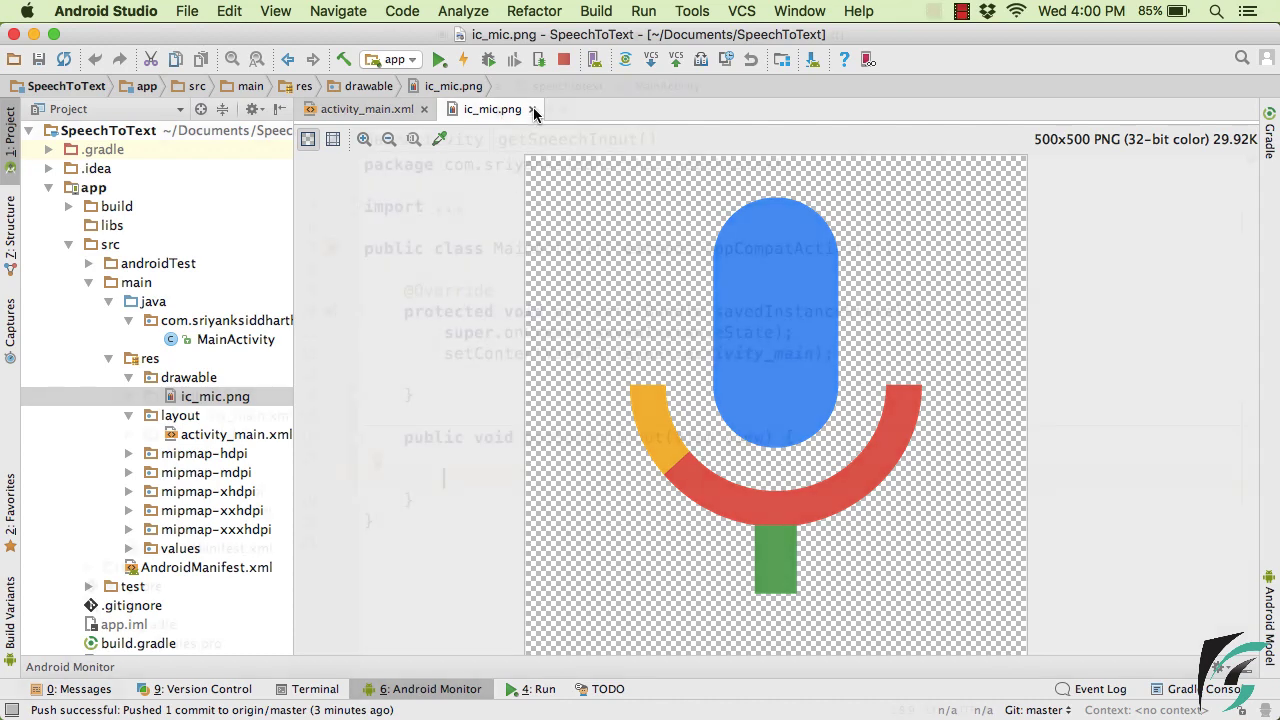
# - Close the image preview and declare an Intent using RecognizerIntent.ACTION_RECOGNIZE_SPEECH in getSpeechInput
pyautogui.click(505, 109)
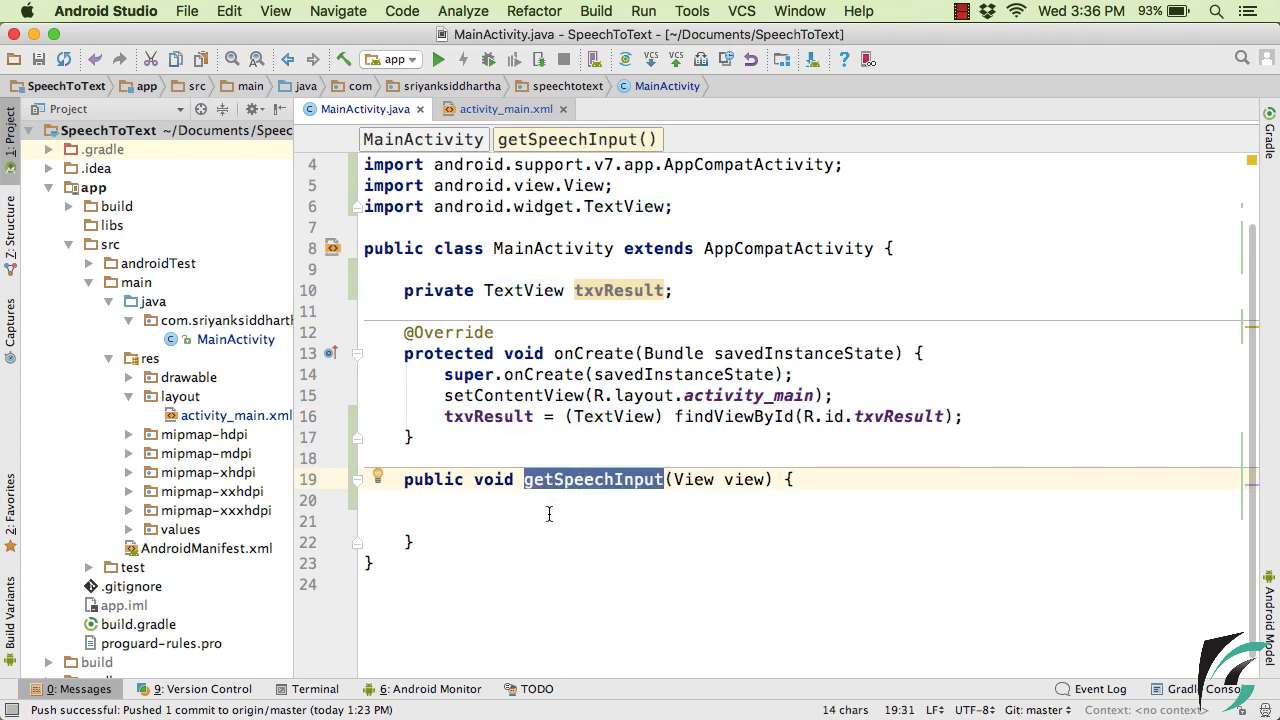
pyautogui.click(548, 520)
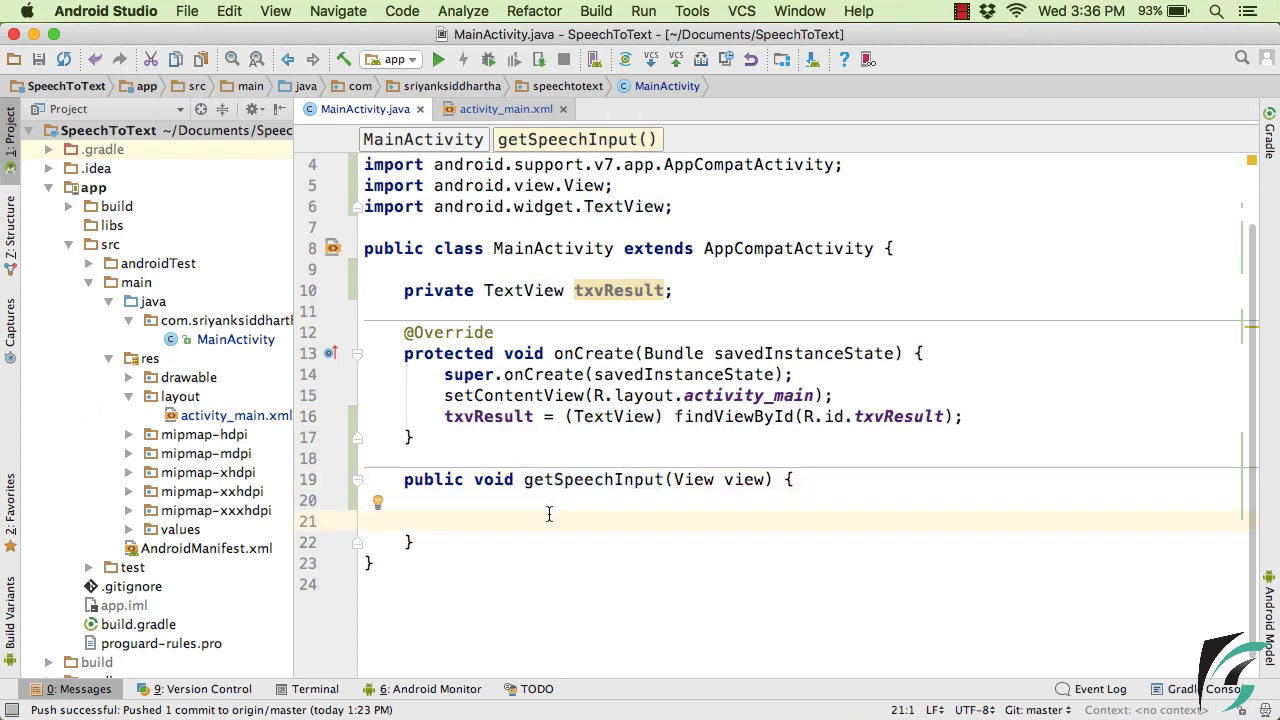
pyautogui.write('Intent intent = new Intent();')
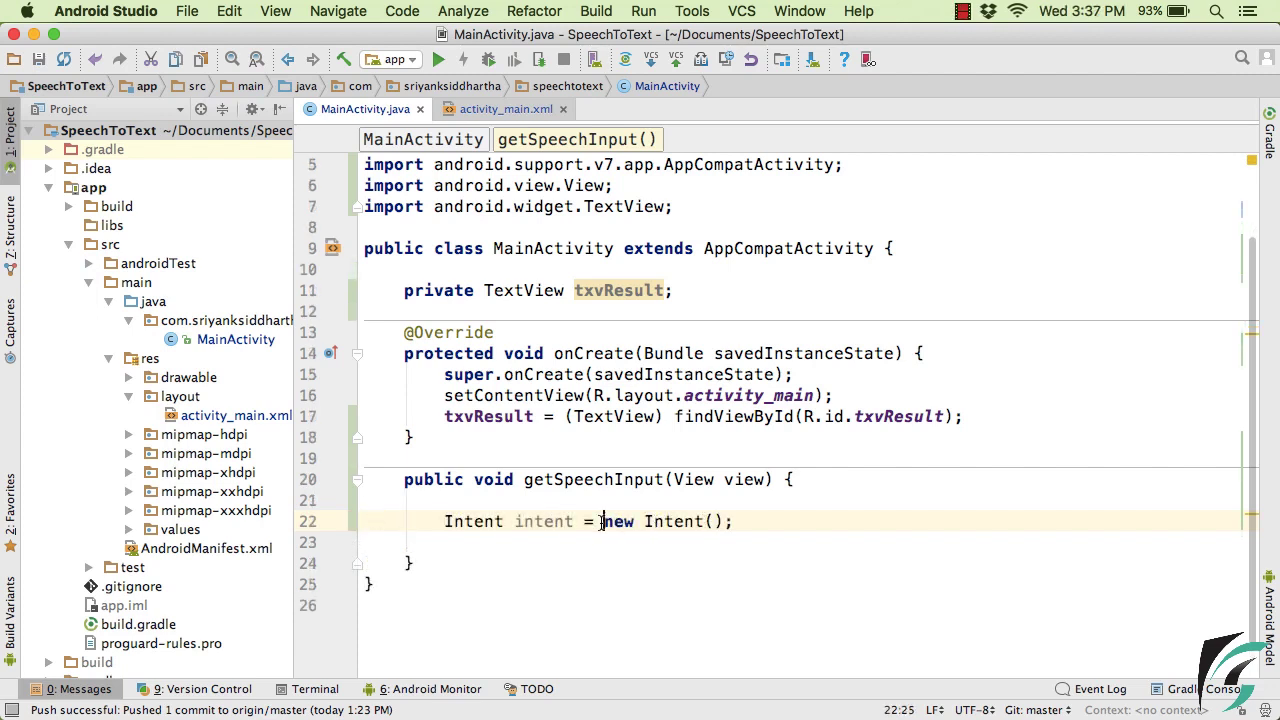
pyautogui.tripleClick(587, 521)
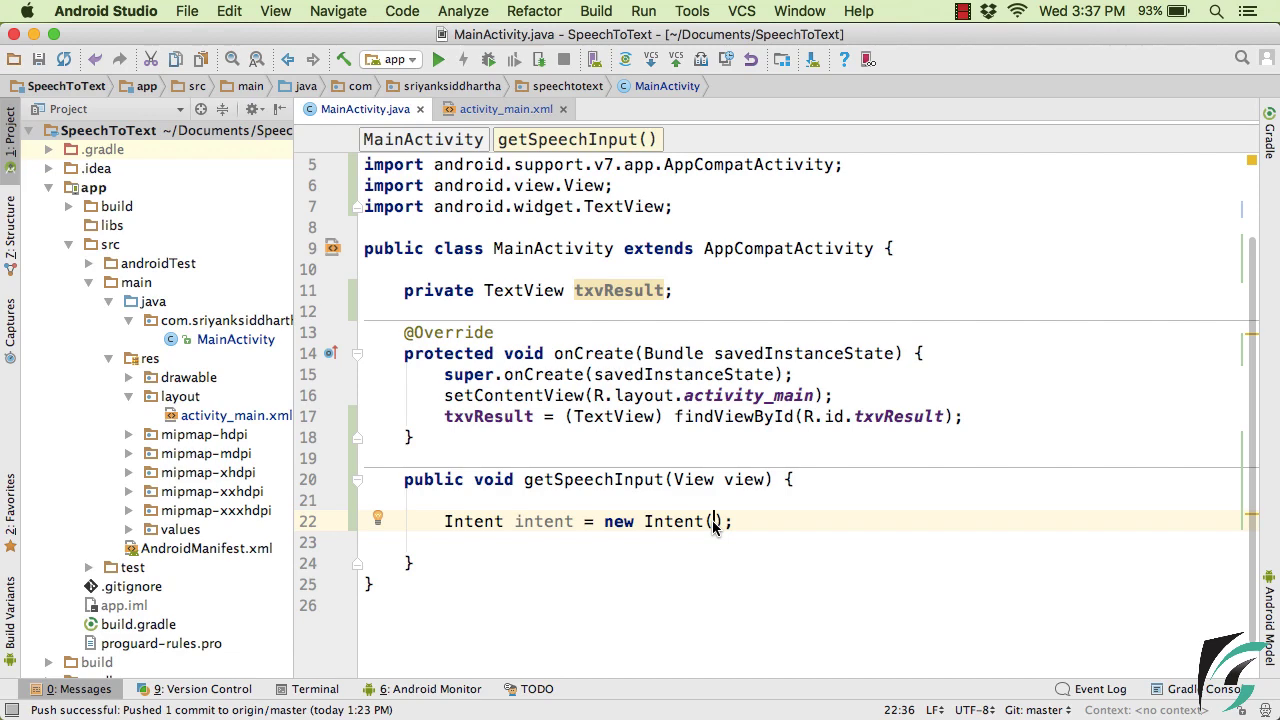
pyautogui.write('Recog')
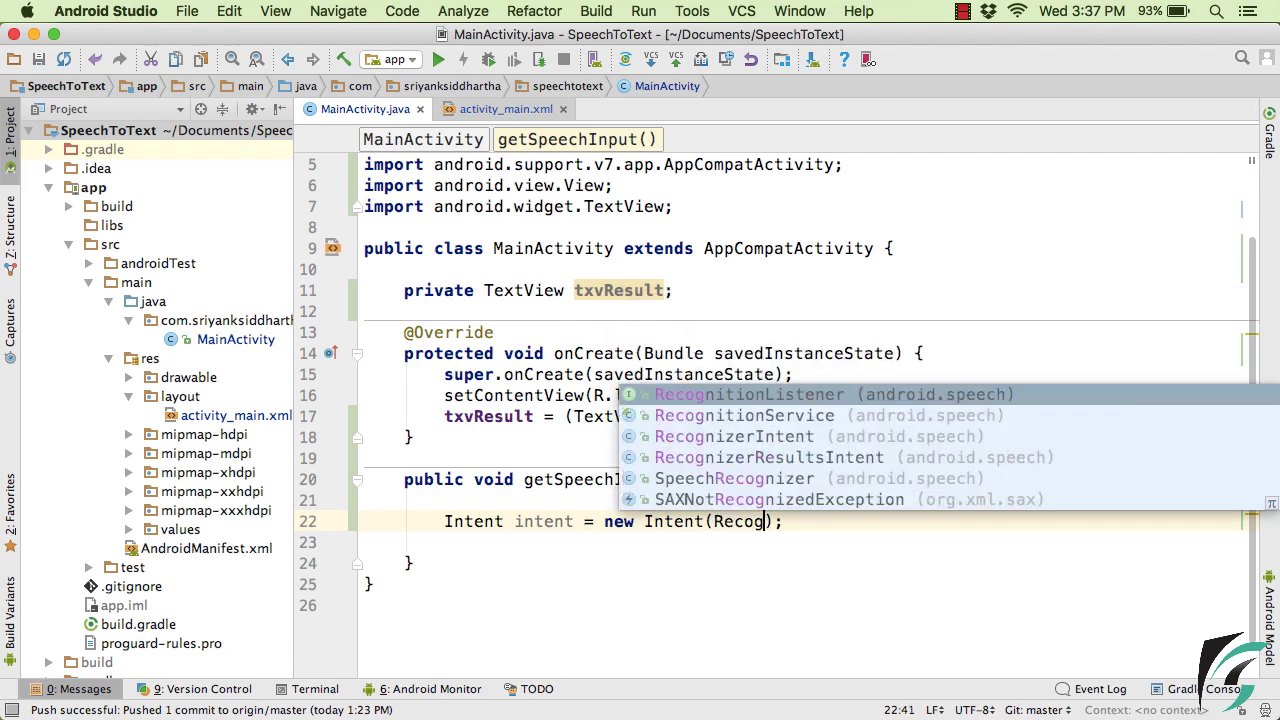
pyautogui.write('RecognizerIntent.ACTION_RECOGNIZE_SPEECH')
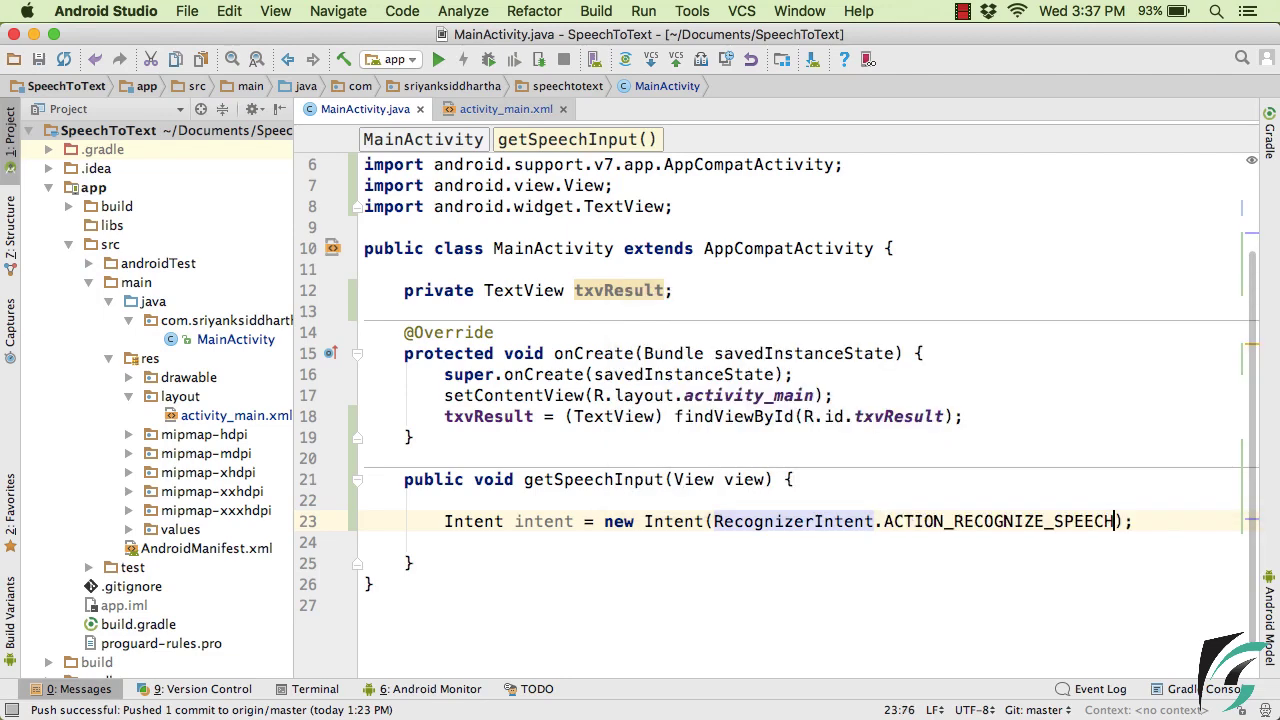
# - Add startActivityForResult(intent, 10) below the Intent declaration
pyautogui.press('enter')
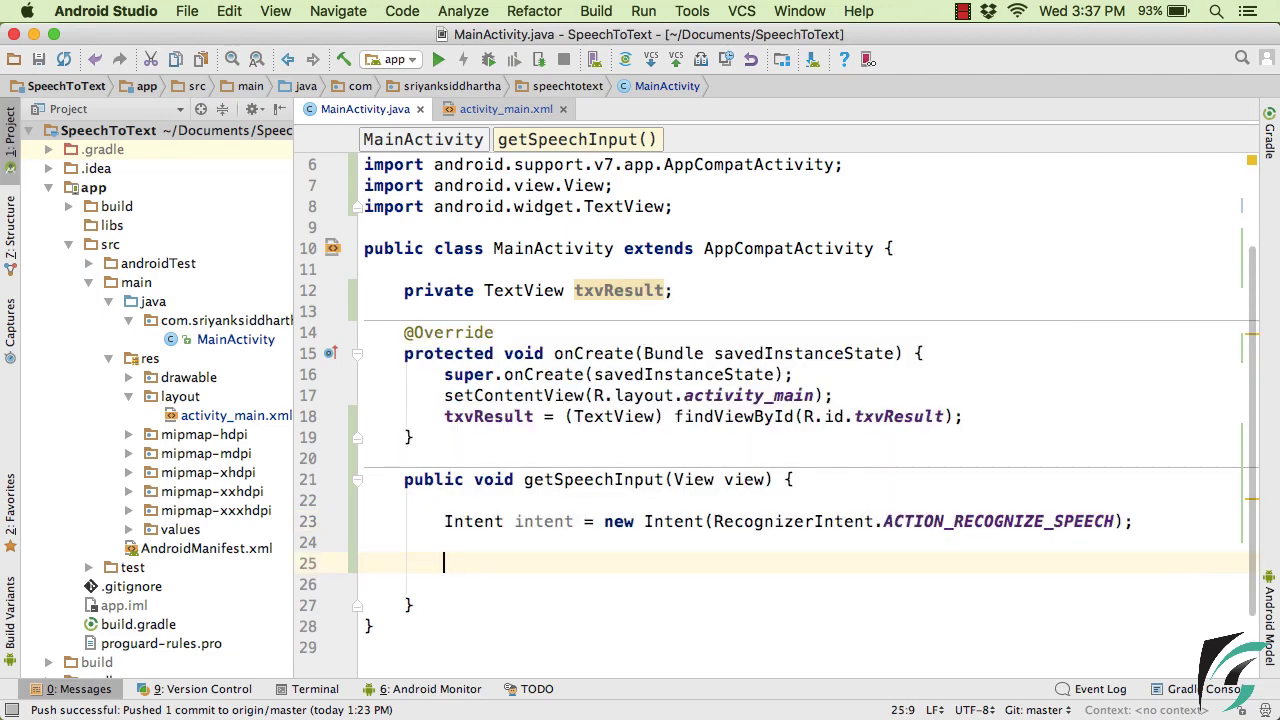
pyautogui.write('startActivityForResult();')
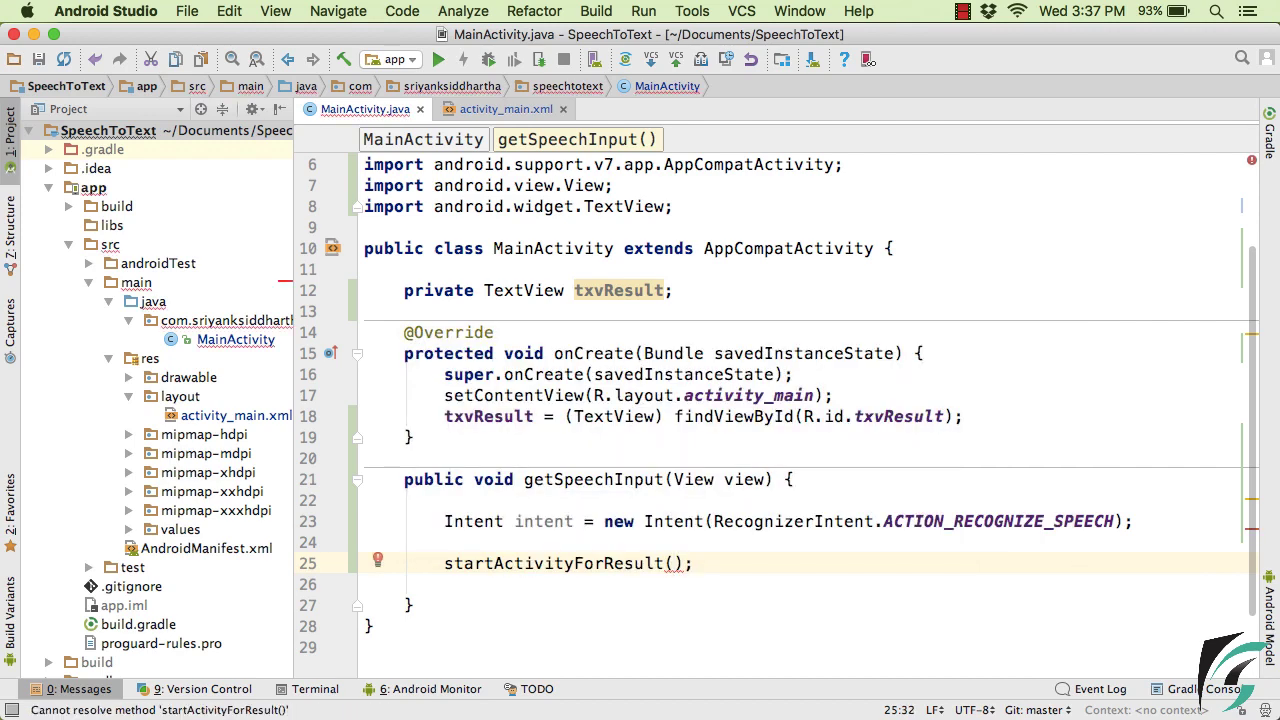
pyautogui.write('intent, 10')
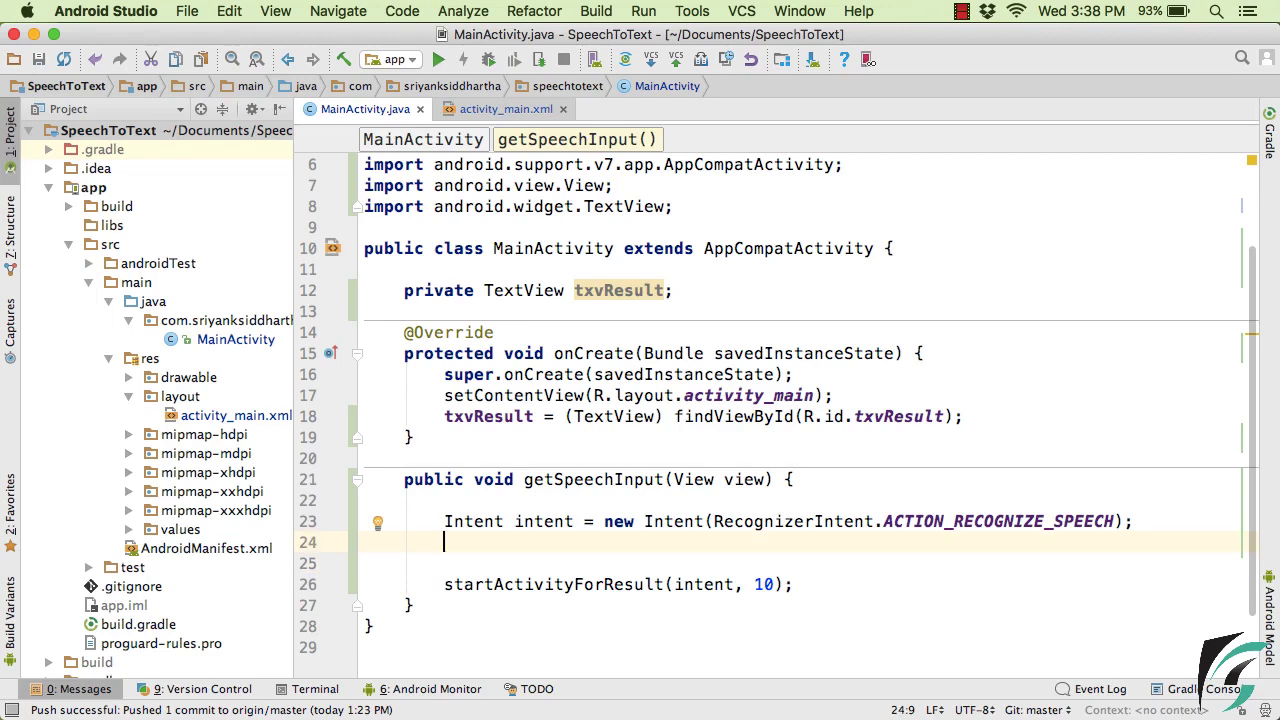
# - Add intent.putExtra(RecognizerIntent.EXTRA_LANGUAGE_MODEL, RecognizerIntent.LANGUAGE_MODEL_FREE_FORM) via code completion
pyautogui.write('intent.put')
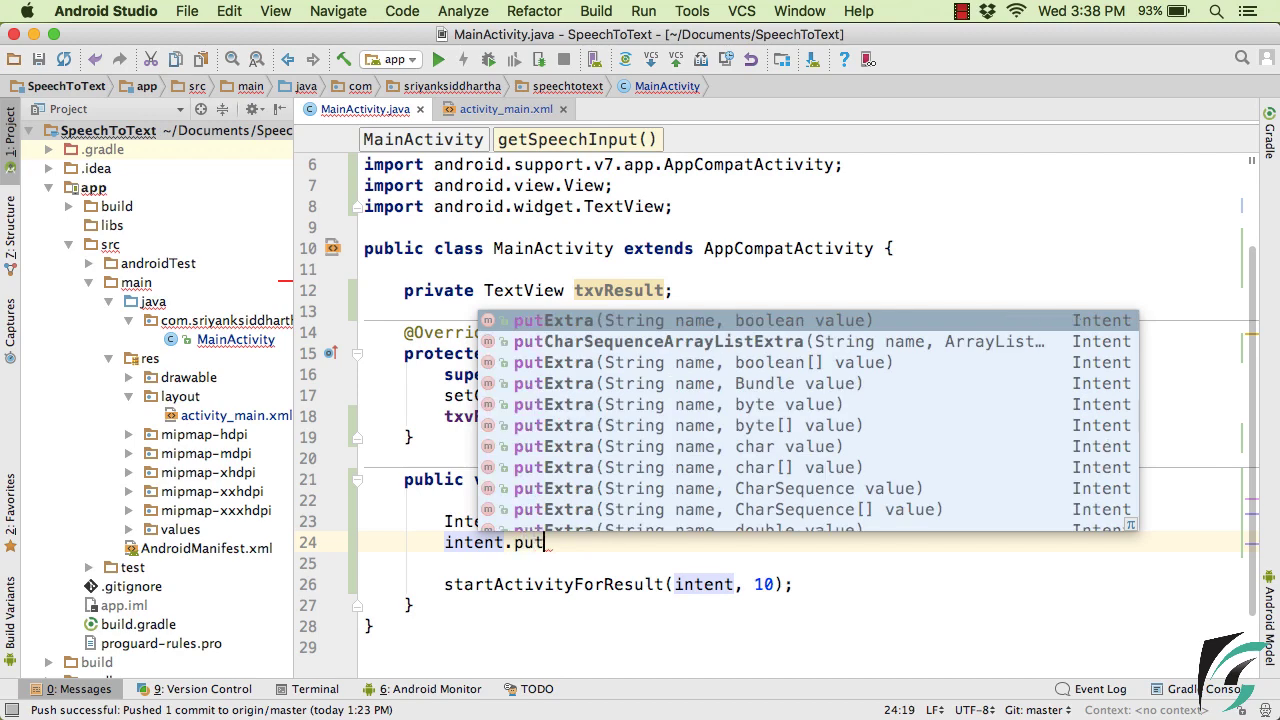
pyautogui.write('Extra(RecognizerIntent.EXTRA_LANGUAGE_MODEL')
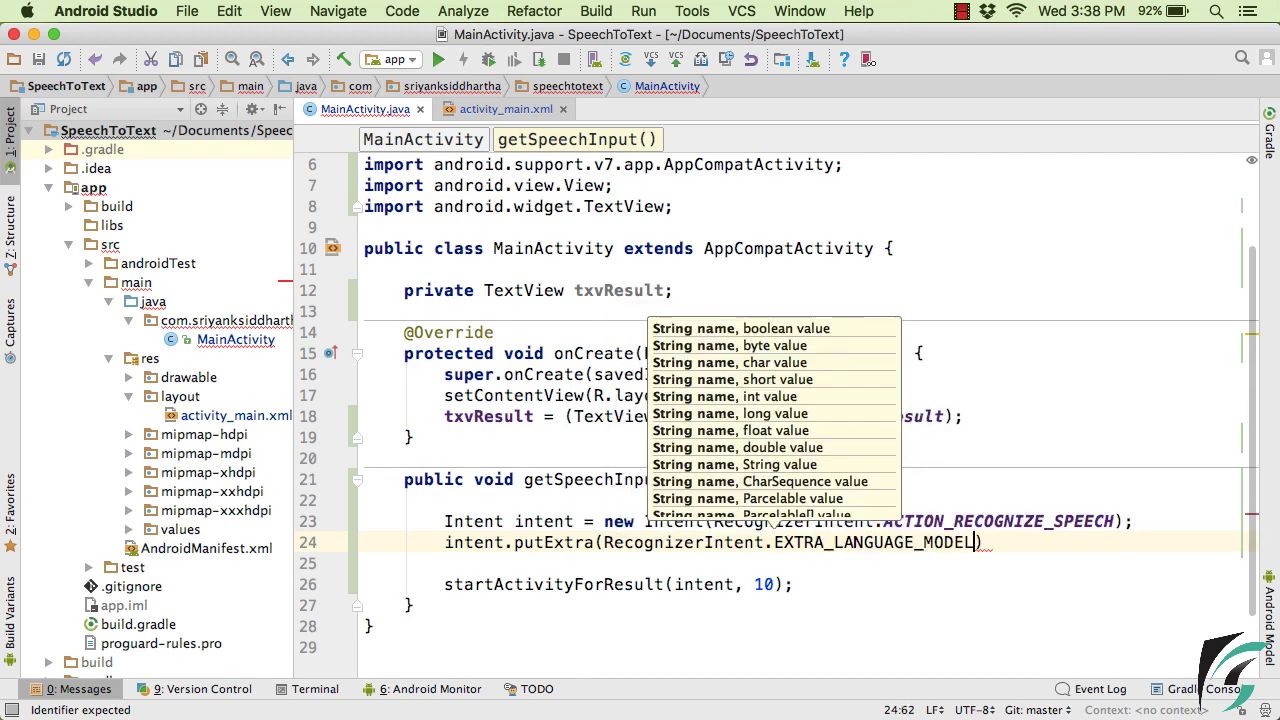
pyautogui.write(',')
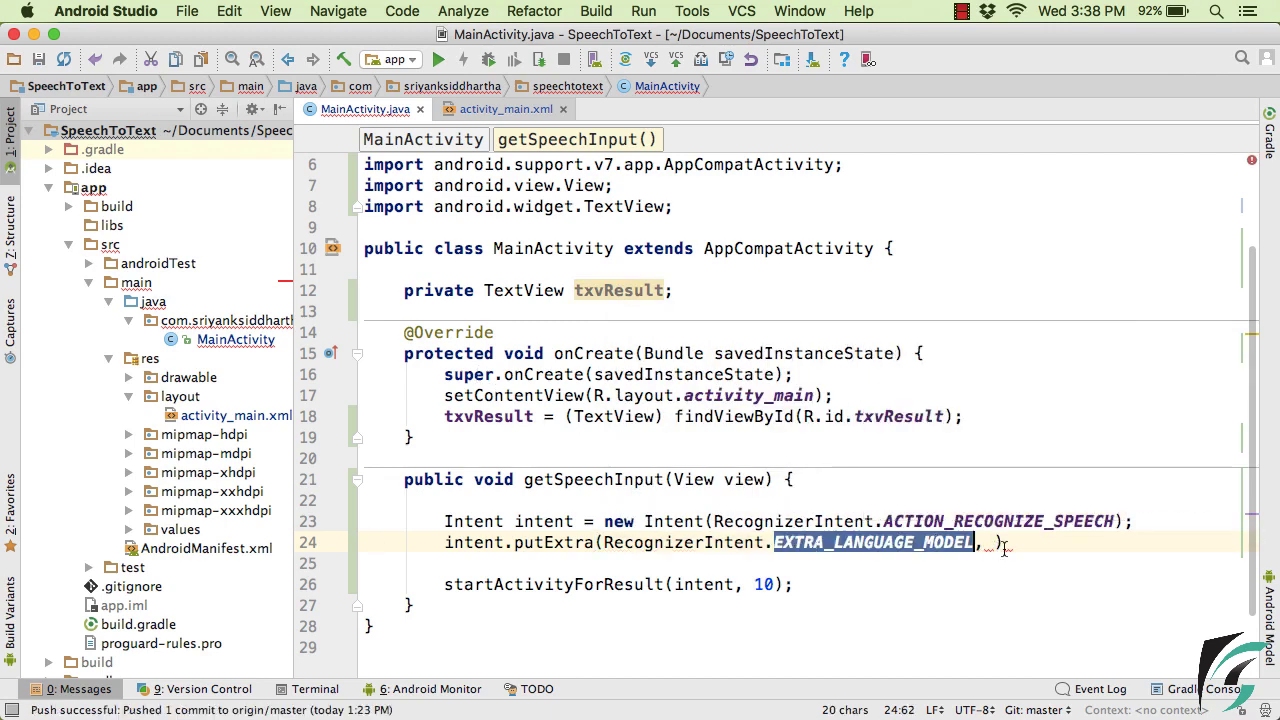
pyautogui.write('Recog')
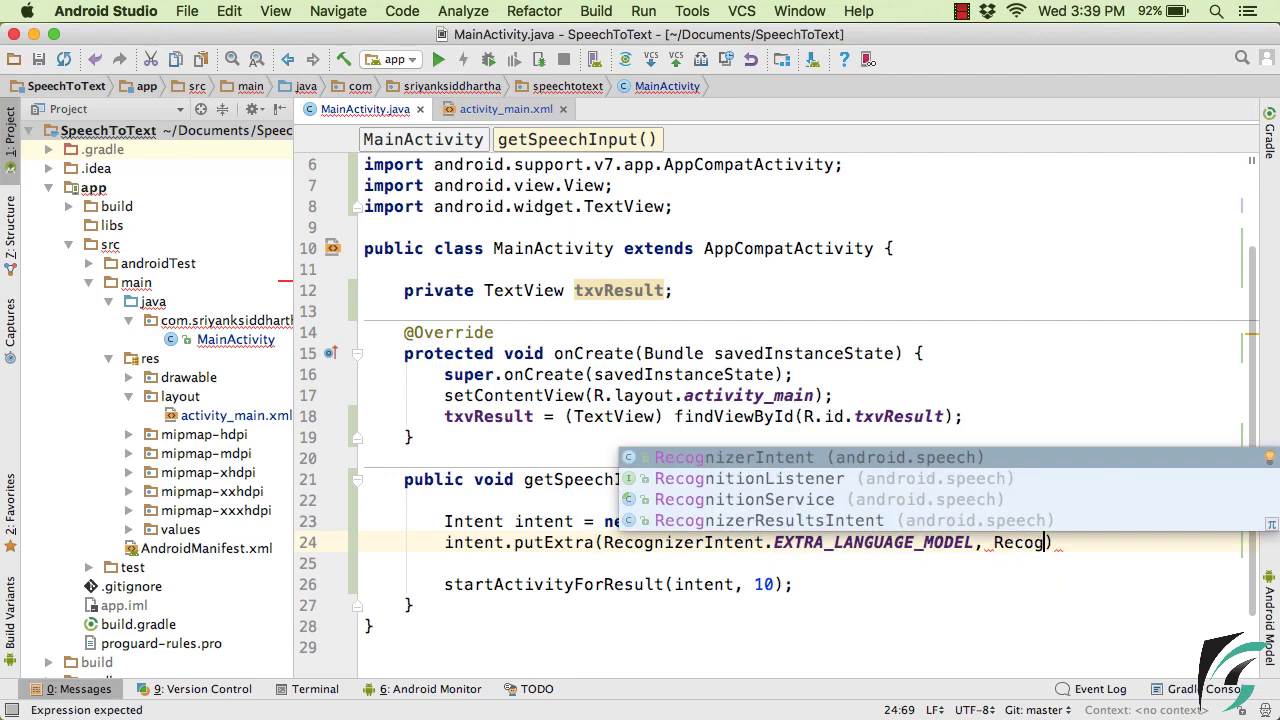
pyautogui.write('.LANG')
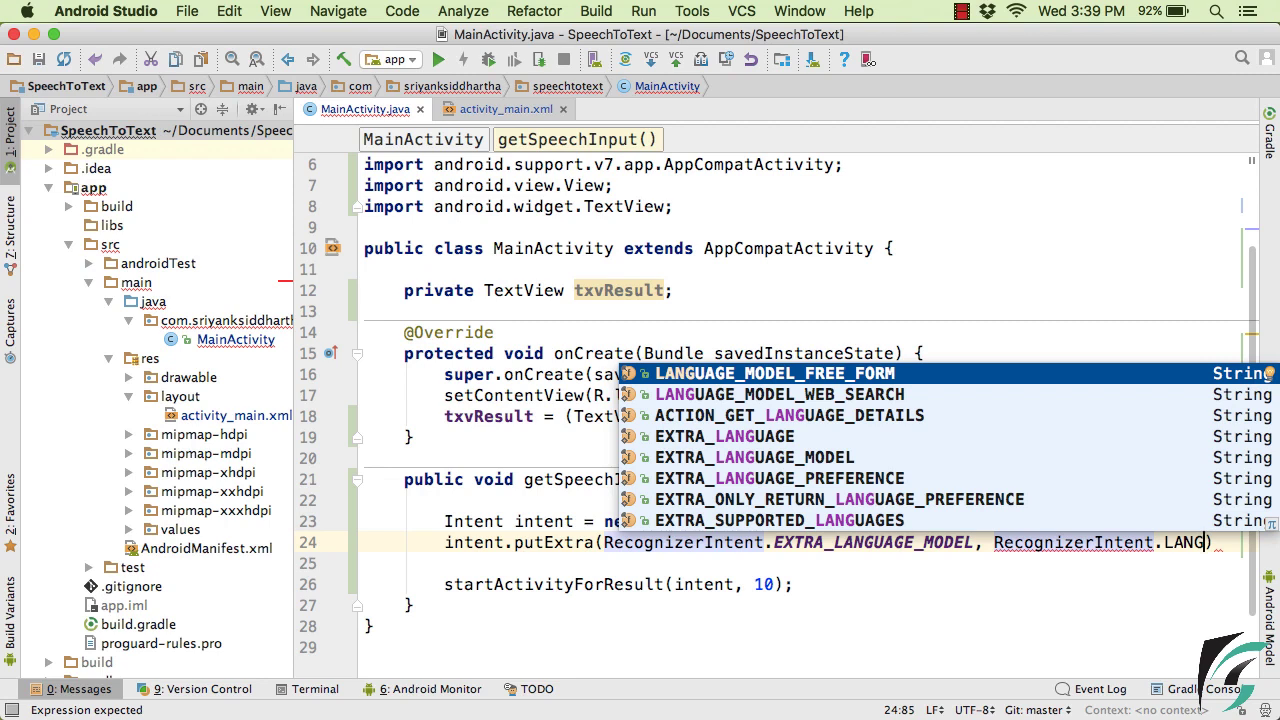
pyautogui.press('Down')
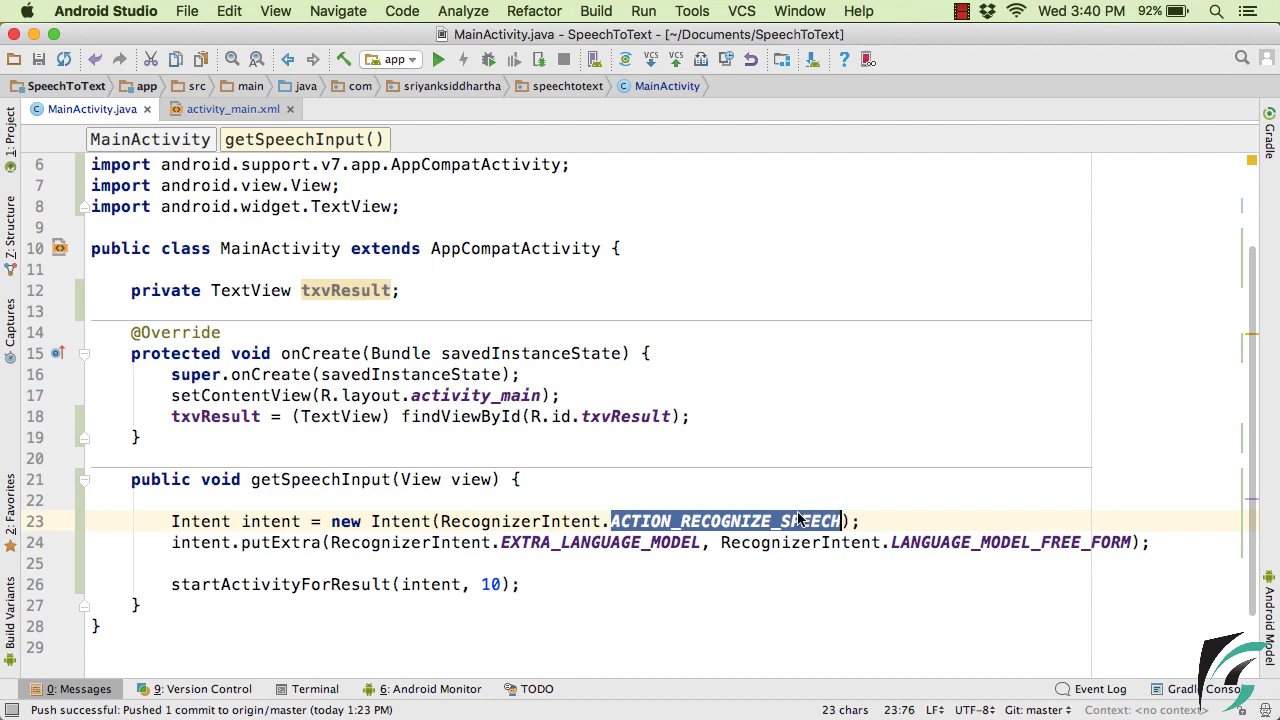
# - Open the RecognizerIntent source from ACTION_RECOGNIZE_SPEECH and browse its Javadoc
pyautogui.click(755, 521)
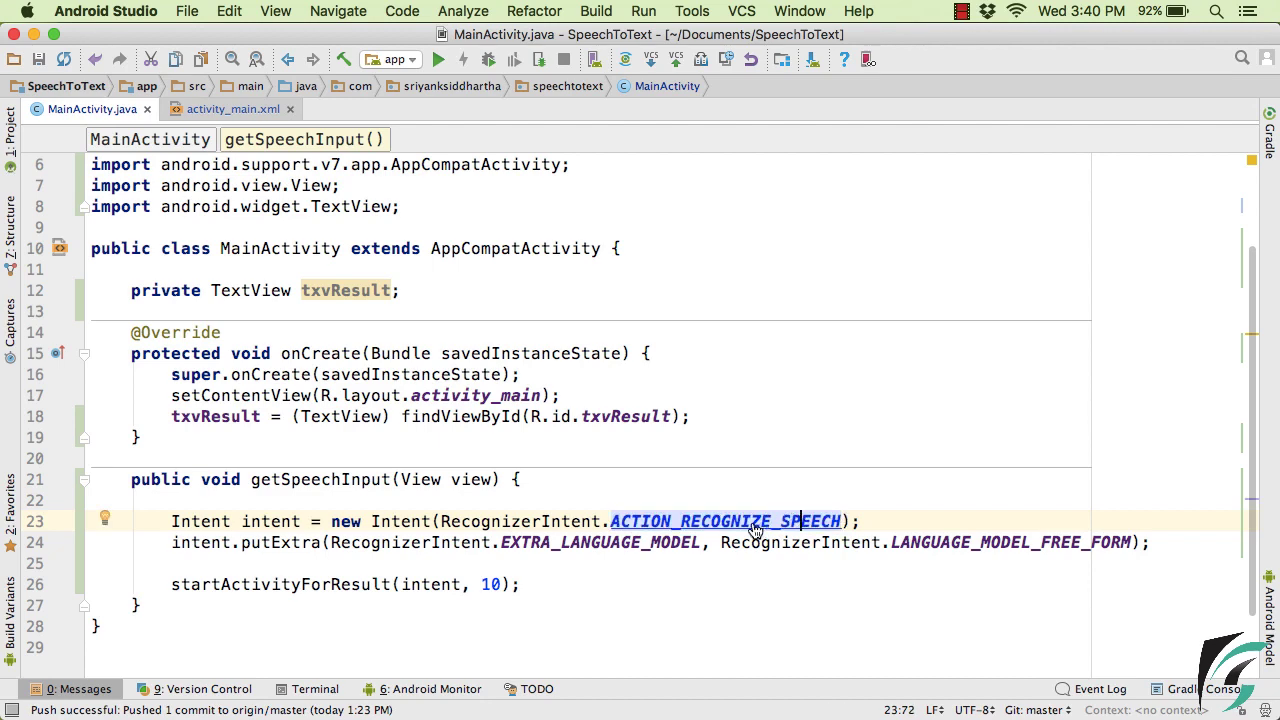
pyautogui.click(725, 521)
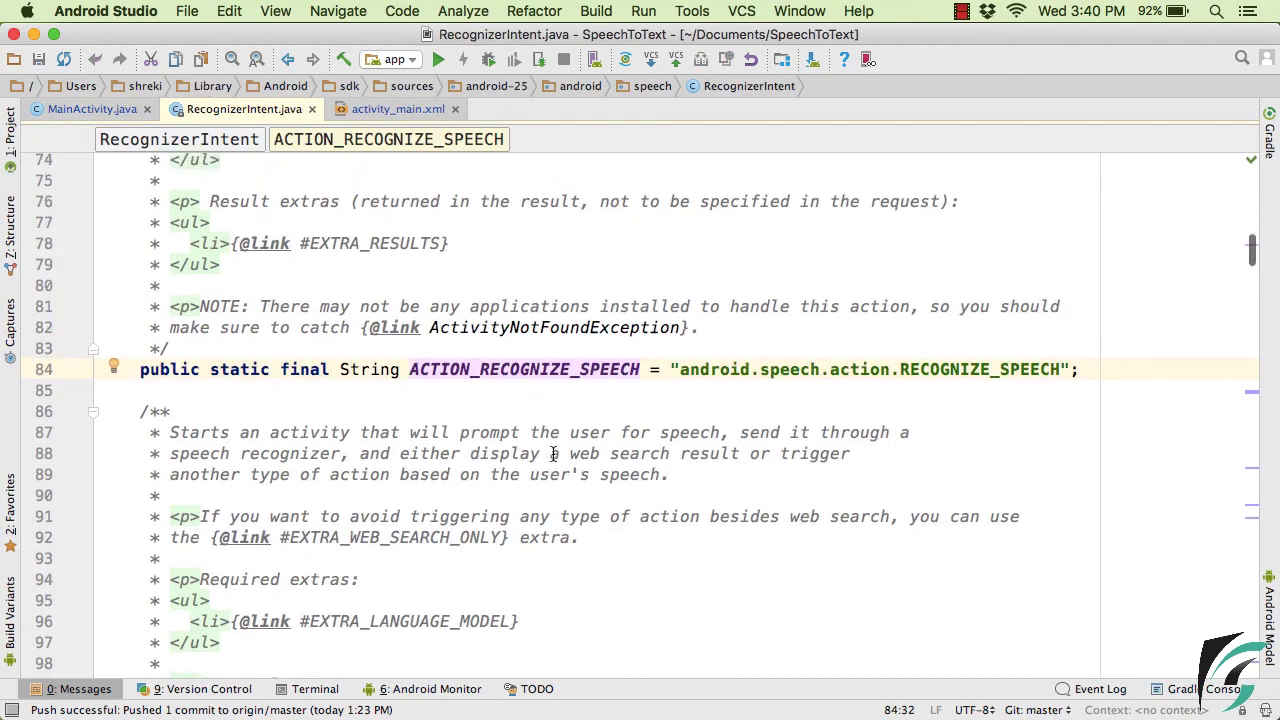
pyautogui.scroll(3)
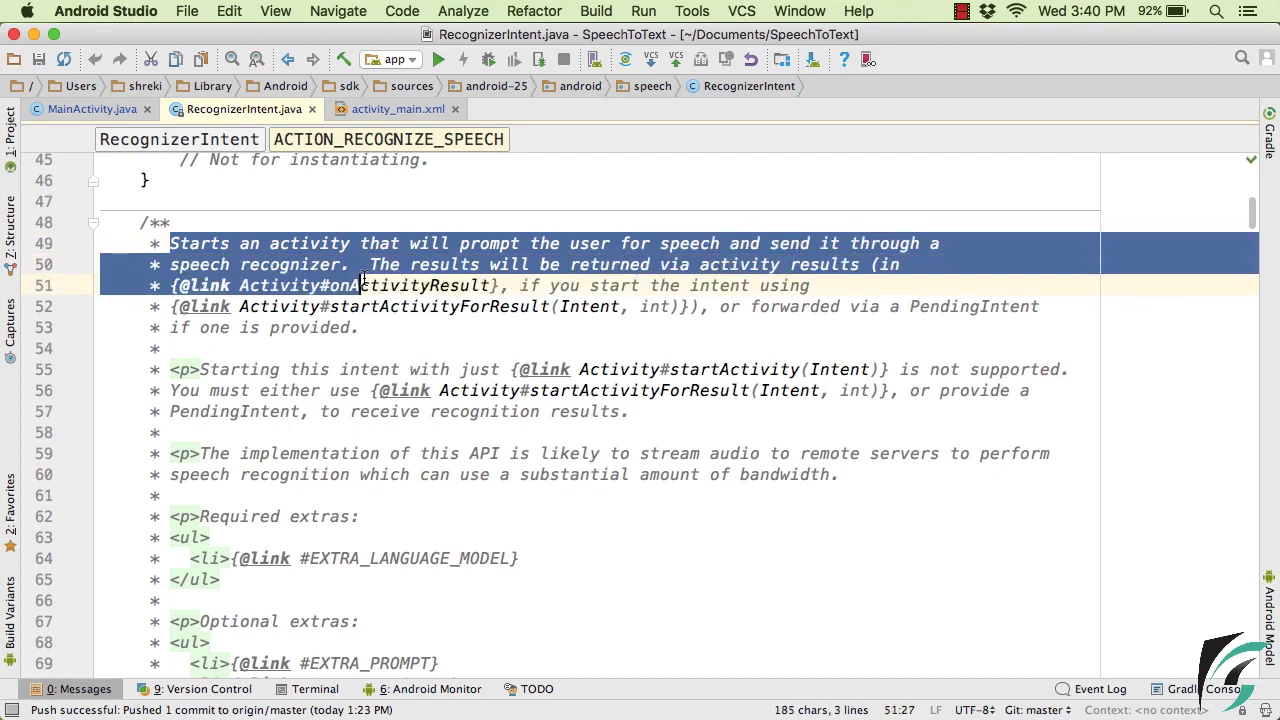
pyautogui.click(367, 264)
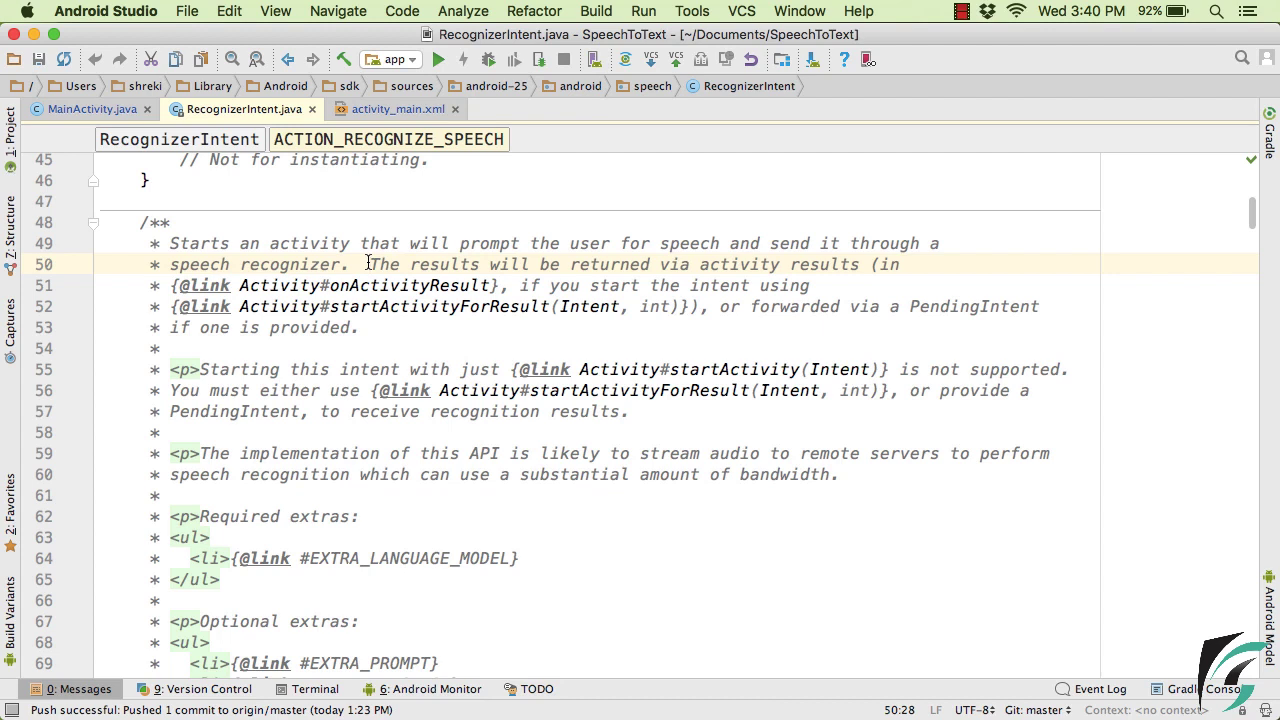
pyautogui.moveTo(366, 264); pyautogui.dragTo(512, 264)
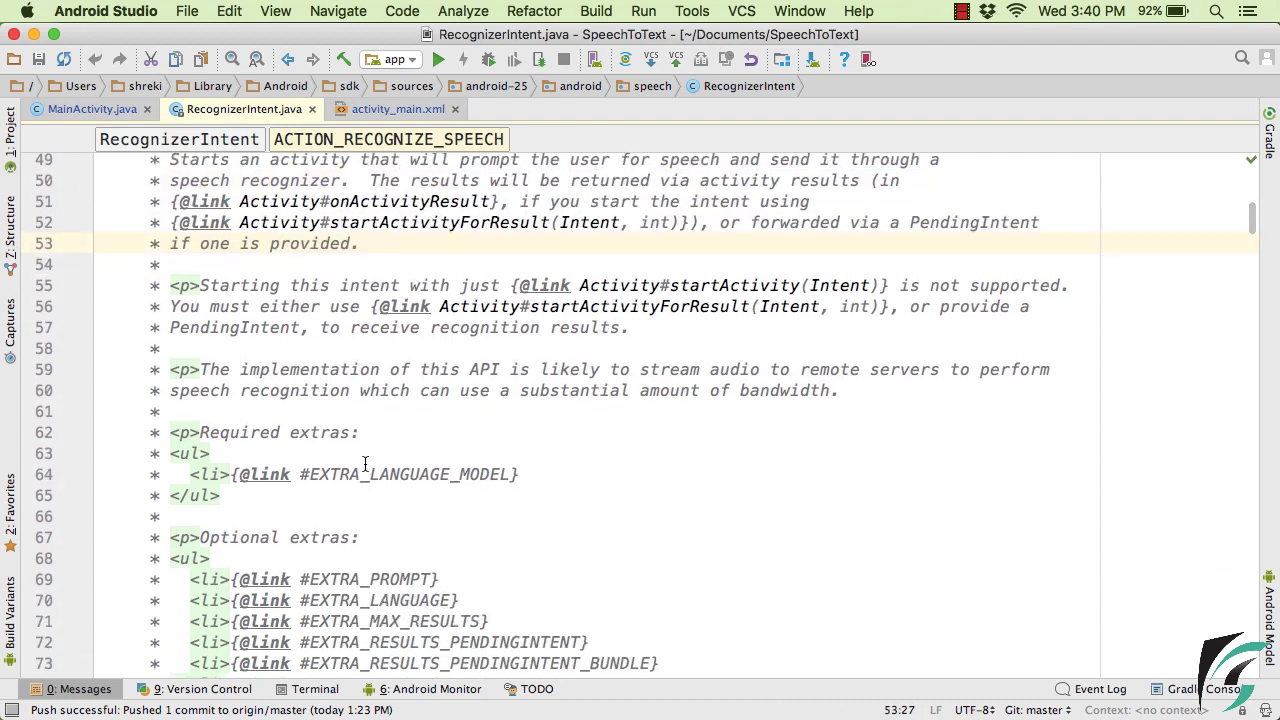
# - Highlight the required EXTRA_LANGUAGE_MODEL and optional EXTRA_LANGUAGE extras in the documentation
pyautogui.scroll(-3)
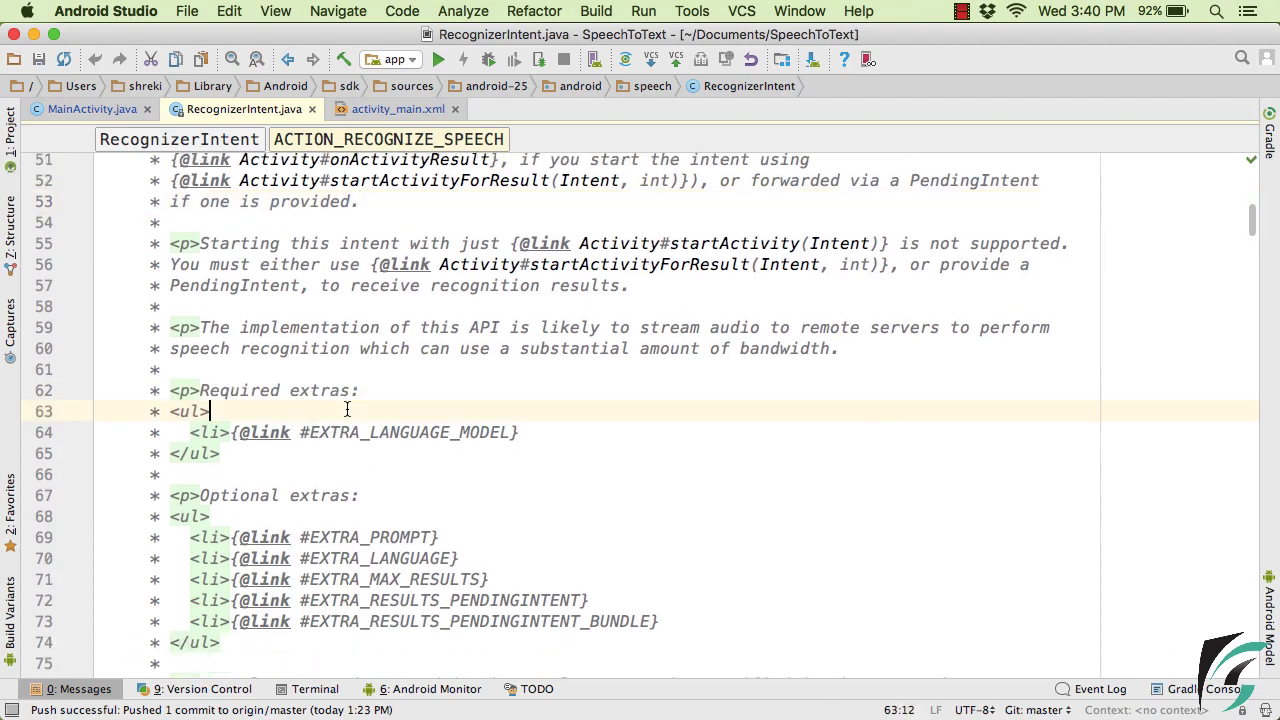
pyautogui.doubleClick(407, 432)
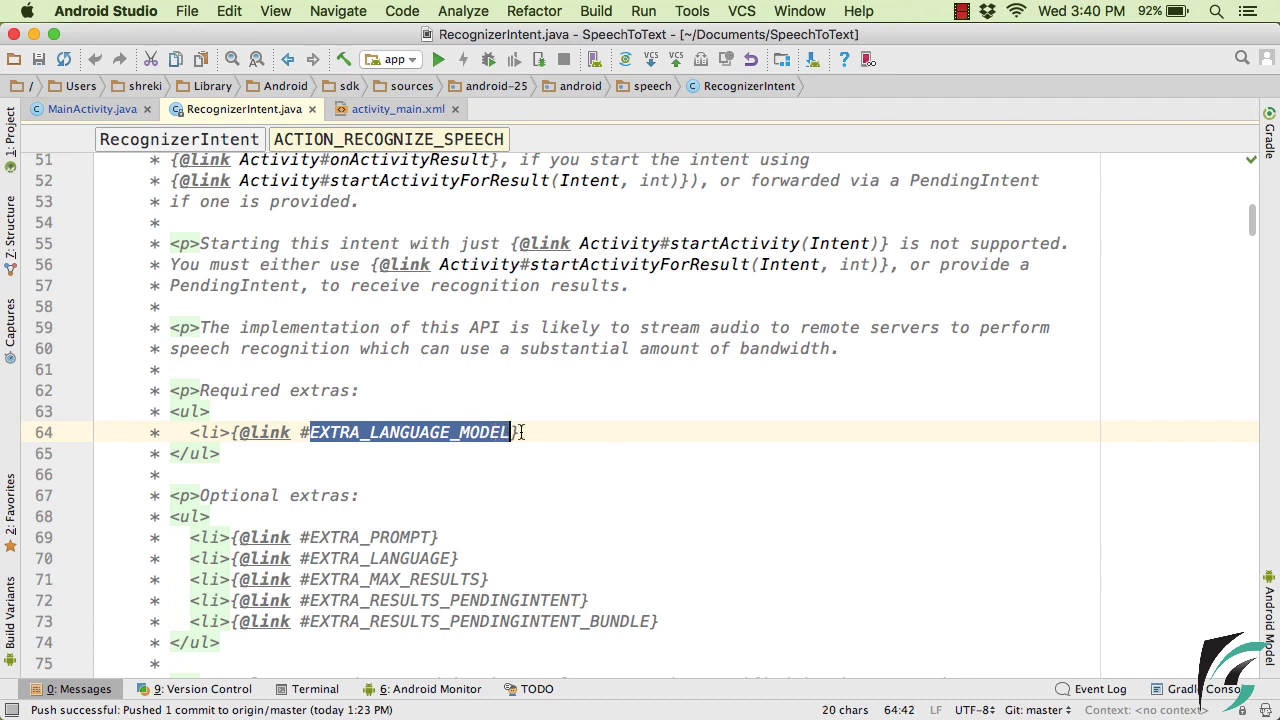
pyautogui.scroll(-3)
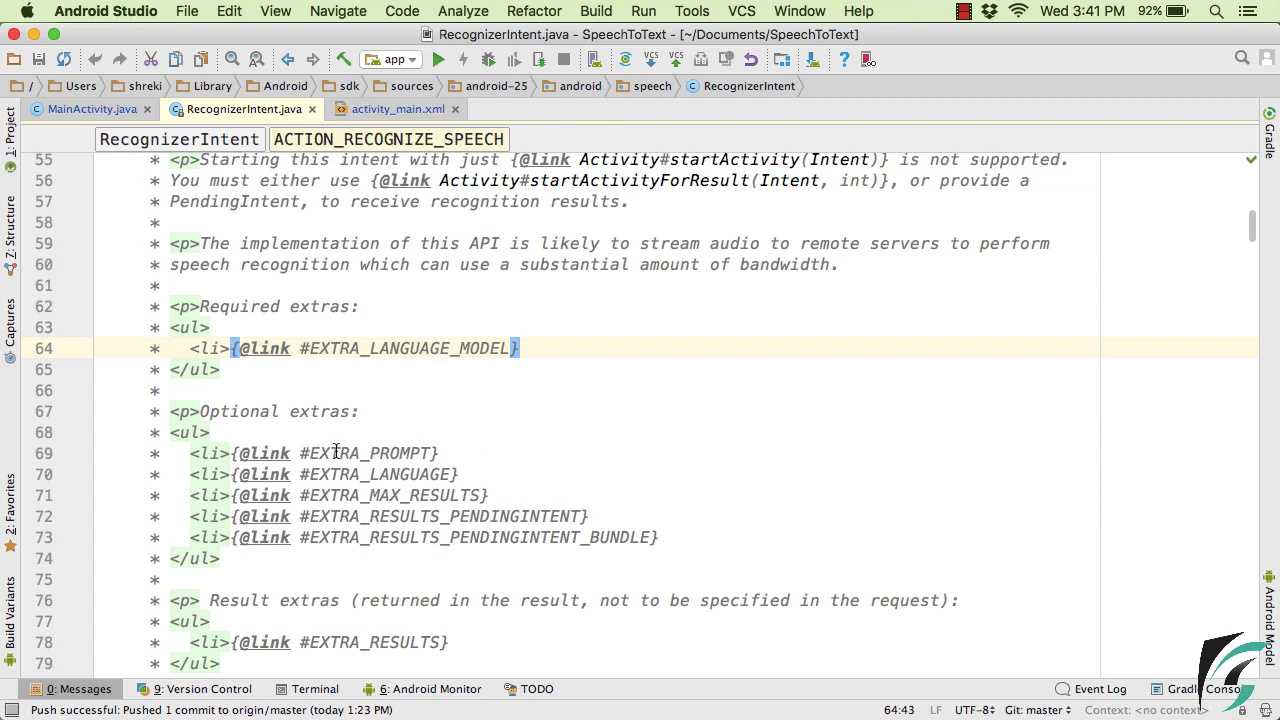
pyautogui.doubleClick(380, 474)
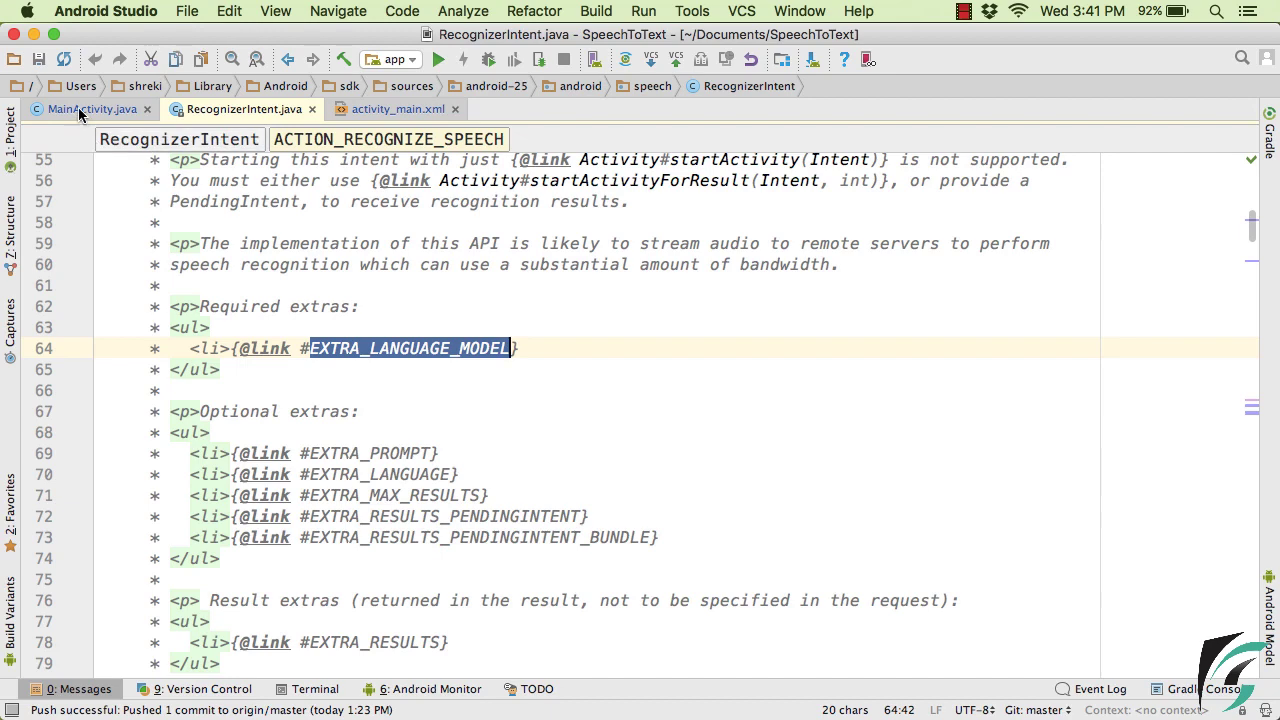
pyautogui.click(92, 109)
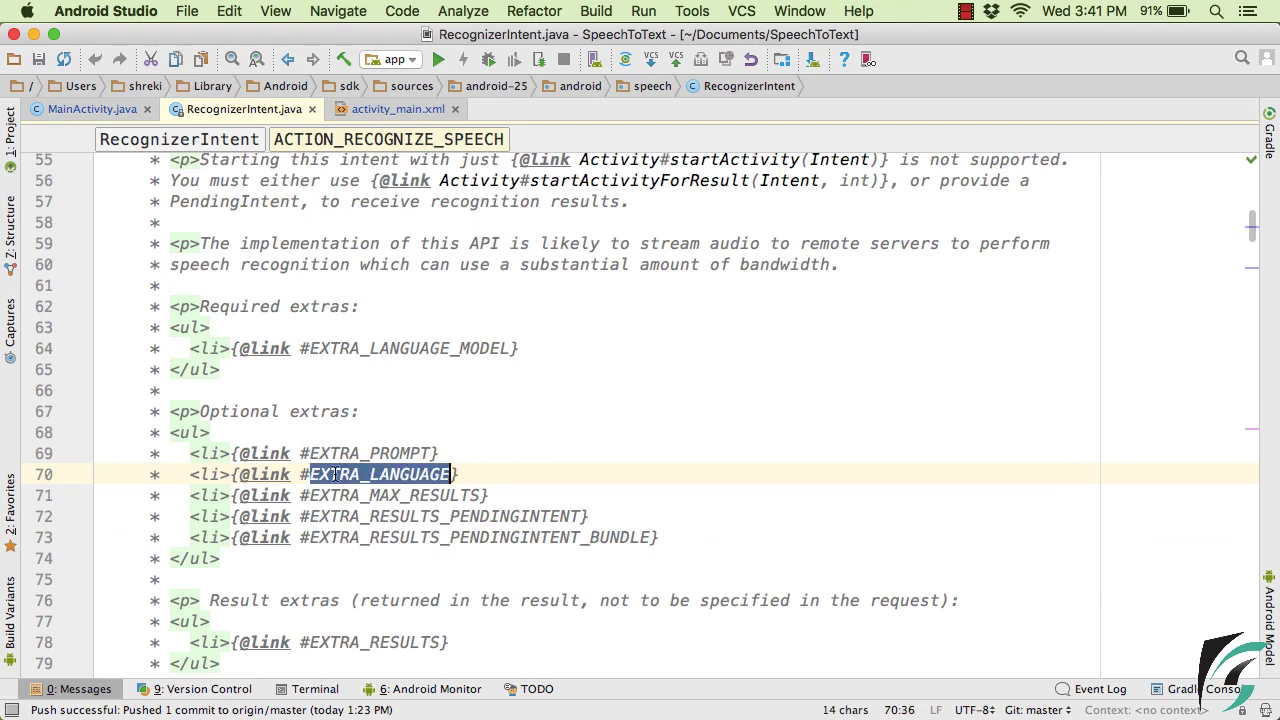
# - Add EXTRA_LANGUAGE as Locale.getDefault(), then guard startActivityForResult with resolveActivity and an else Toast
pyautogui.click(85, 109)
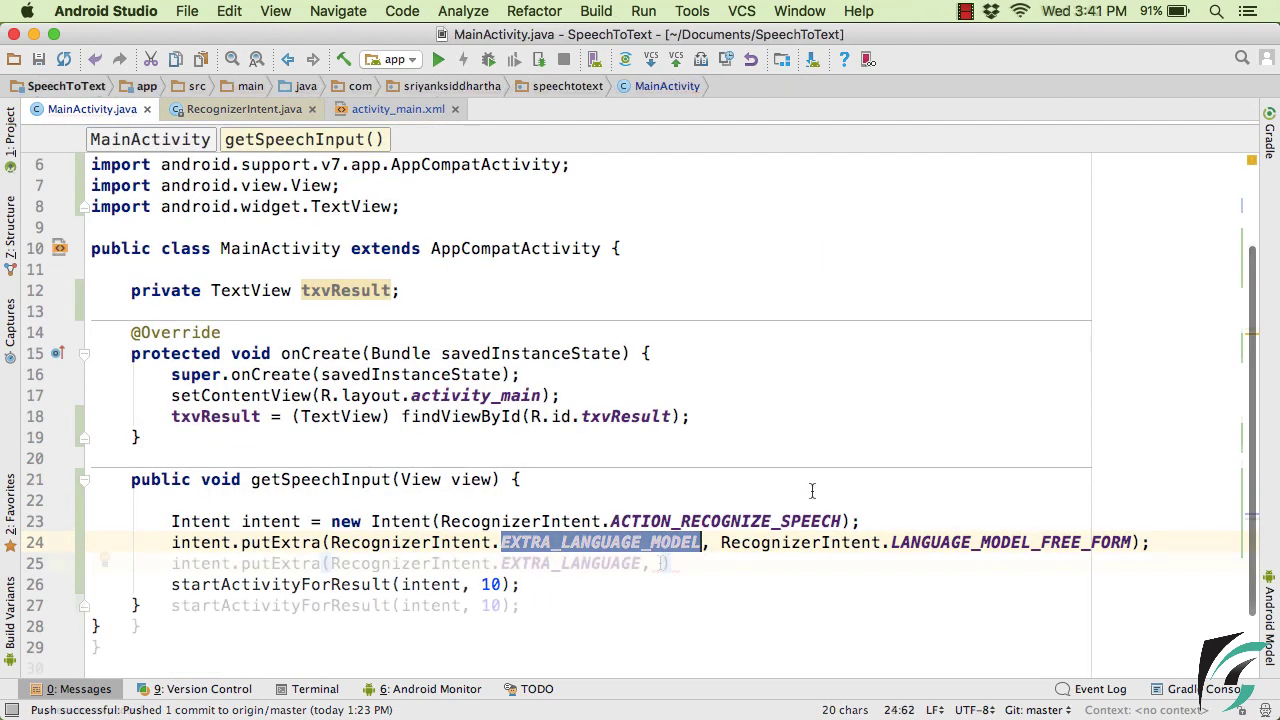
pyautogui.write('Local')
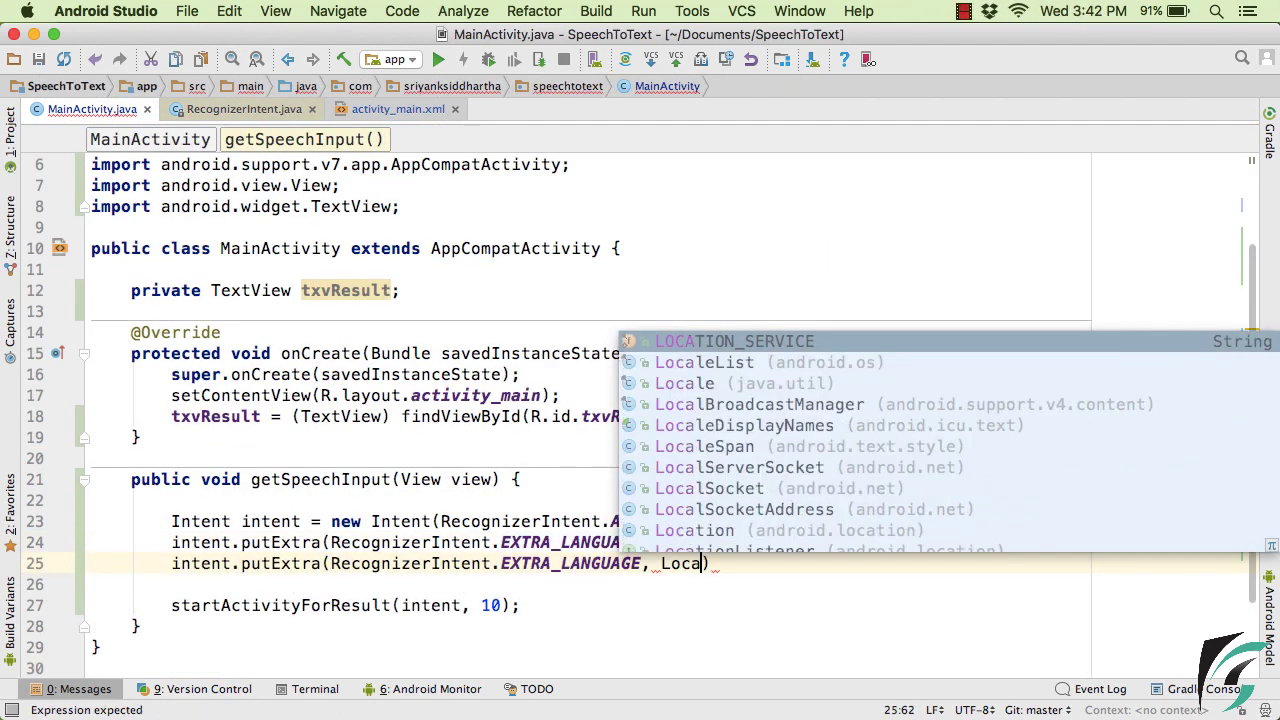
pyautogui.write('.getDefault(')
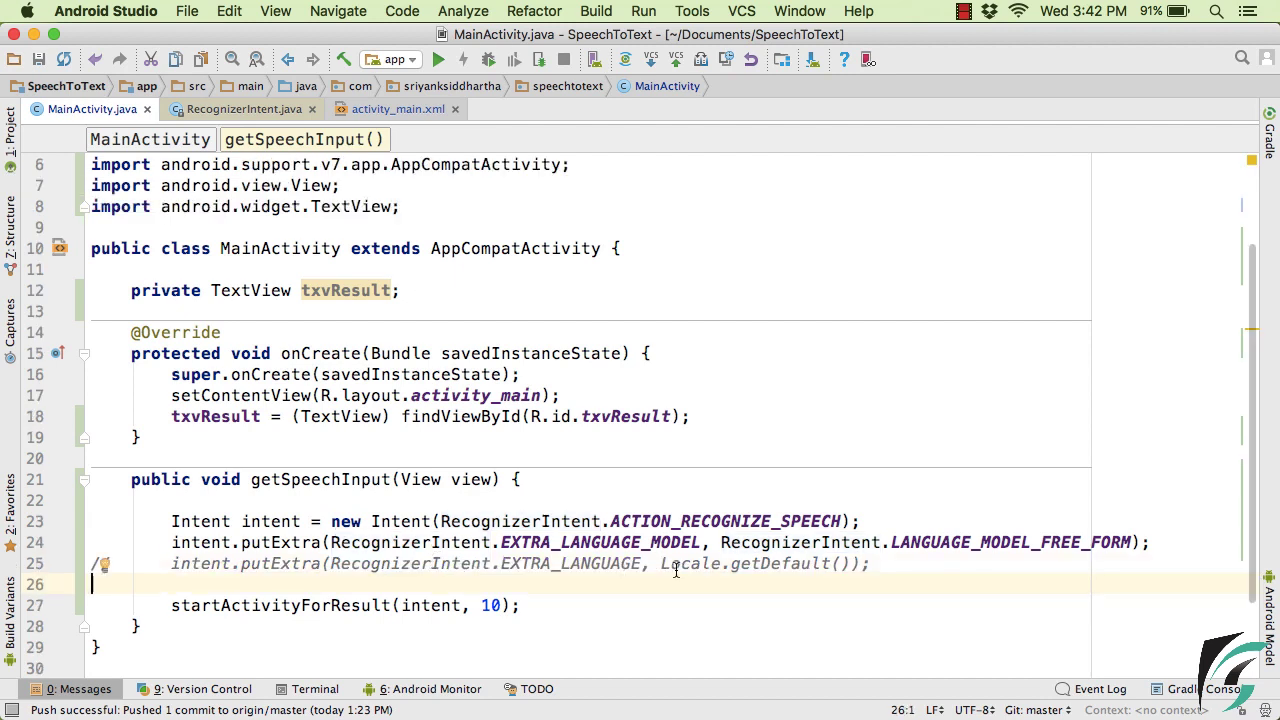
pyautogui.doubleClick(677, 563)
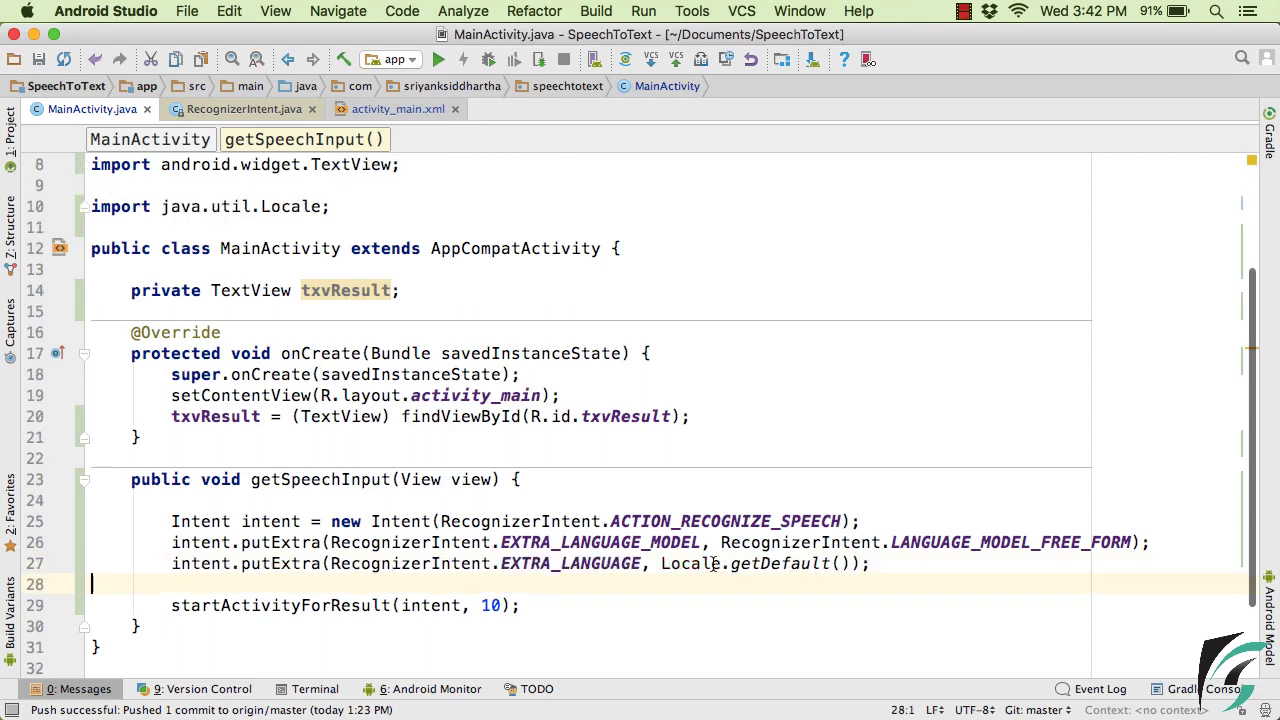
pyautogui.doubleClick(780, 563)
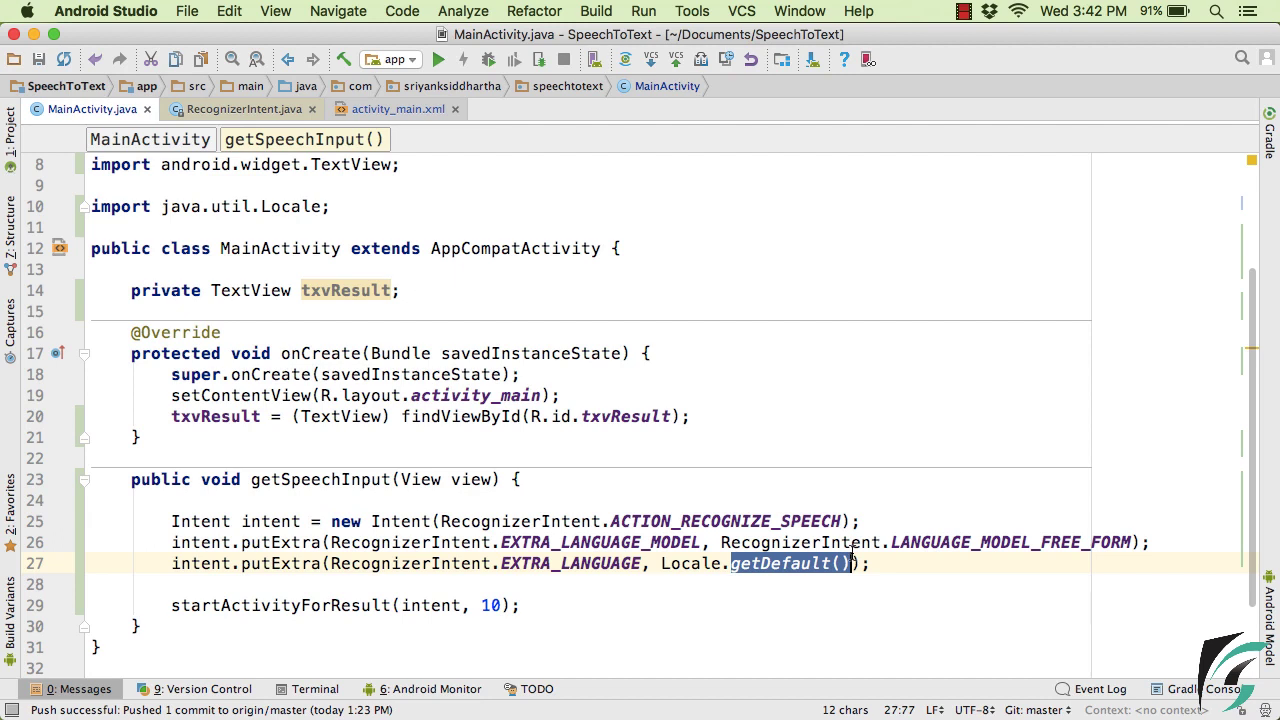
pyautogui.write('Ge')
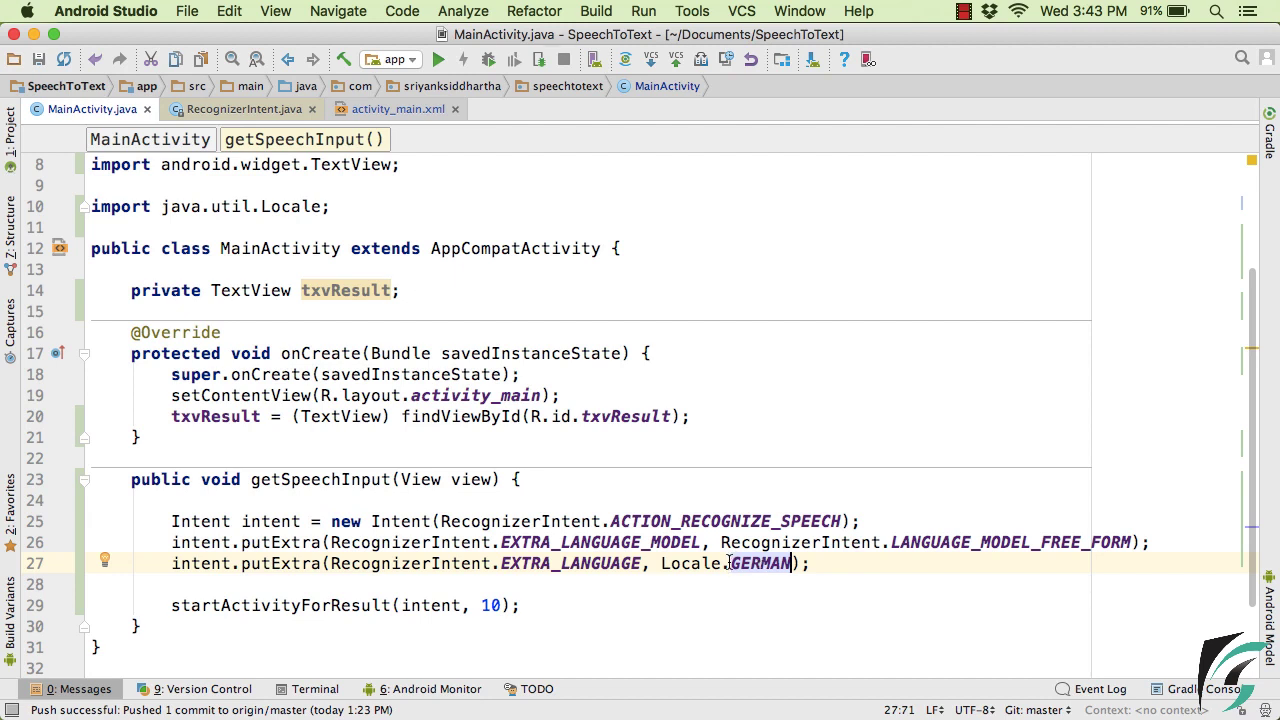
pyautogui.doubleClick(759, 563)
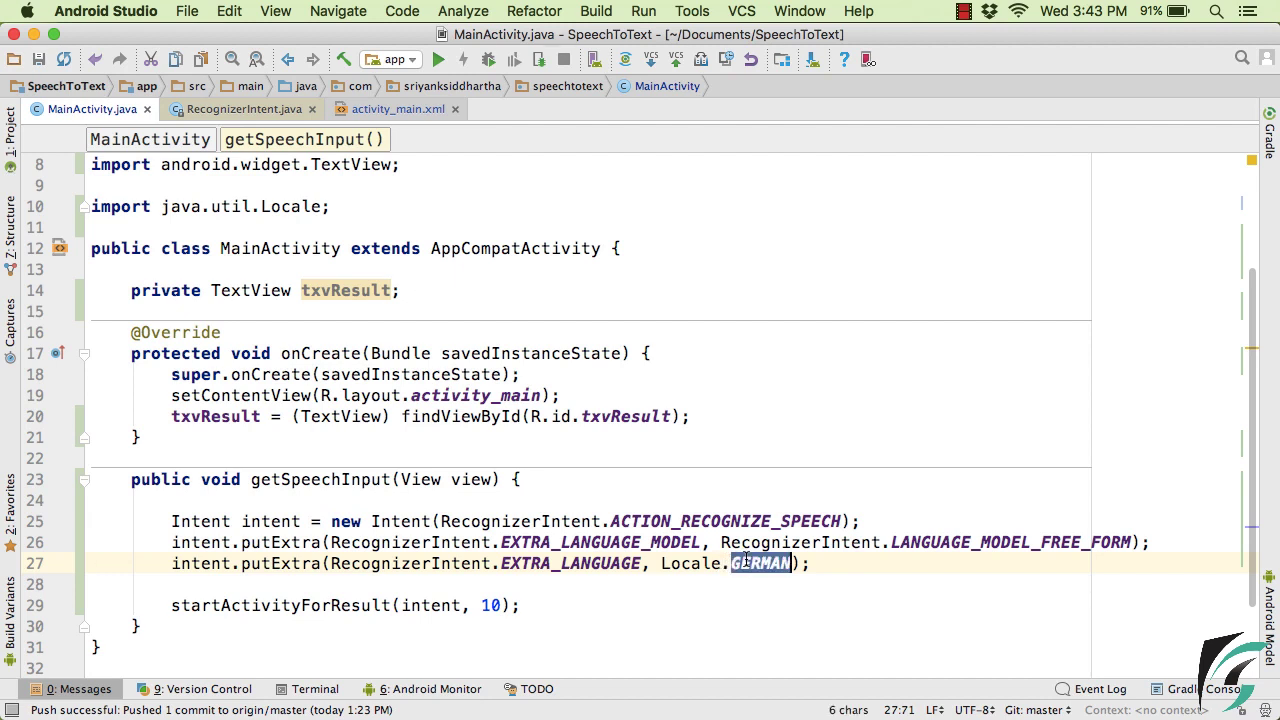
pyautogui.write('getDefault(')
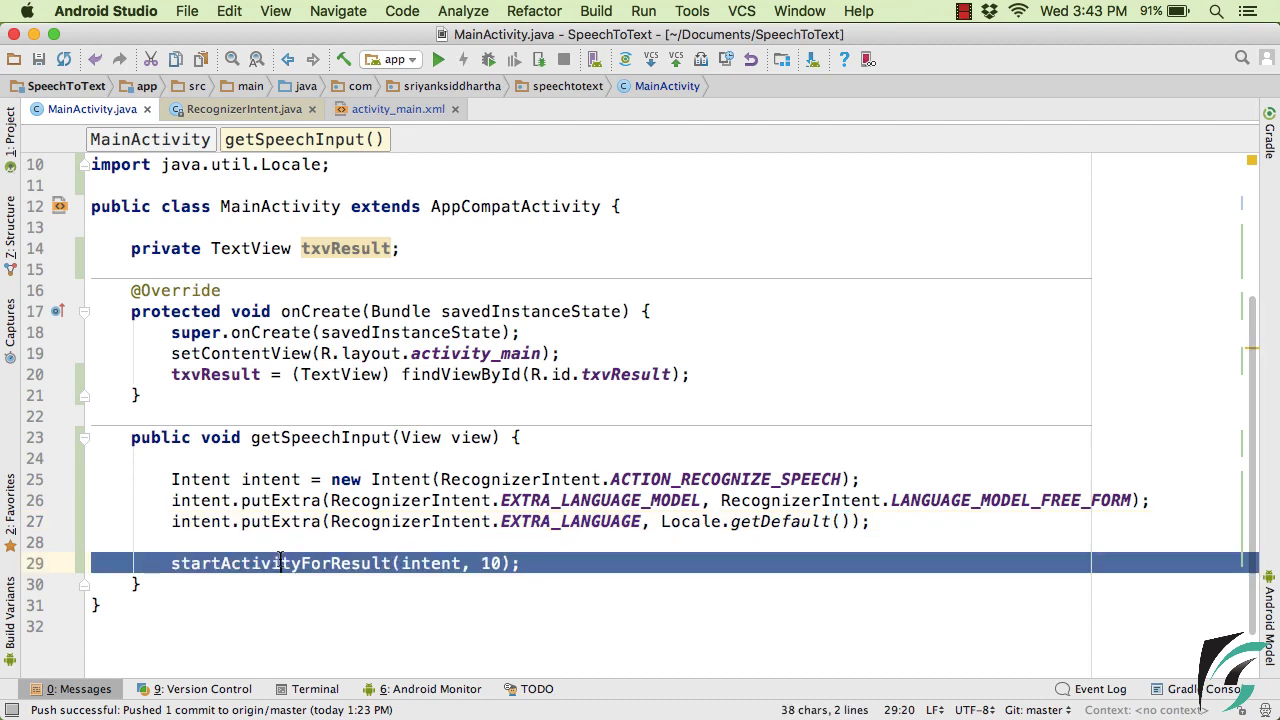
pyautogui.click(262, 543)
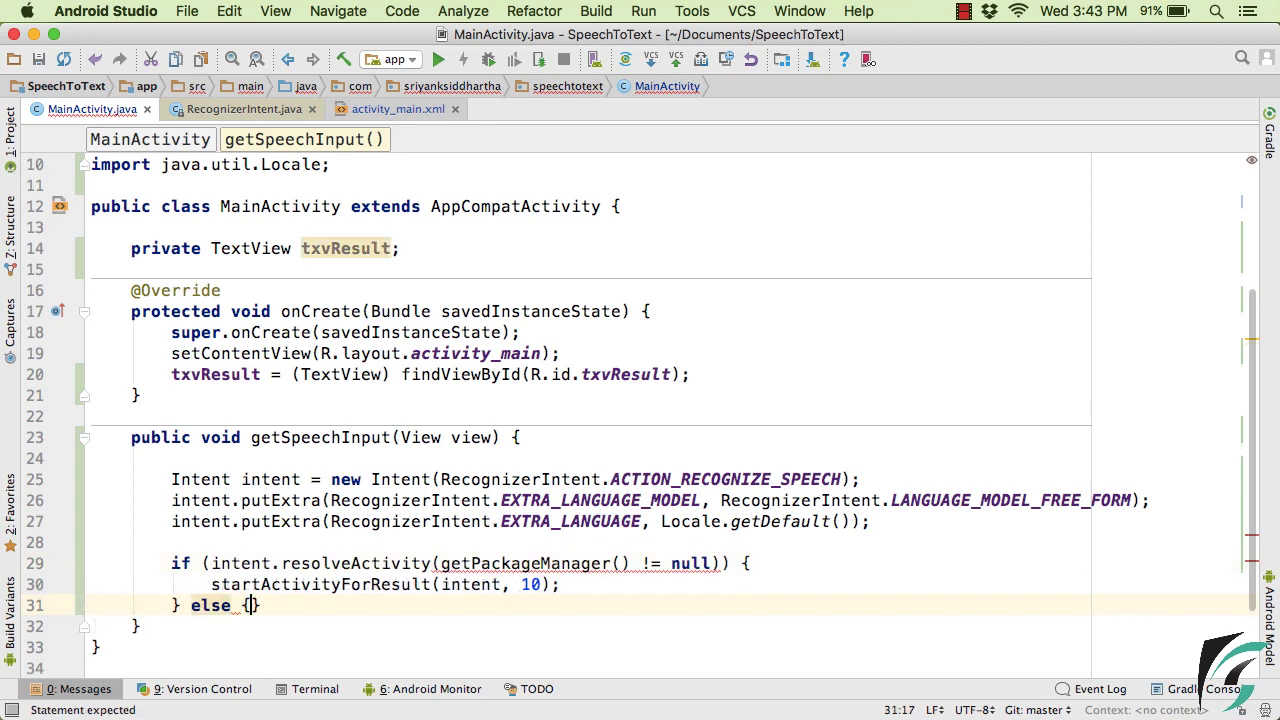
pyautogui.press('enter')
pyautogui.write('Toast.makeText(this, "Your Device Don\'t Support Speech Input", Toast.LENGTH_SHORT).show();')
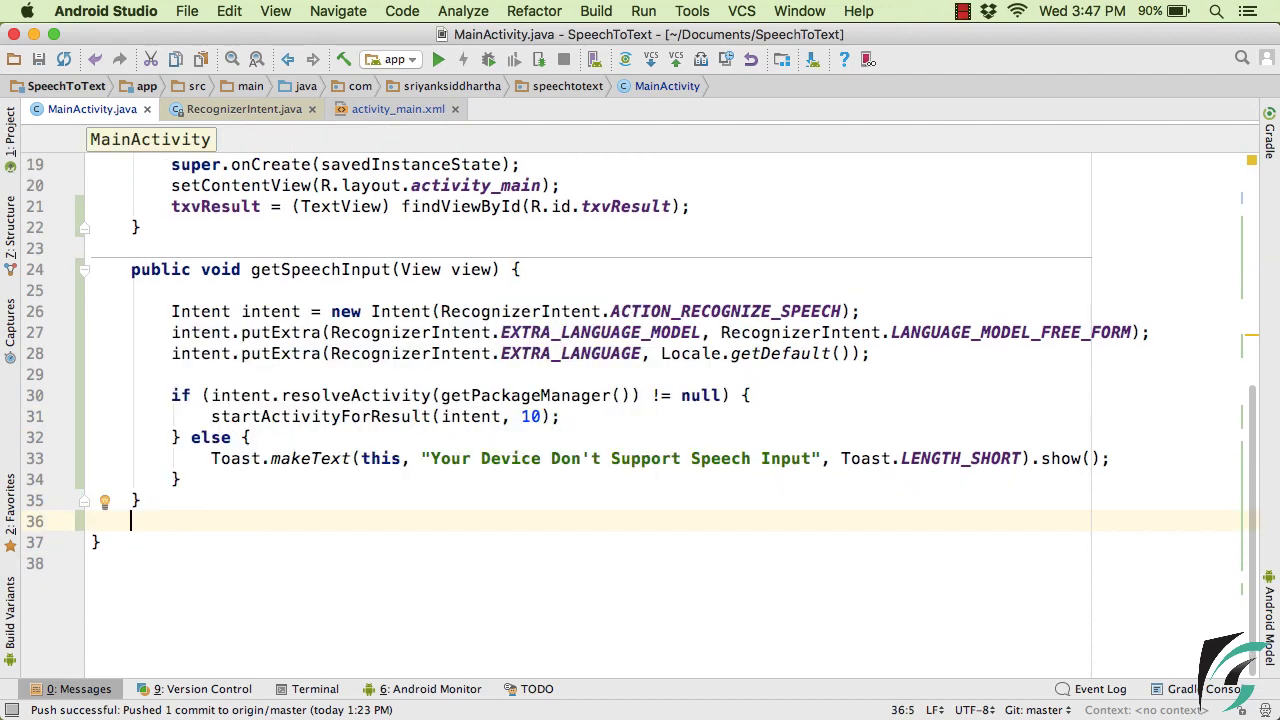
# - Override onActivityResult with switch (requestCode), case 10, and if (resultCode == RESULT_OK && data != null)
pyautogui.write('onActivityResult(int requestCode, int resultCode, Intent data) {')
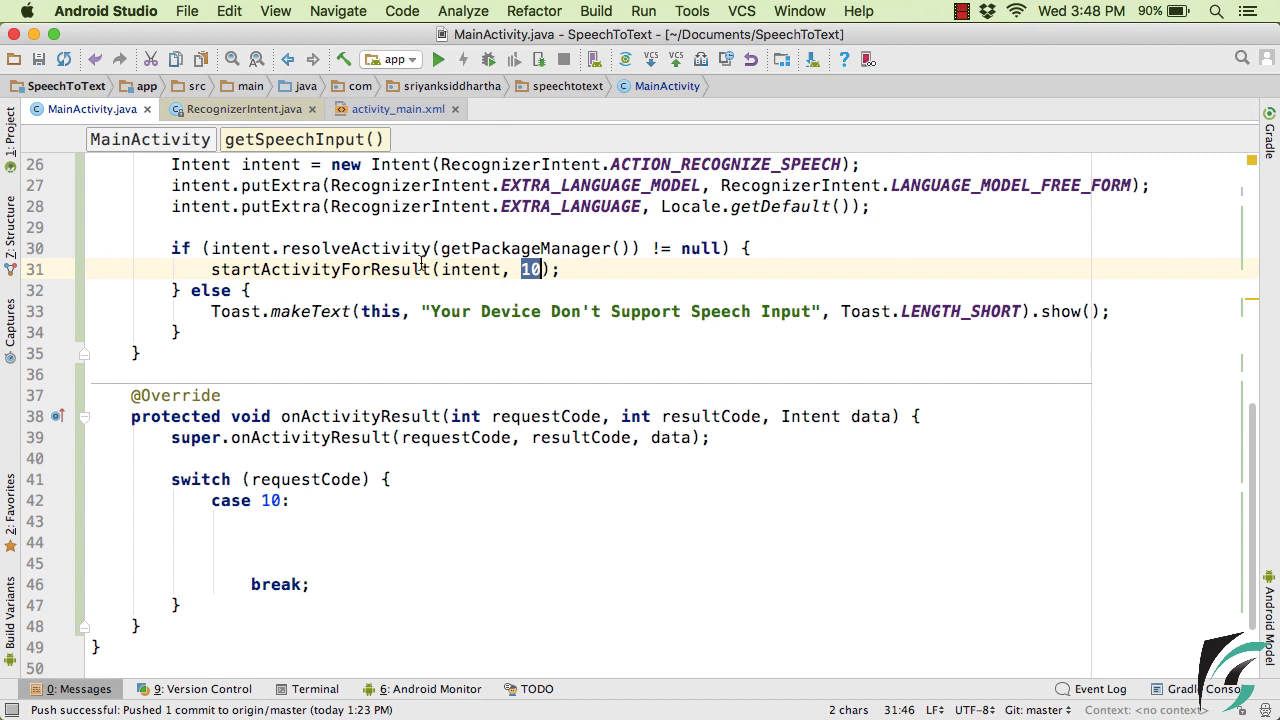
pyautogui.doubleClick(320, 269)
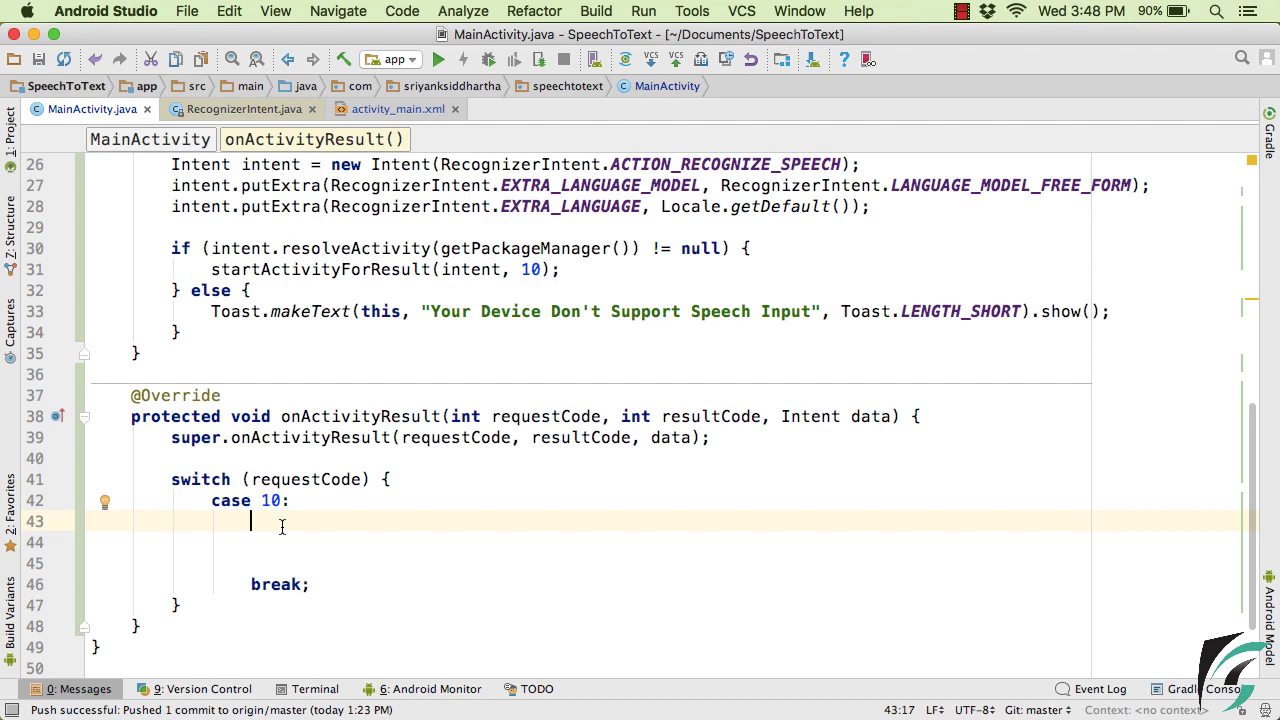
pyautogui.write('if (resultCode == RESULT_OK && data != null) {')
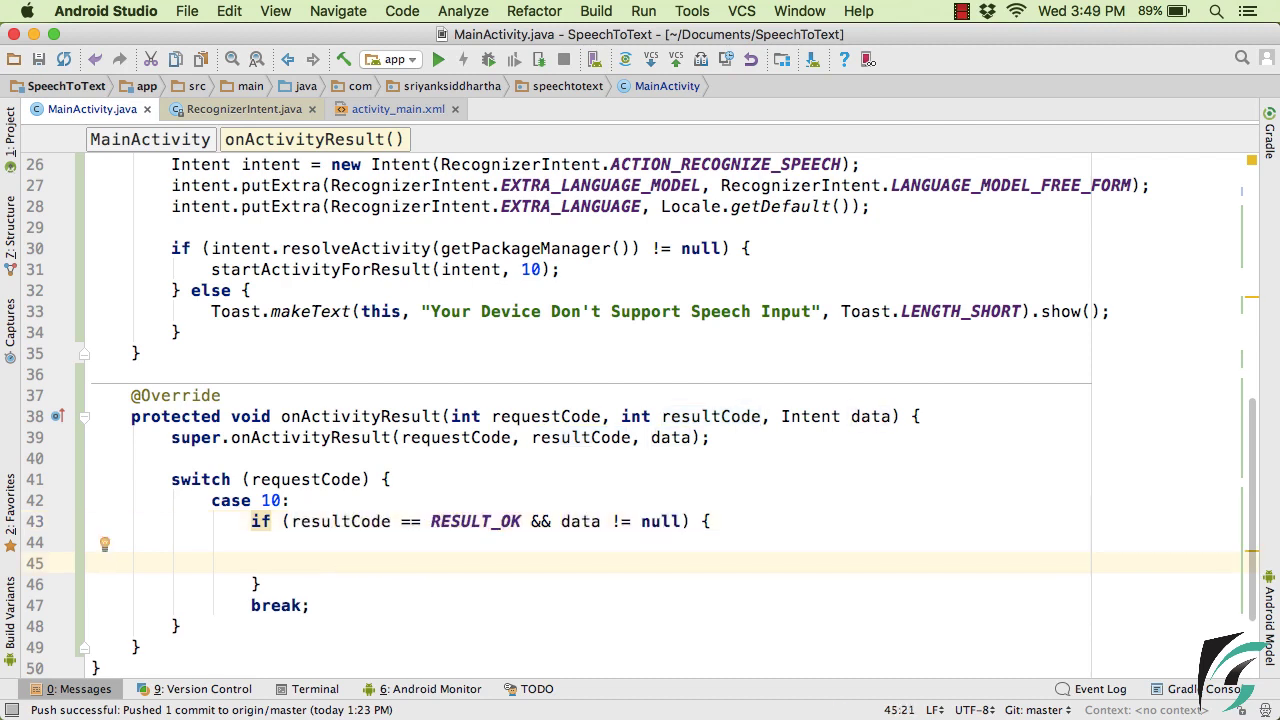
# - Inside the RESULT_OK block, call data.getStringArrayListExtra(RecognizerIntent.EXTRA_RESULTS)
pyautogui.click(290, 562)
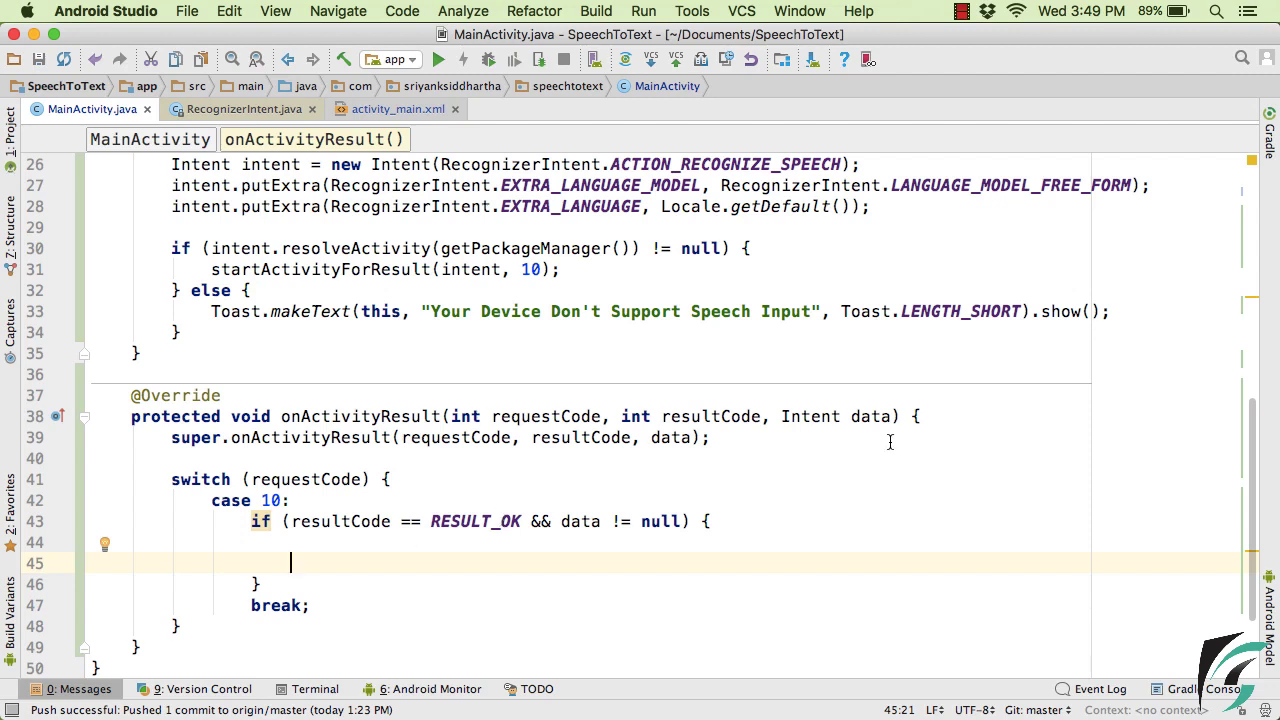
pyautogui.doubleClick(870, 416)
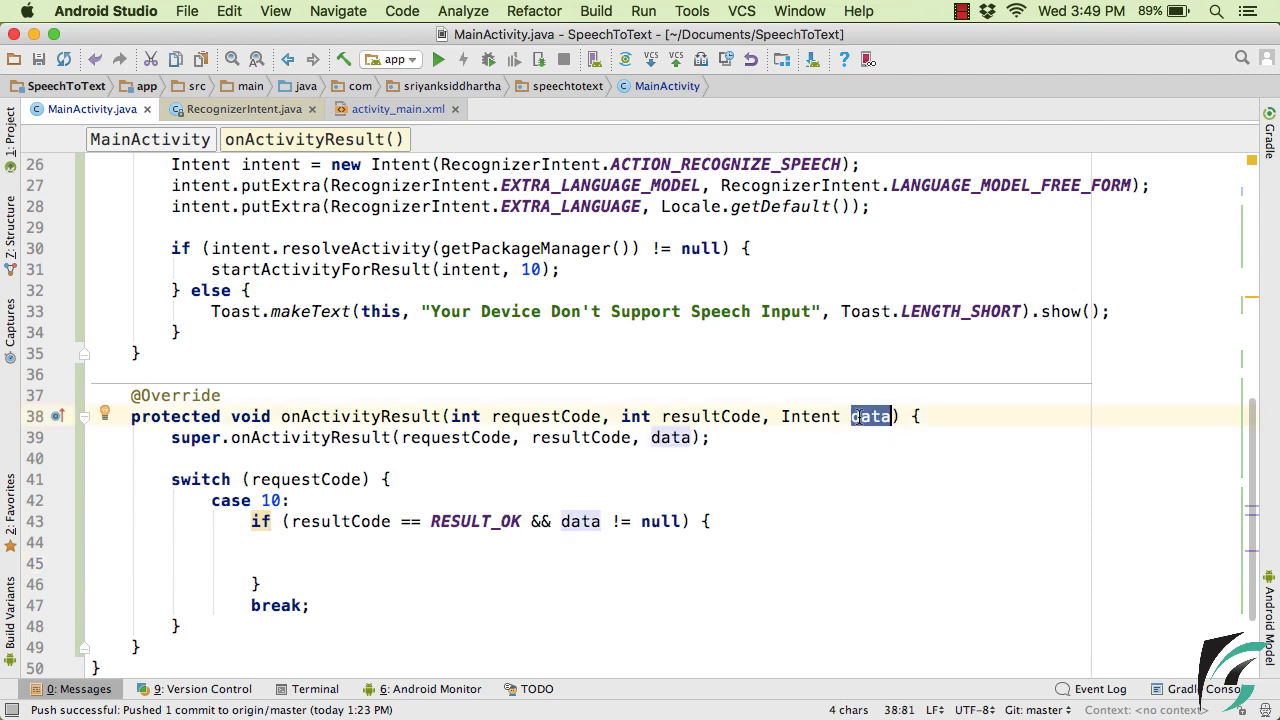
pyautogui.click(290, 563)
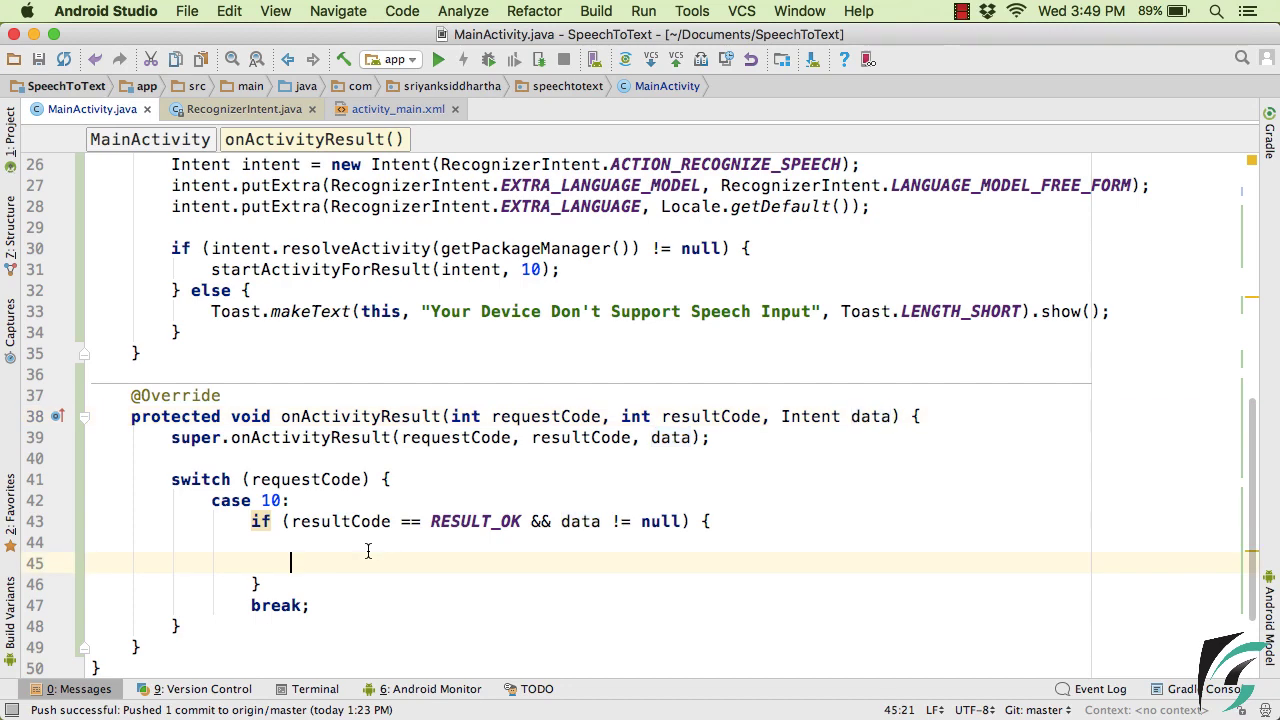
pyautogui.write('data.')
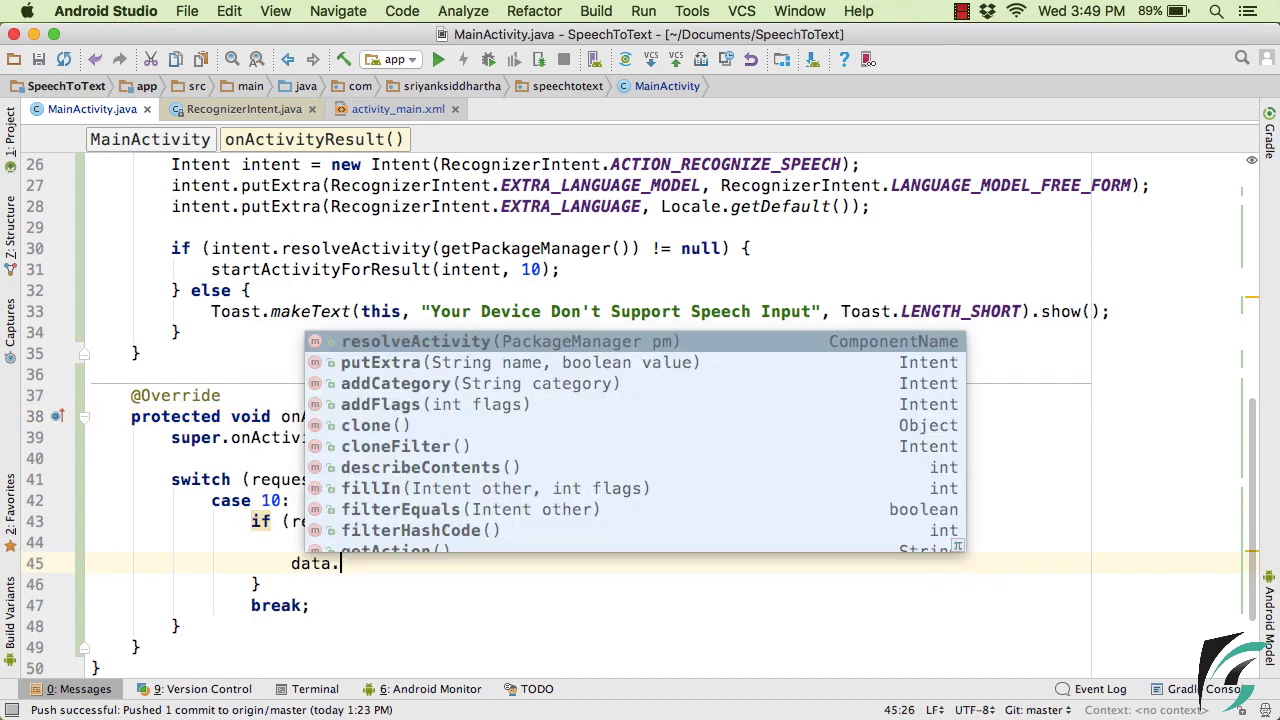
pyautogui.write('getStri')
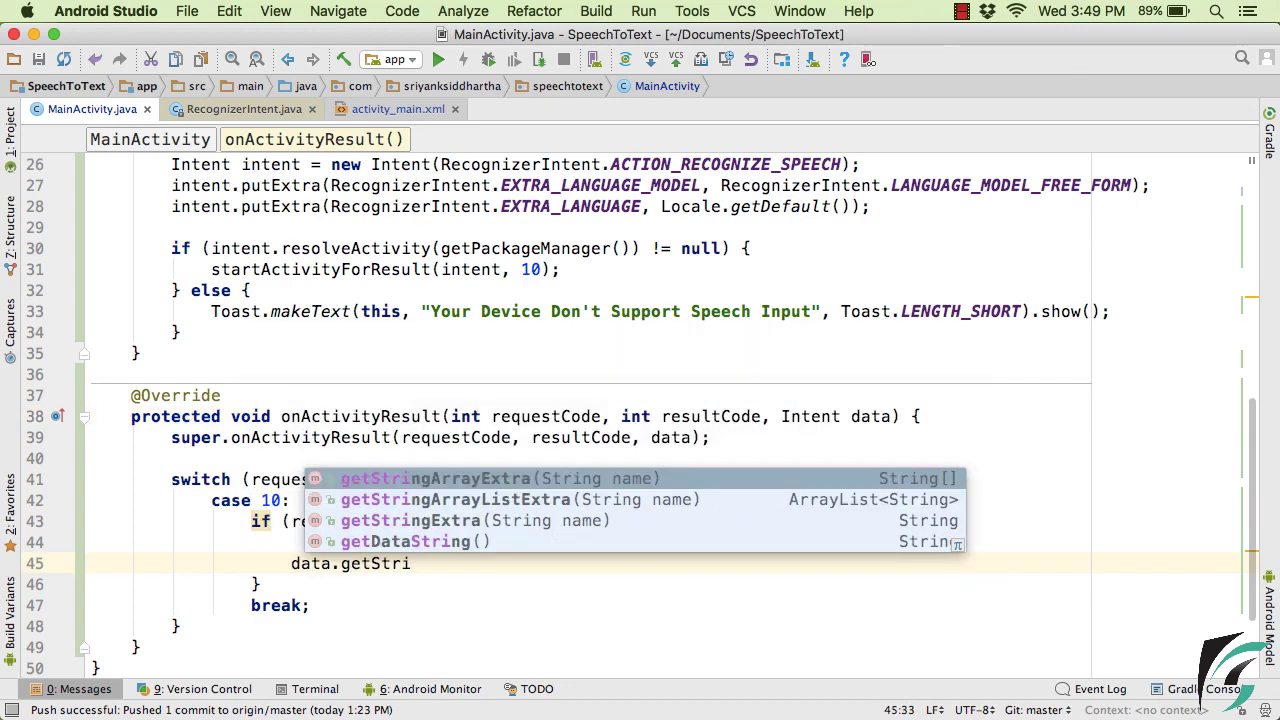
pyautogui.click(456, 499)
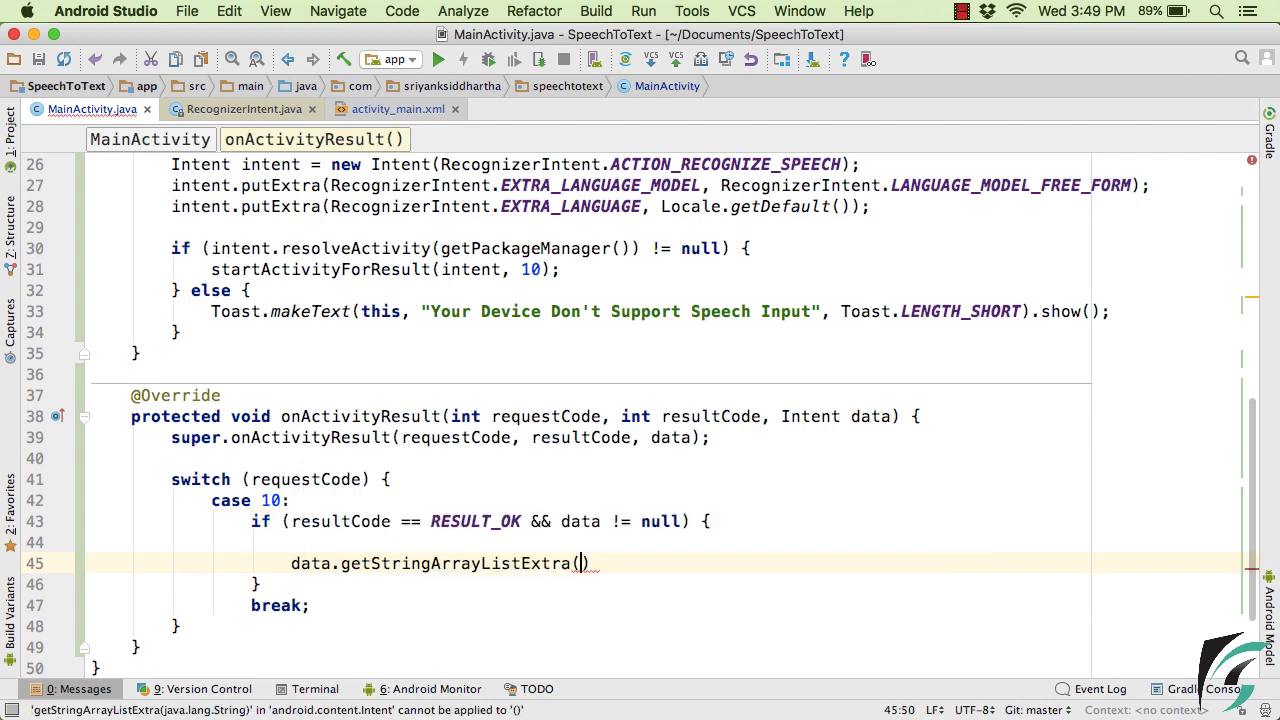
pyautogui.write('R')
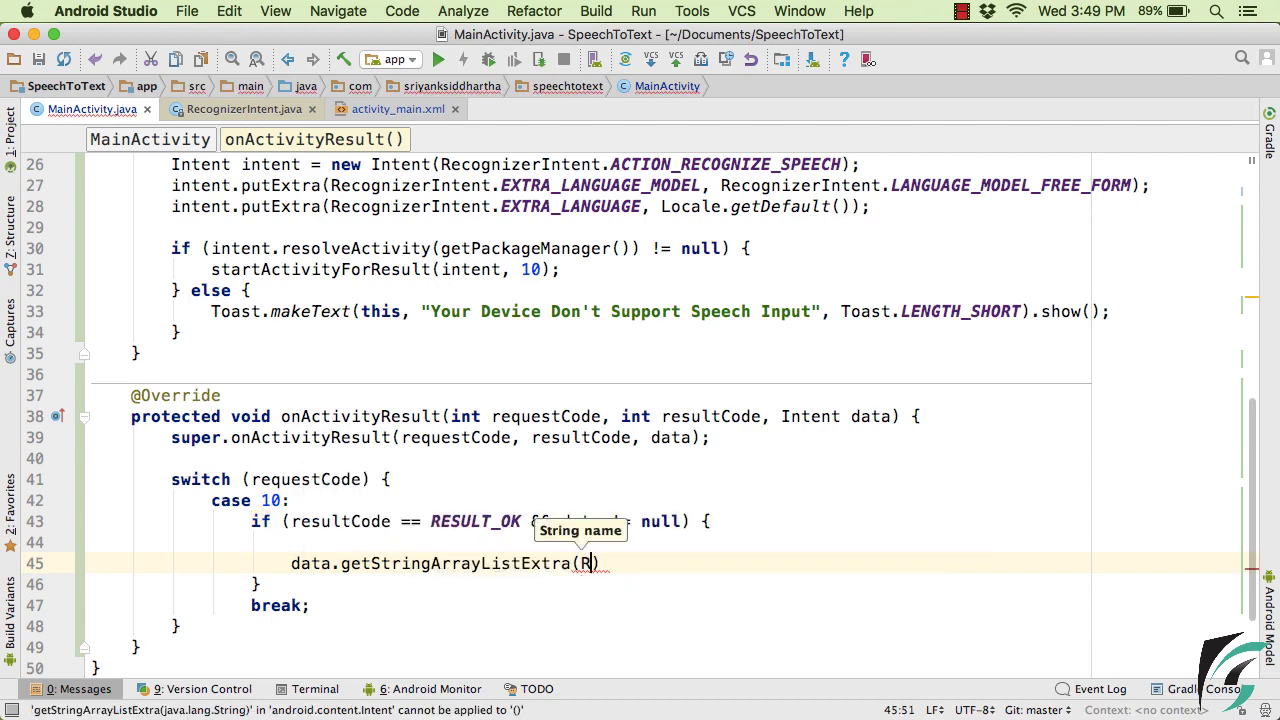
pyautogui.write('RecognizerIntent')
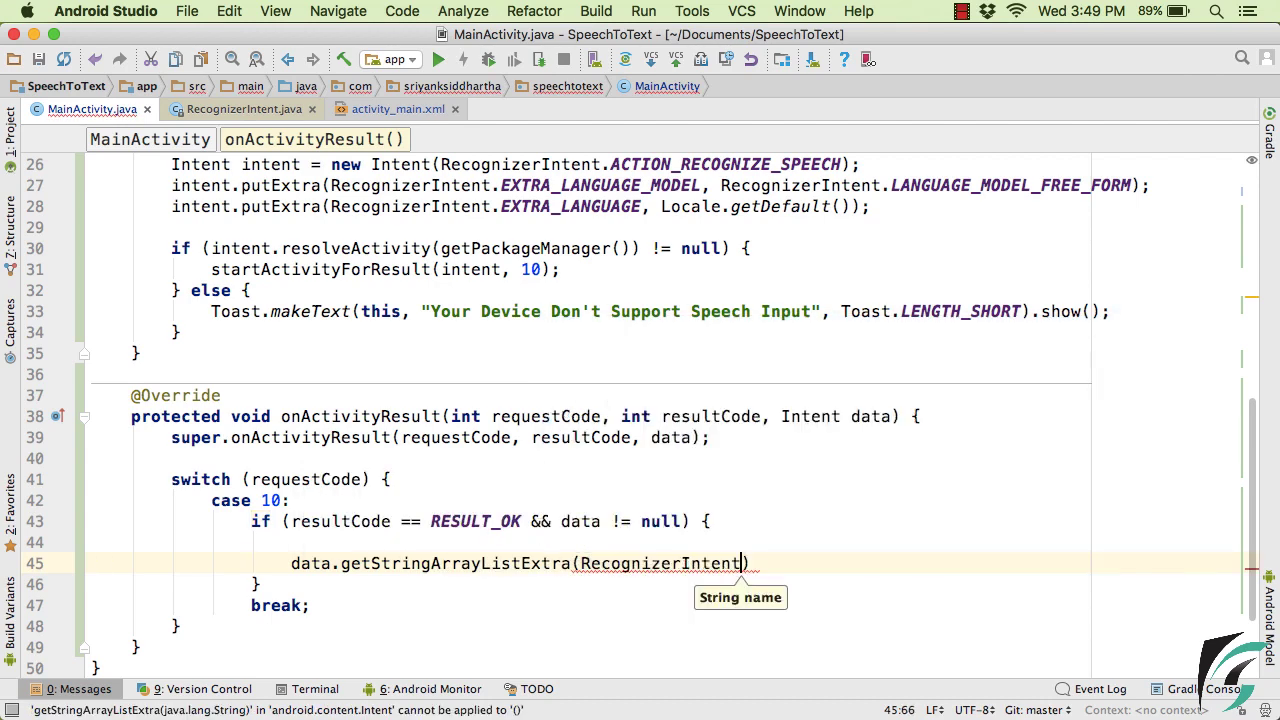
pyautogui.write('.EXTRA_Re')
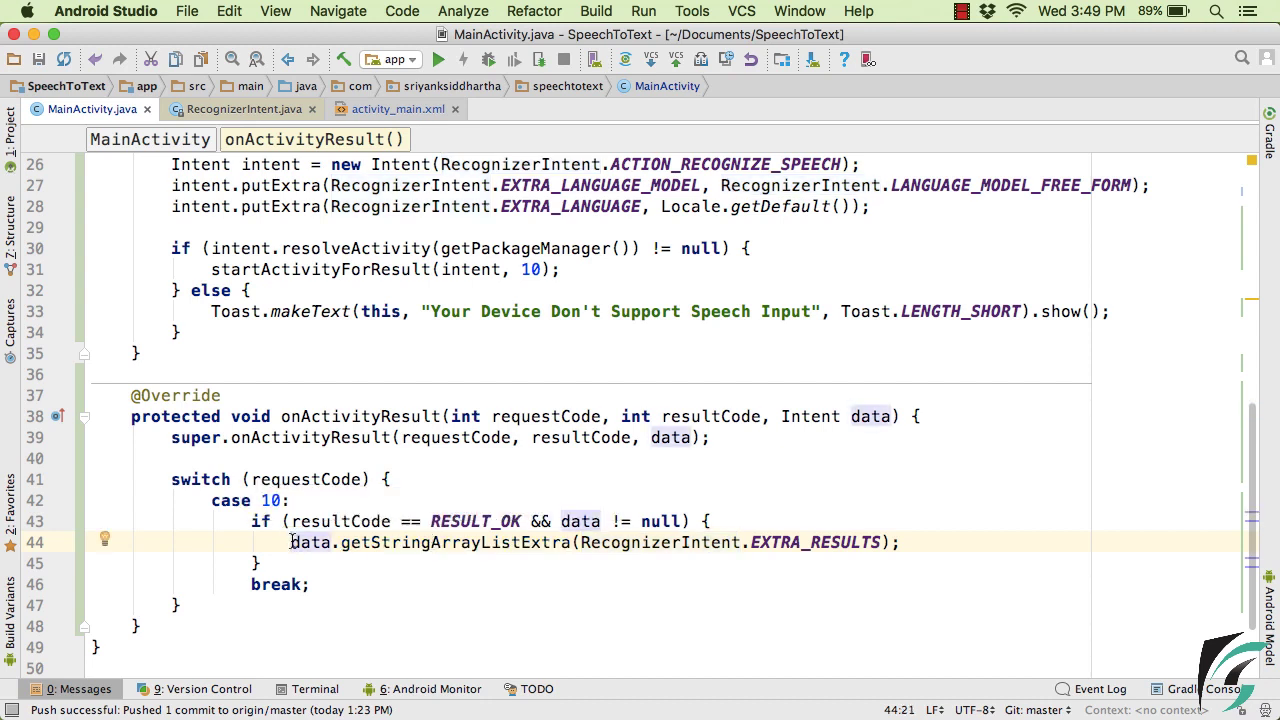
# - Store it in ArrayList<String> result and add txvResult.setText(result.get(0))
pyautogui.write('ArrayList<String> result =')
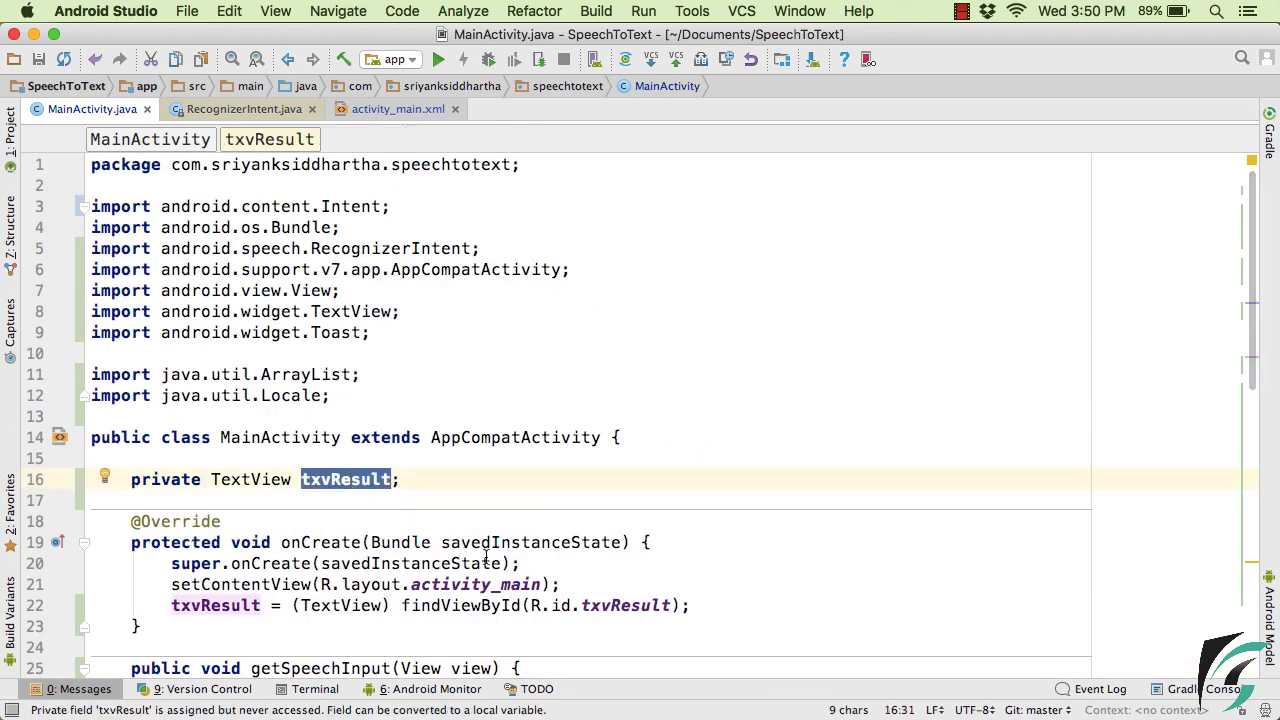
pyautogui.scroll(-3)
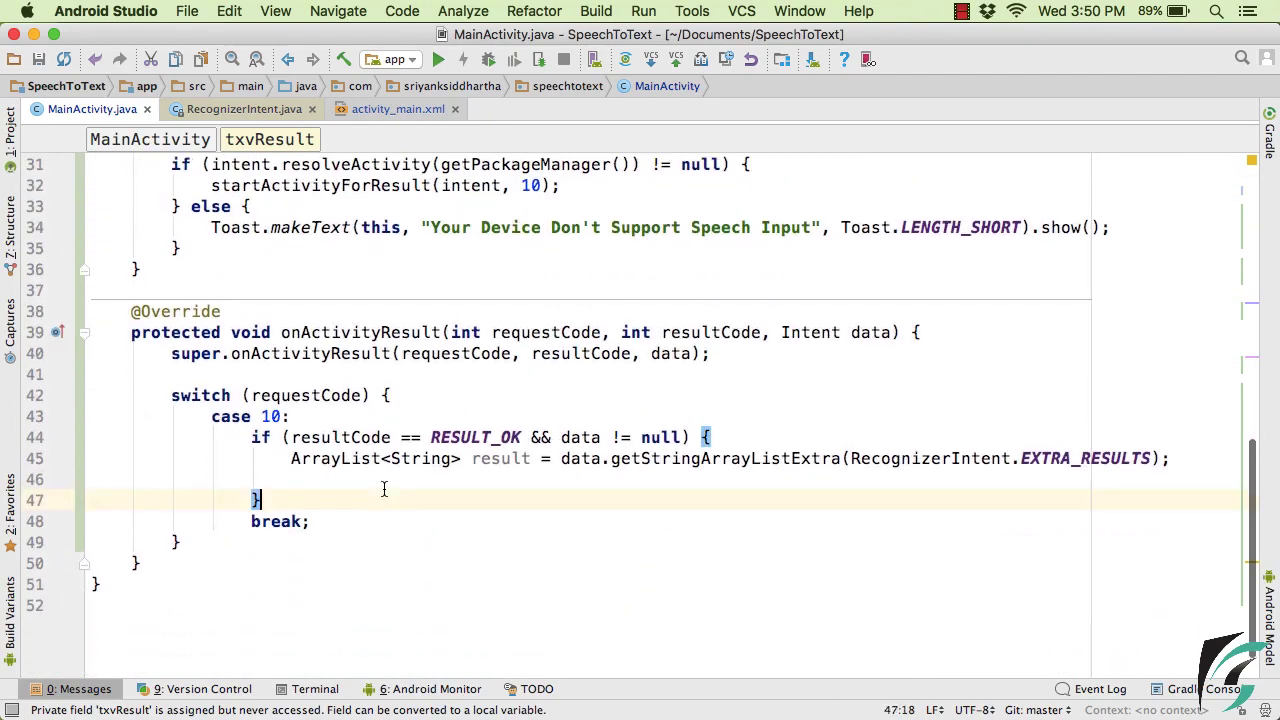
pyautogui.write('txvResult.setText(result.get(0));')
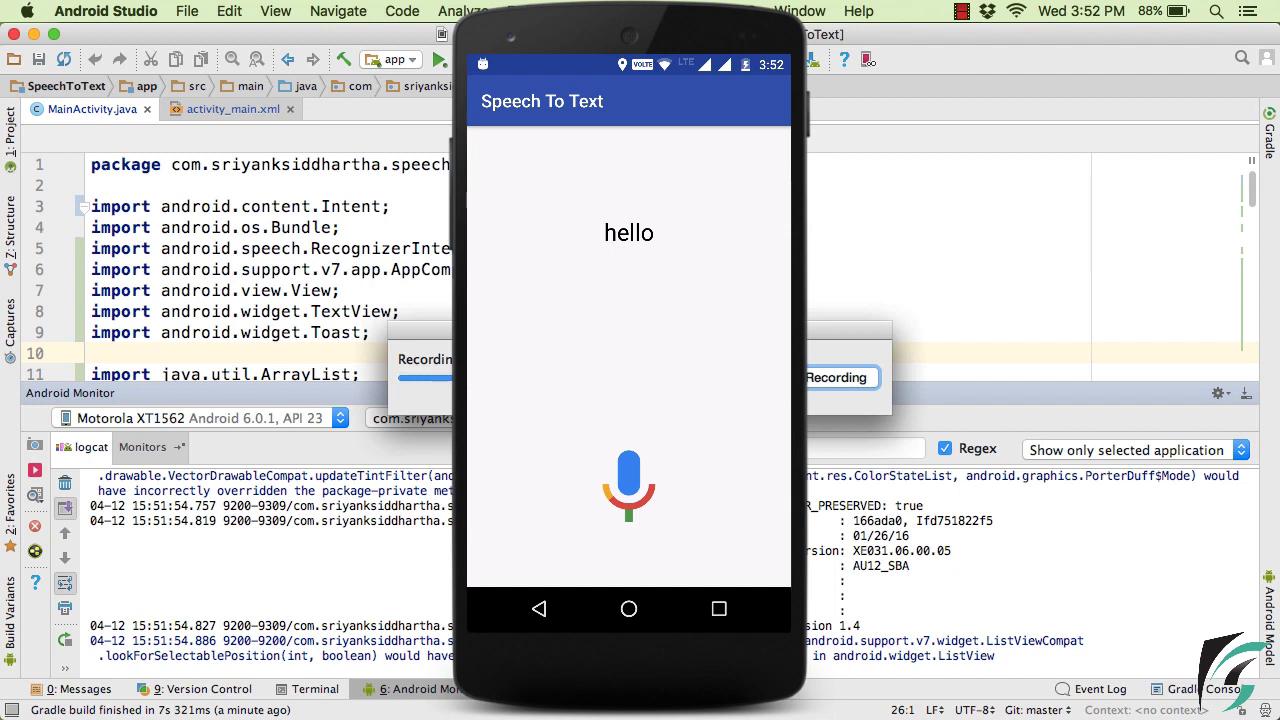
# - Test speech input on the phone, recognizing 'how are you' and 'hey i am fine', then open Settings
pyautogui.click(628, 483)
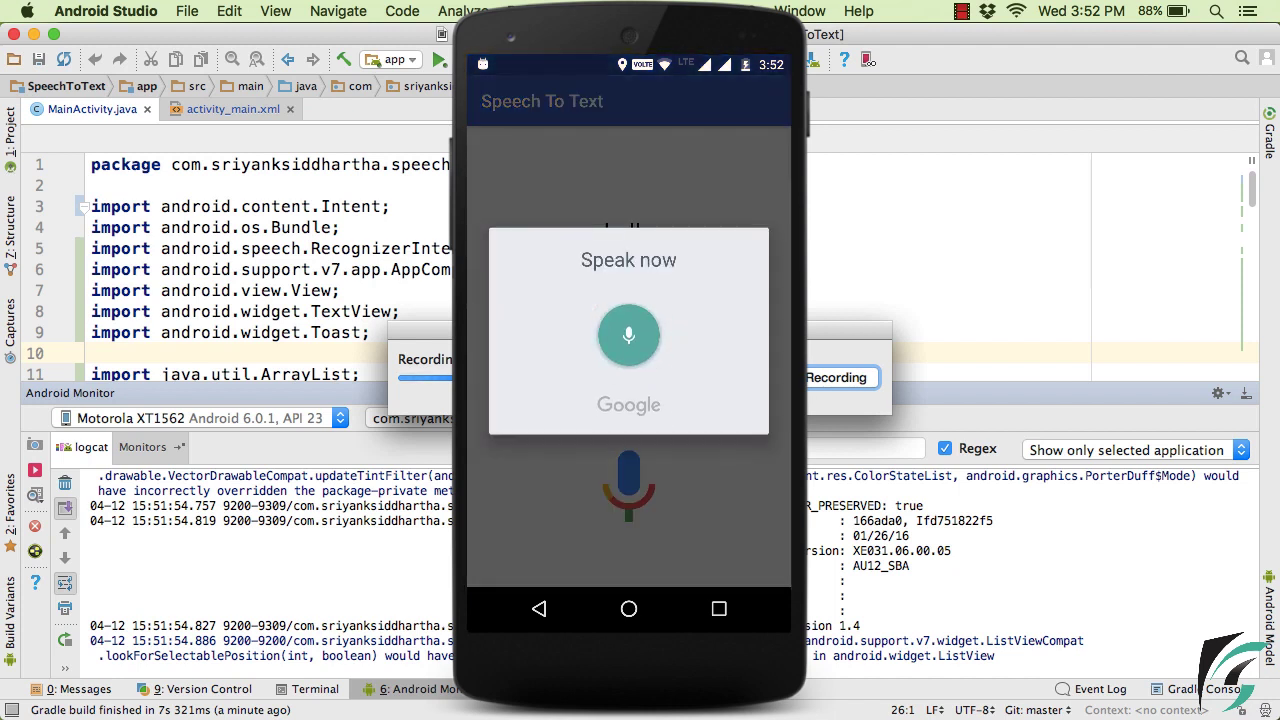
pyautogui.click(628, 335)
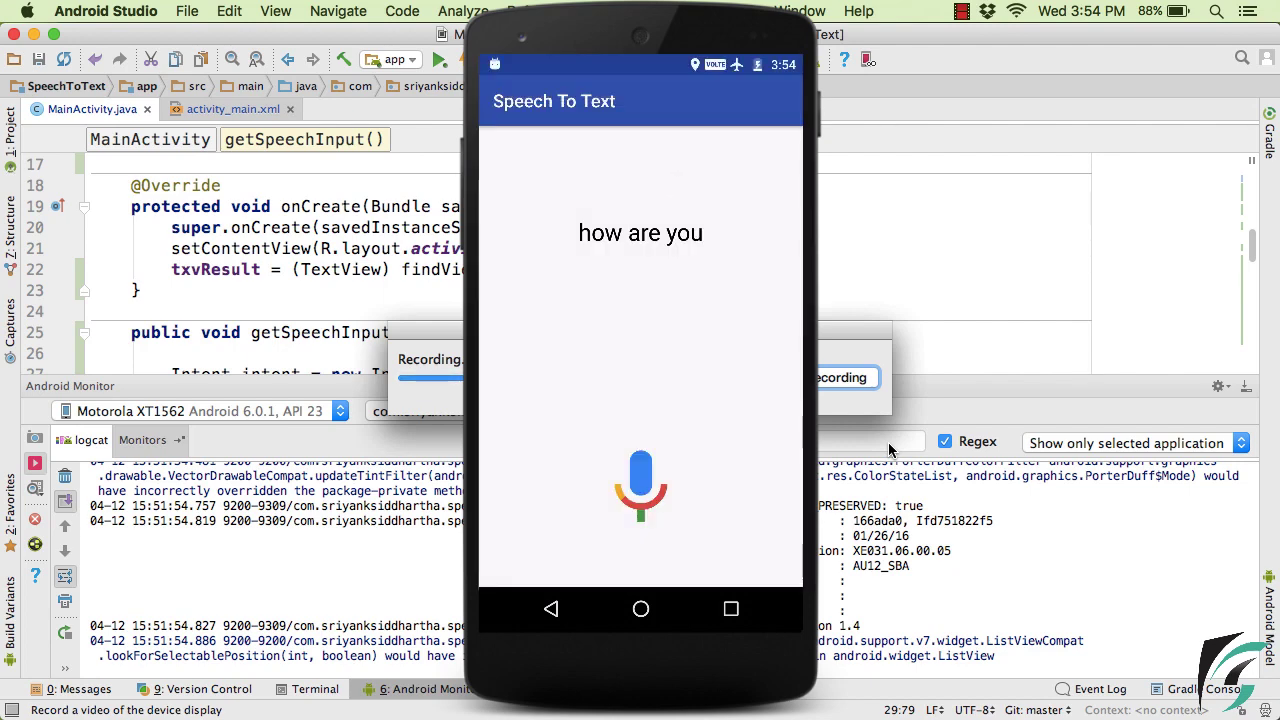
pyautogui.click(640, 485)
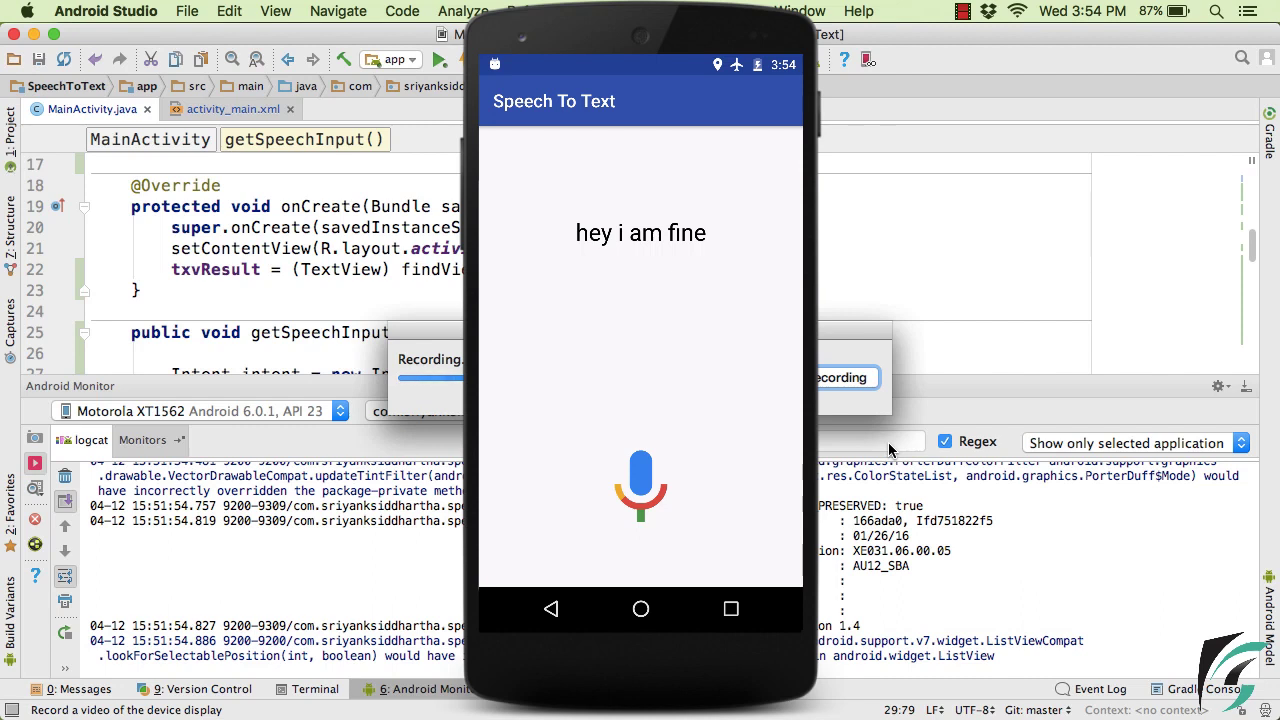
pyautogui.click(640, 608)
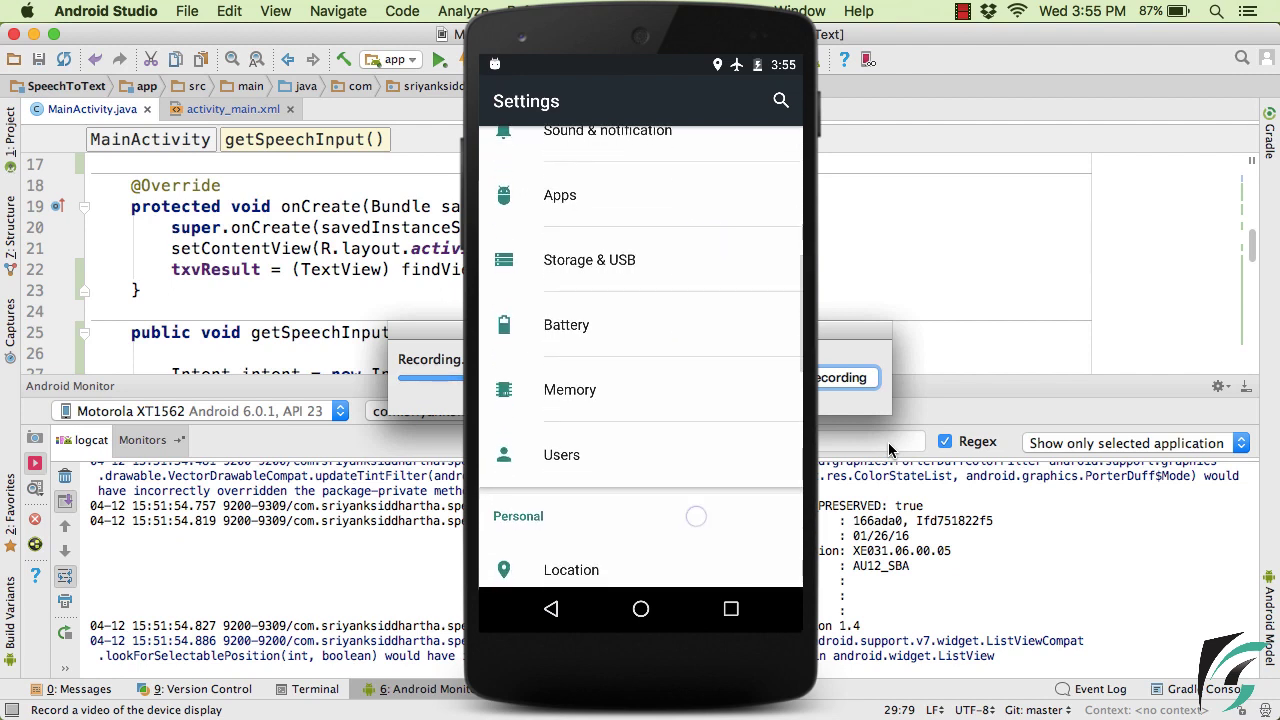
# - On the phone, navigate Language & input > Google voice typing > Offline speech recognition
pyautogui.scroll(-3)
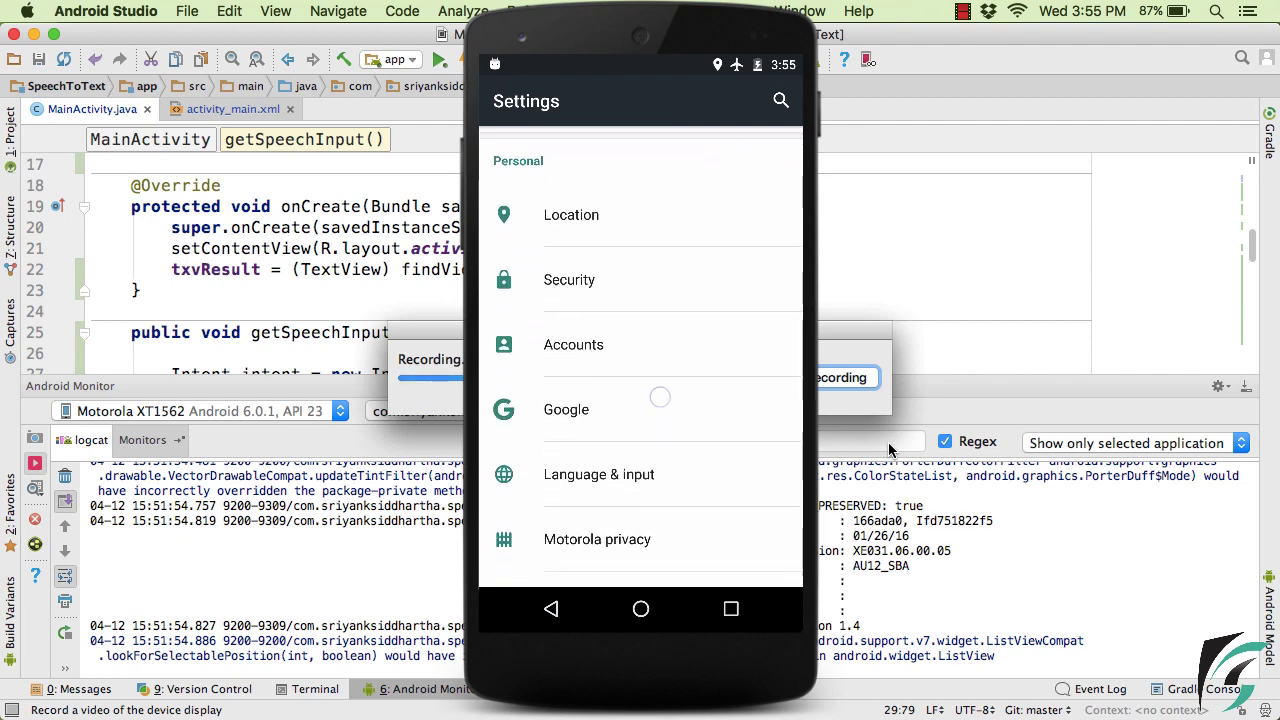
pyautogui.scroll(-3)
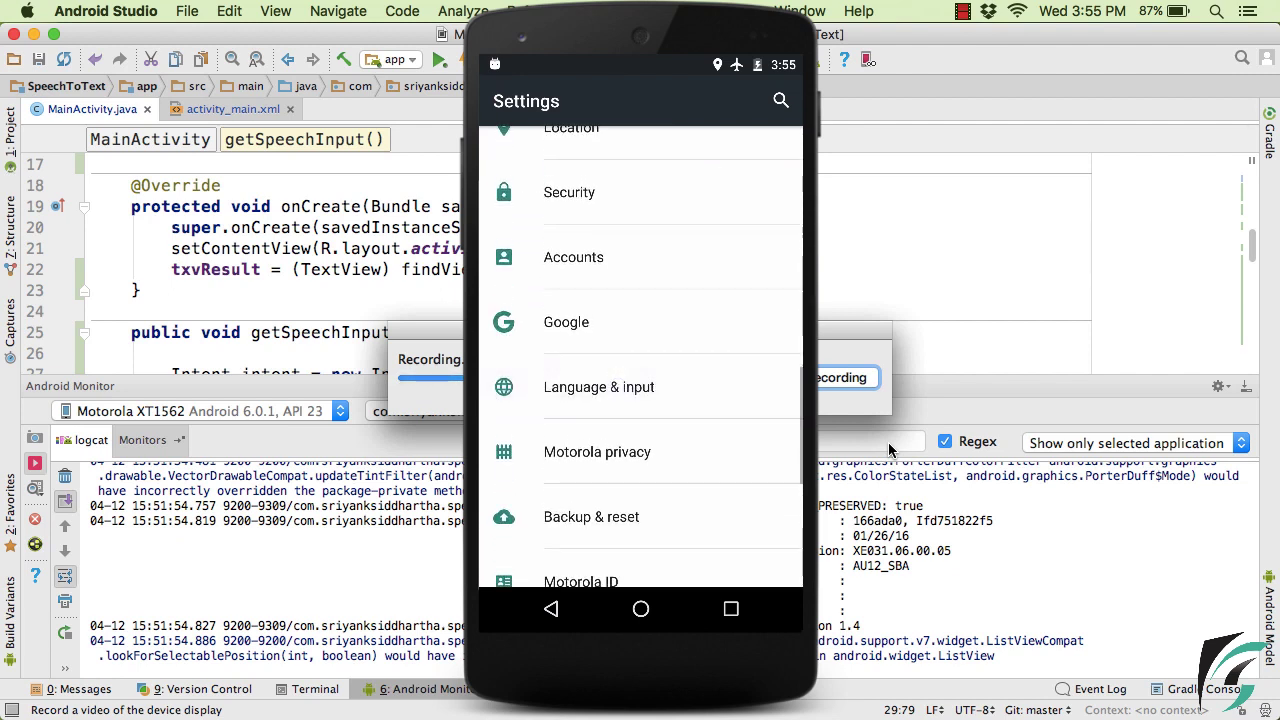
pyautogui.click(599, 387)
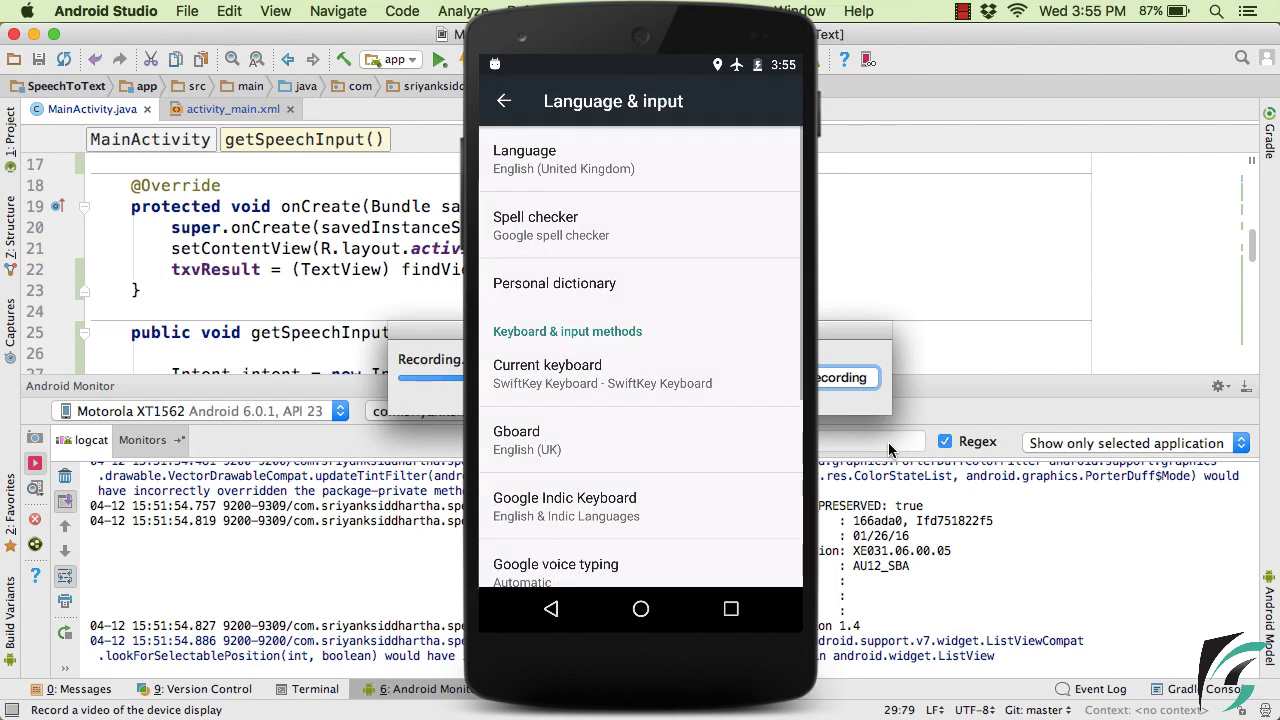
pyautogui.scroll(-3)
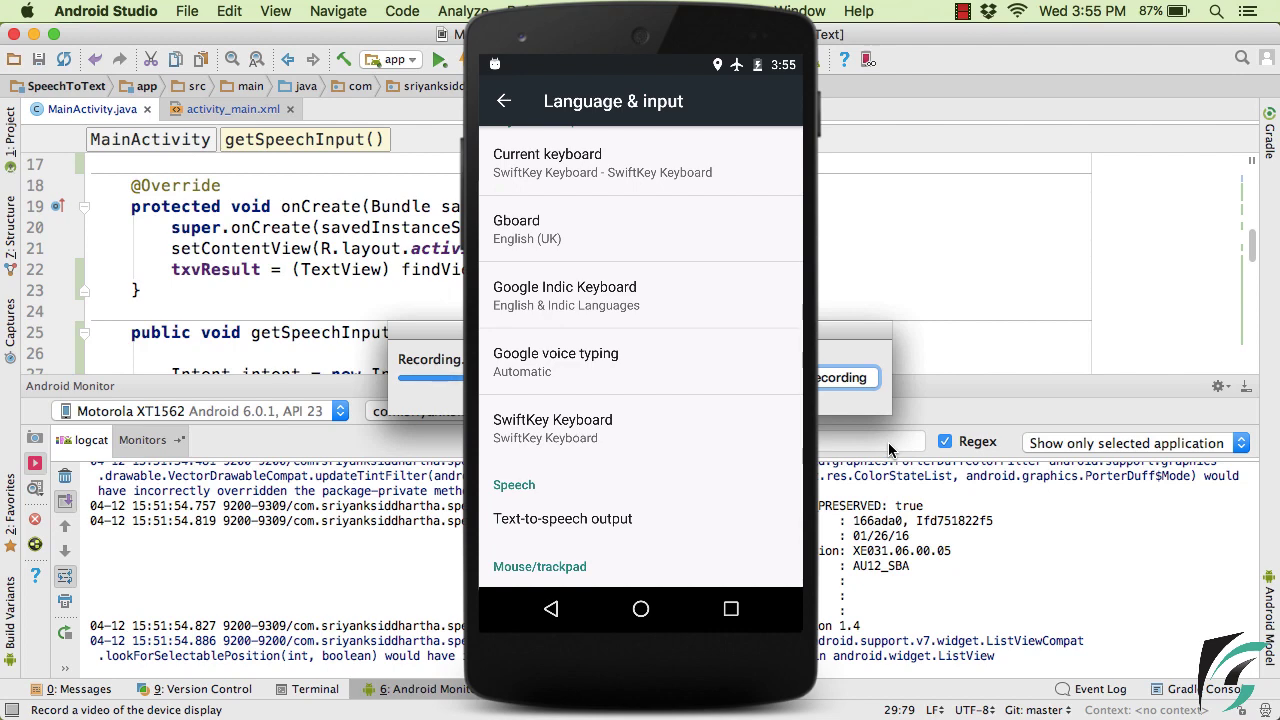
pyautogui.click(555, 362)
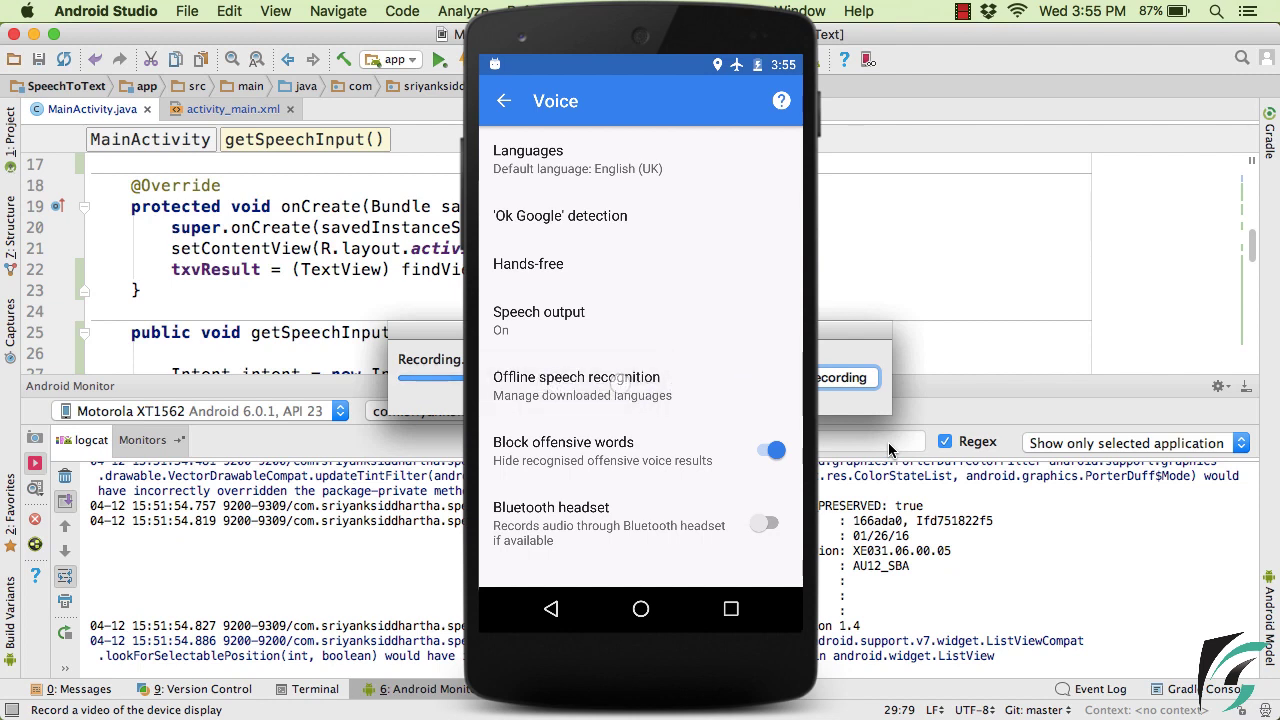
pyautogui.click(582, 386)
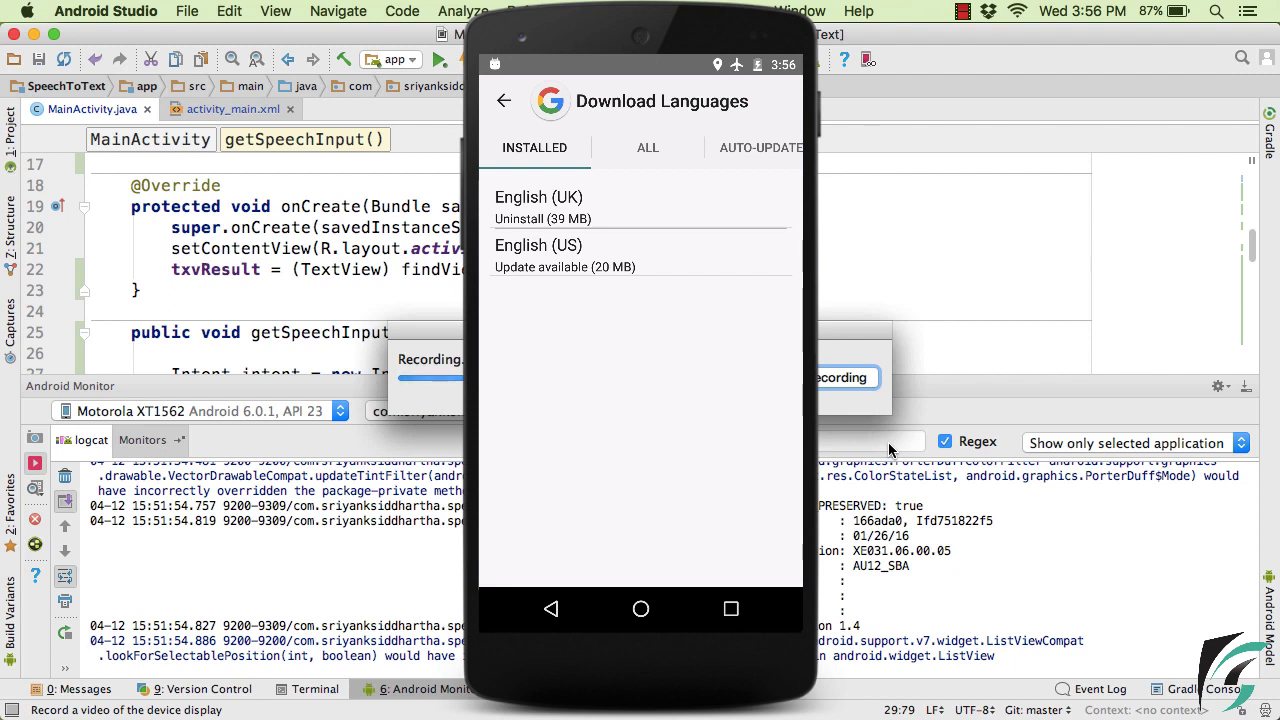
# - Browse the ALL list of downloadable offline speech languages
pyautogui.click(647, 147)
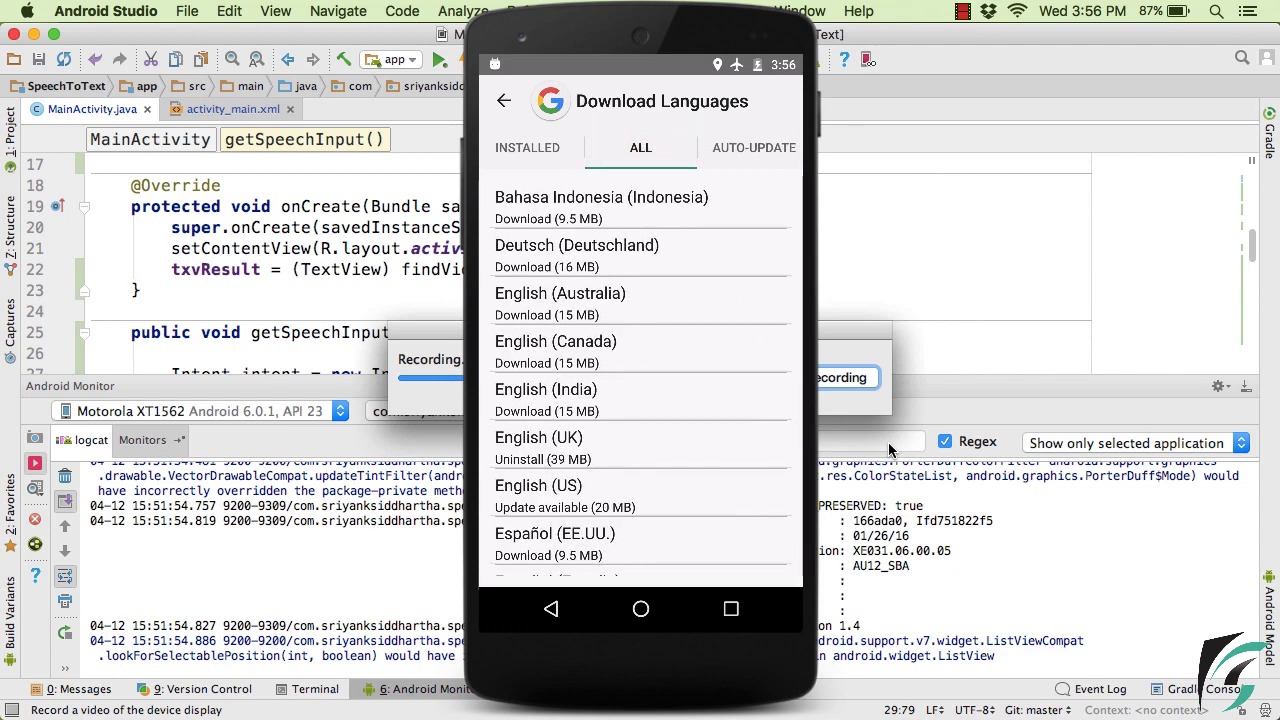
pyautogui.scroll(-3)
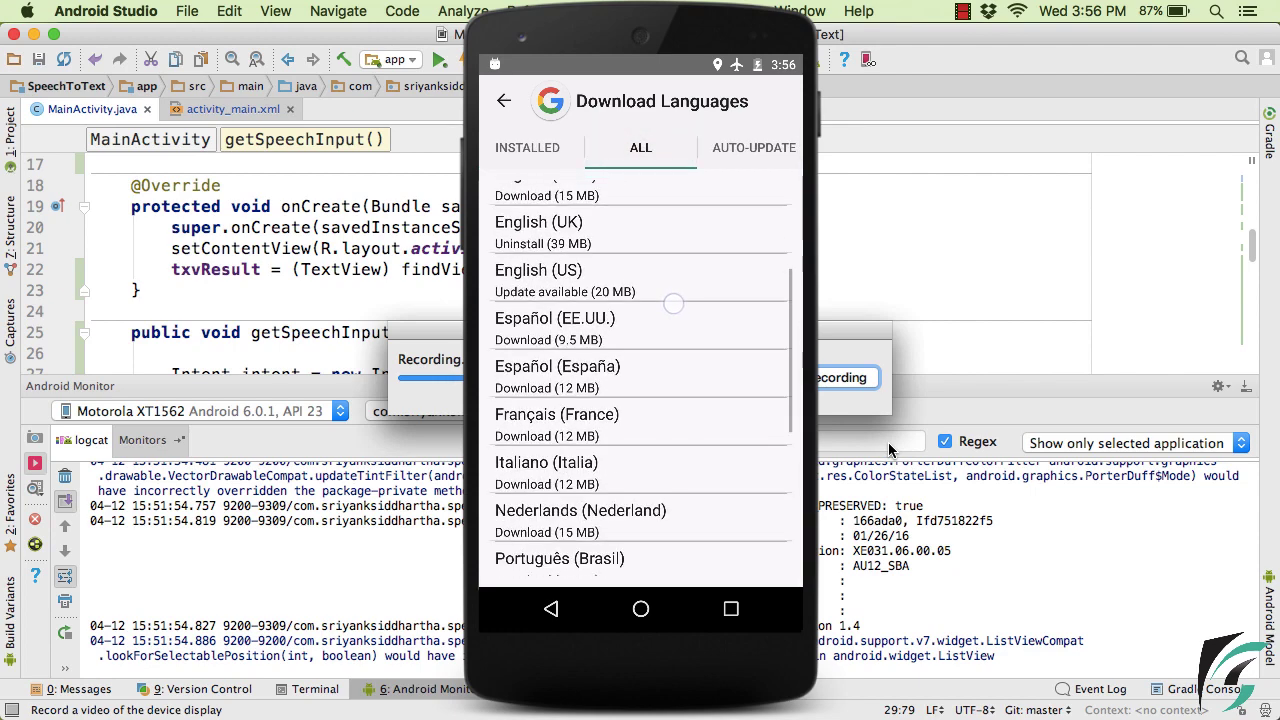
pyautogui.scroll(-3)
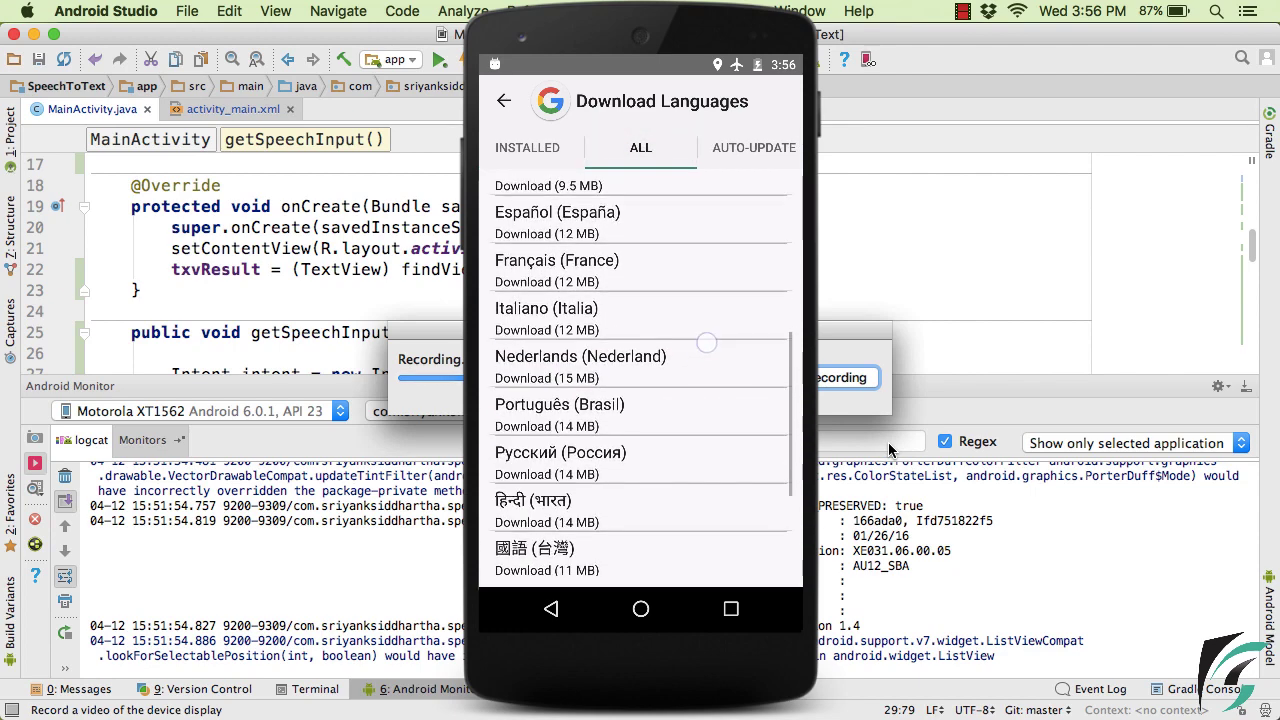
pyautogui.scroll(-3)
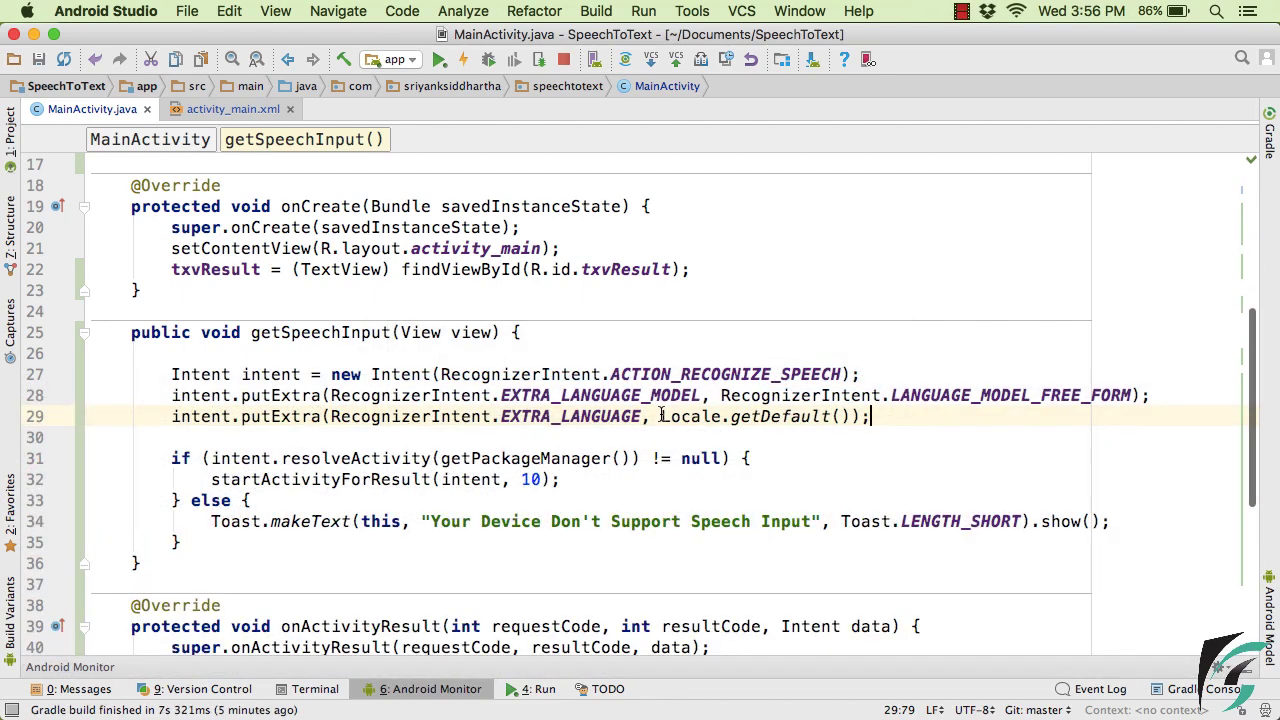
# - Switch the EXTRA_LANGUAGE locale to Locale.GERMAN, then restore Locale.getDefault()
pyautogui.doubleClick(755, 416)
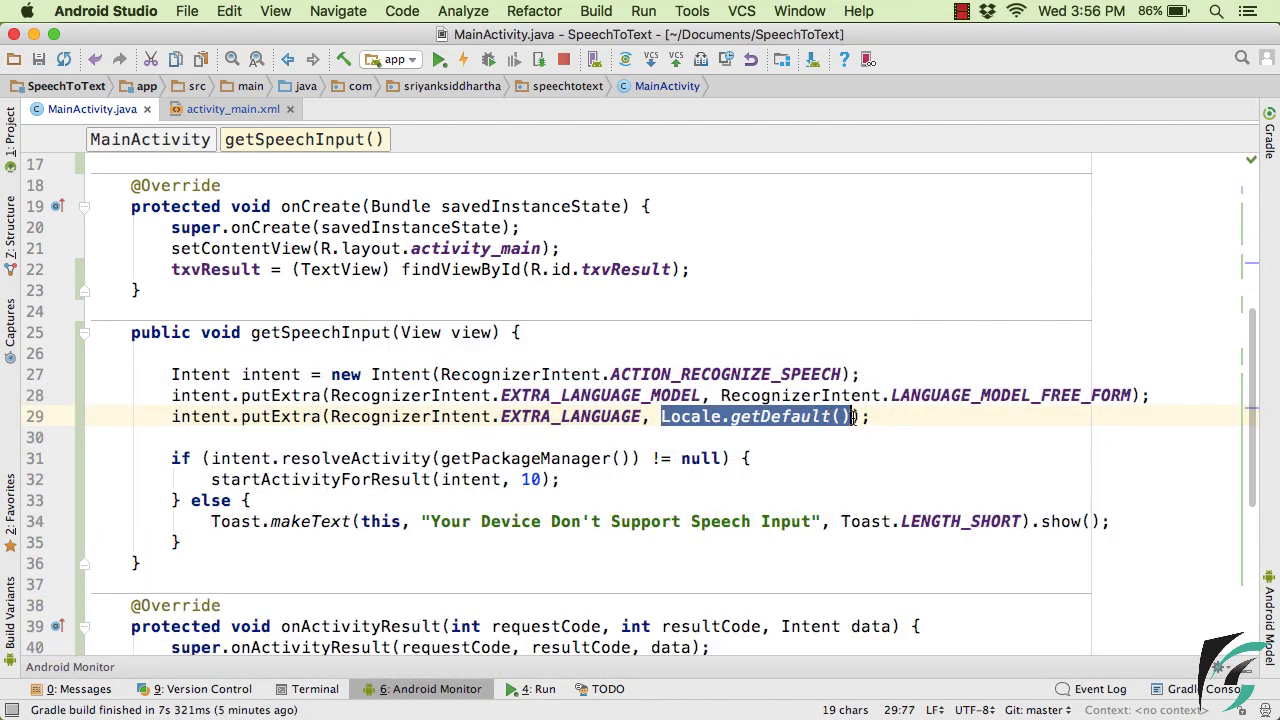
pyautogui.write('Loc')
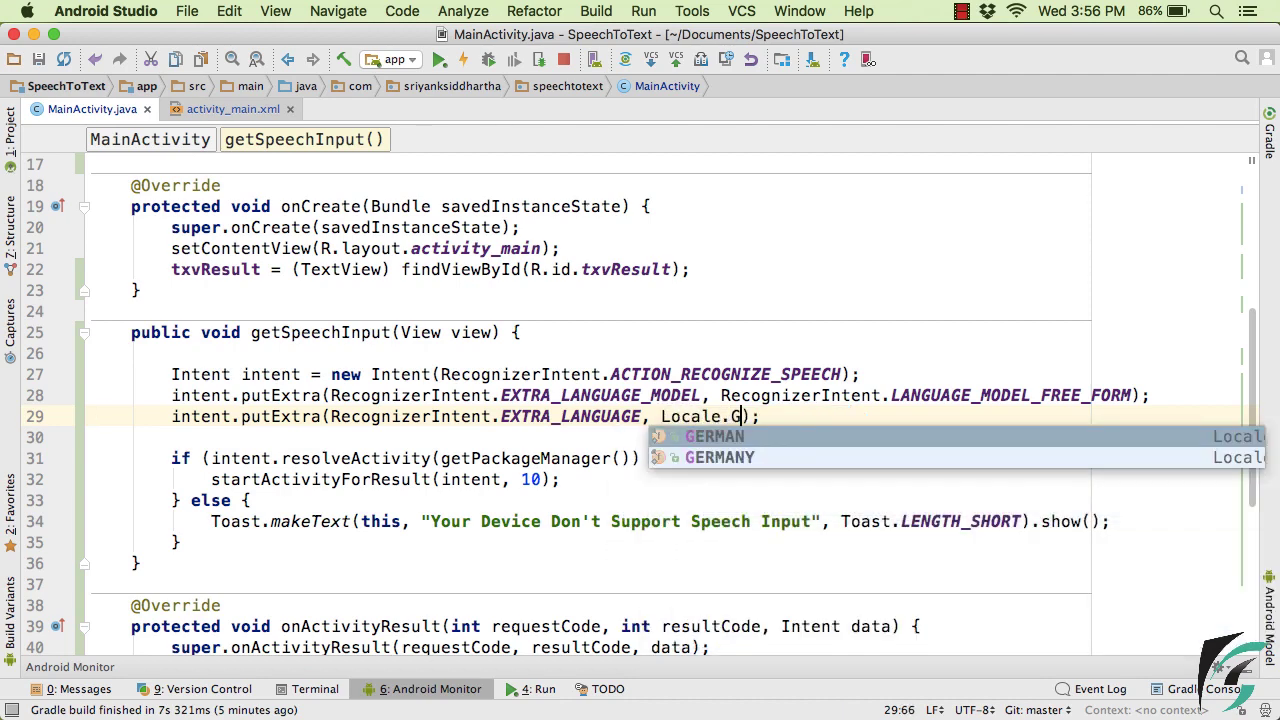
pyautogui.click(714, 436)
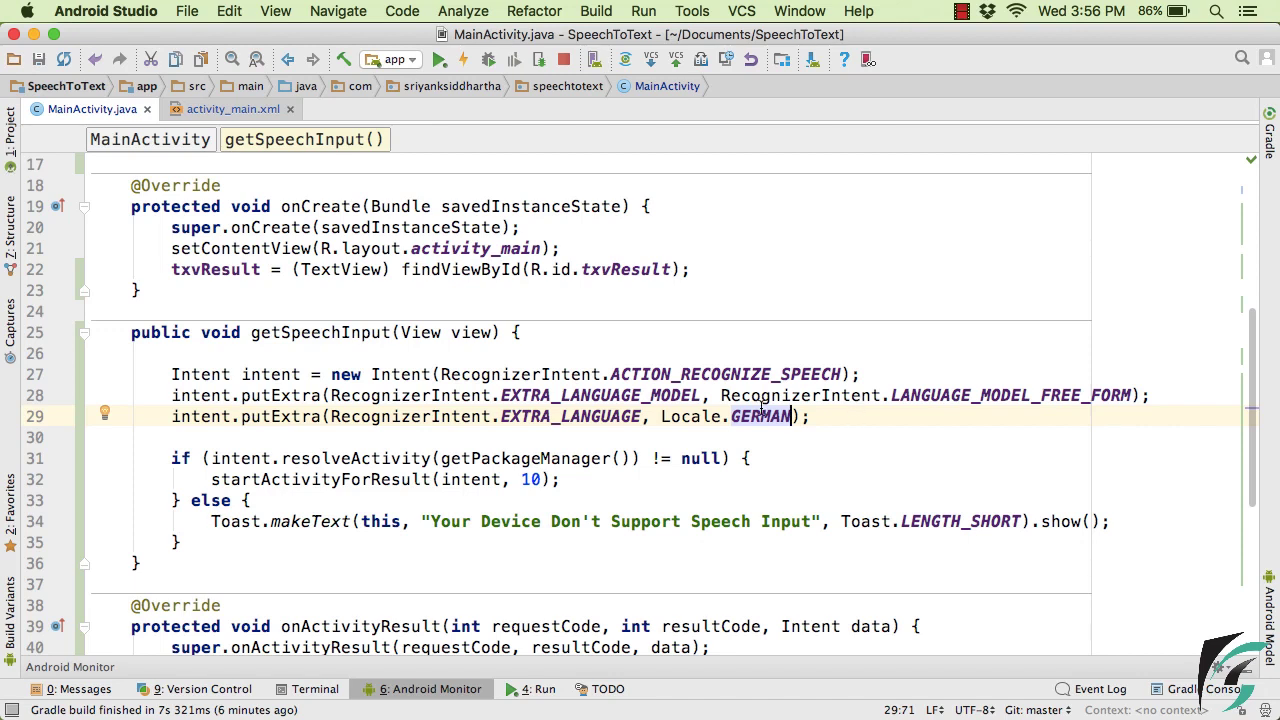
pyautogui.doubleClick(758, 416)
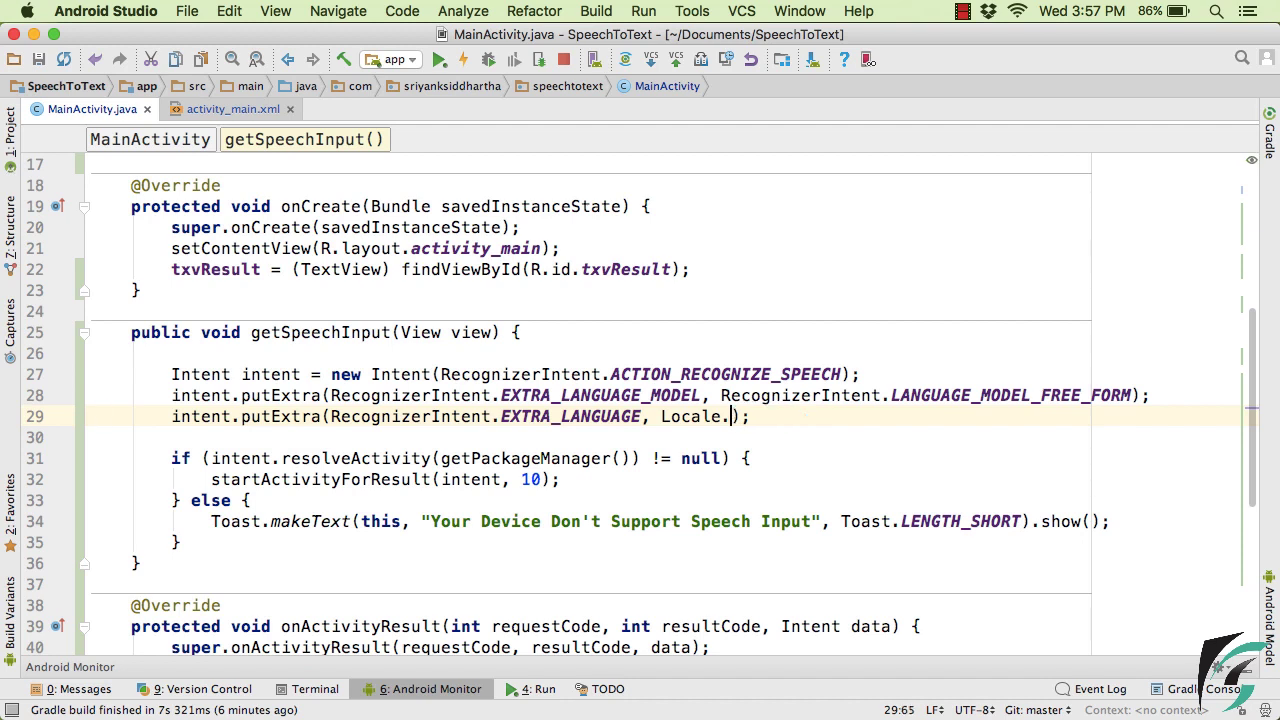
pyautogui.write('getDefault()')
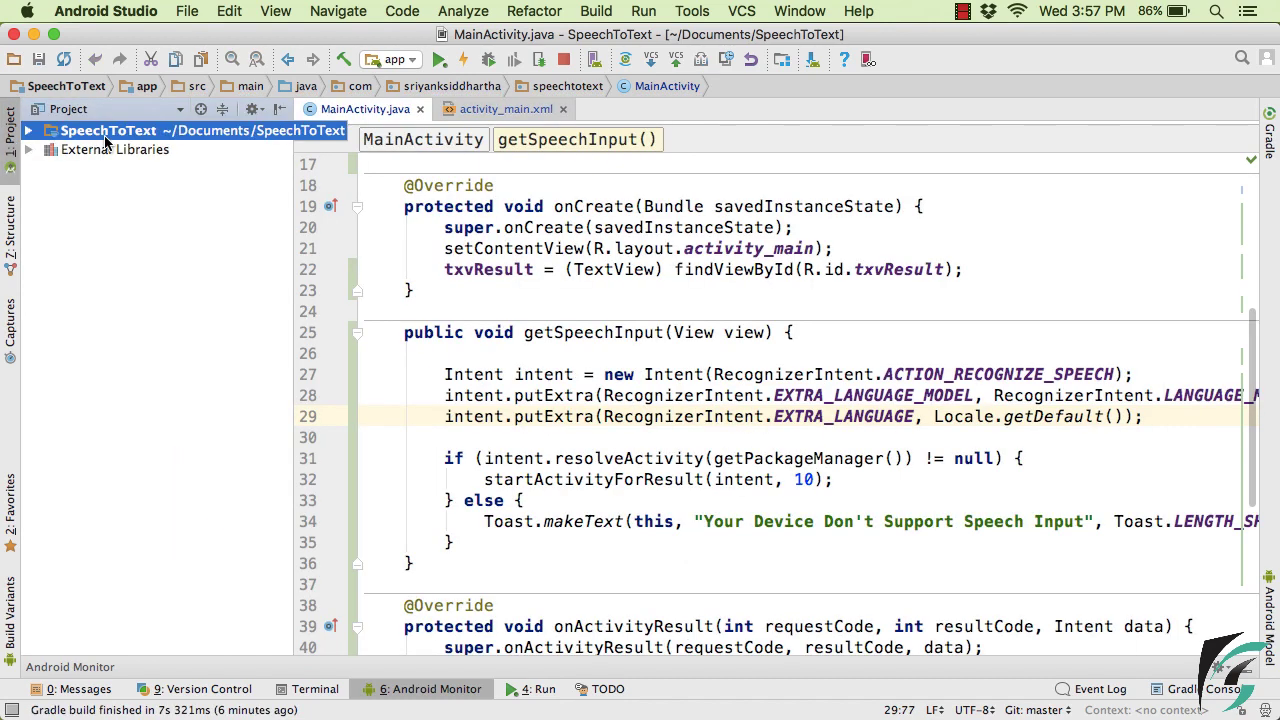
# - Commit both files as 'Speech to text Functionality' despite the code analysis warning, and push to origin master
pyautogui.rightClick(108, 130)
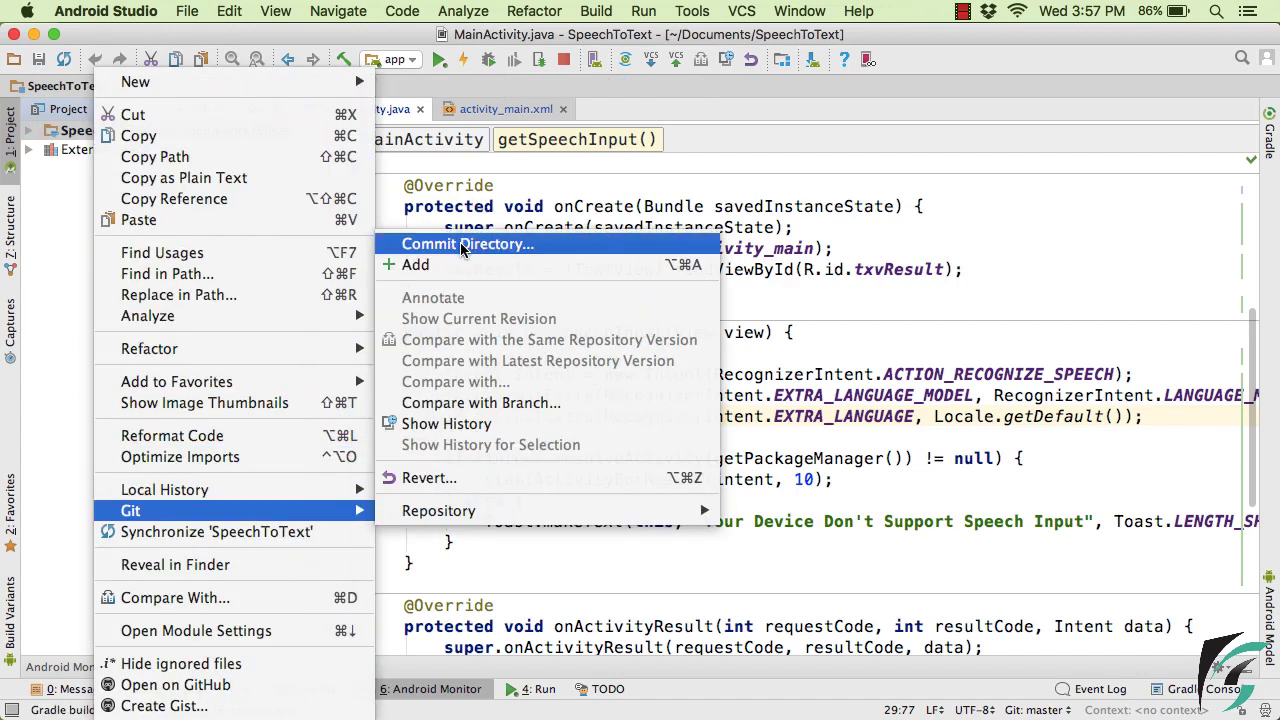
pyautogui.click(467, 244)
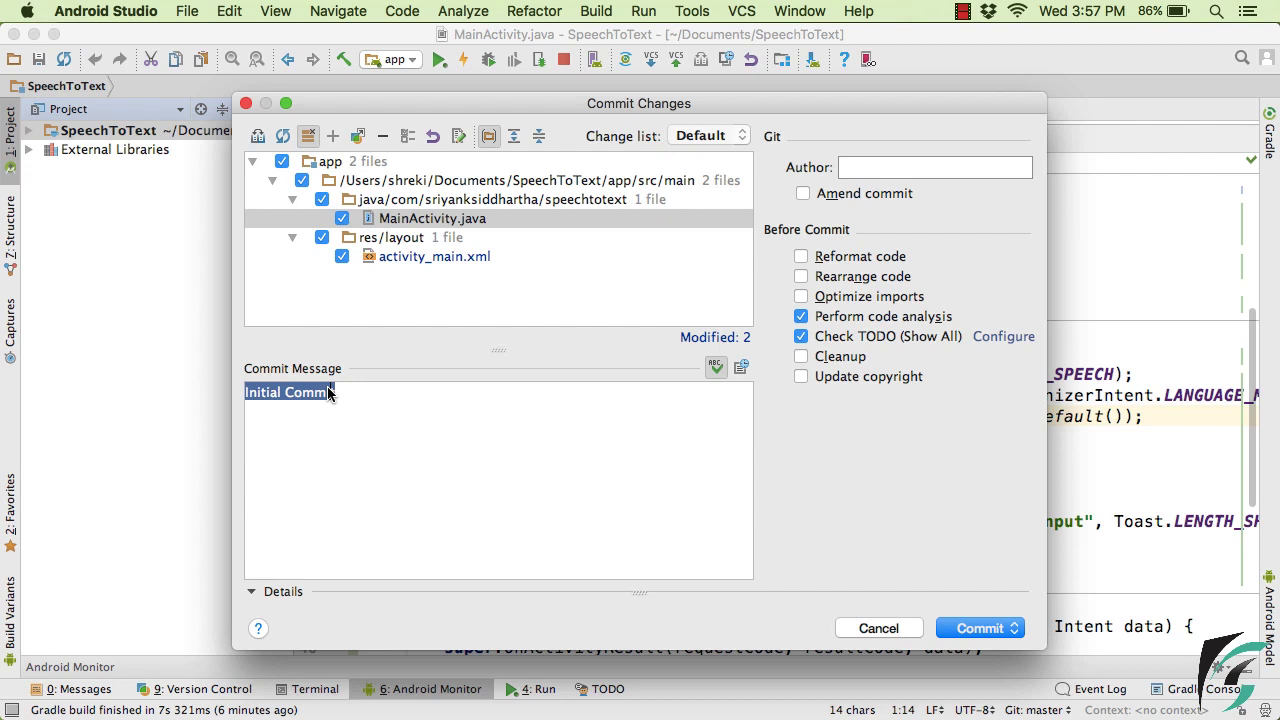
pyautogui.write('Speech to text Functionality')
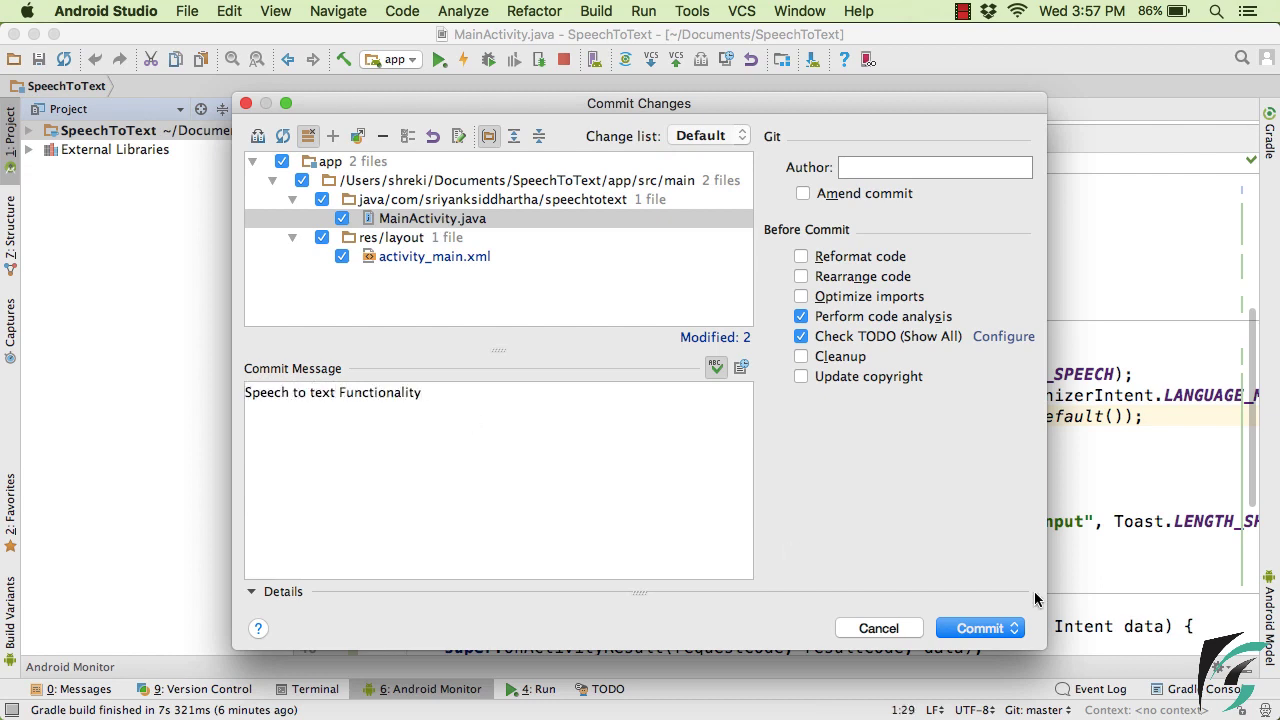
pyautogui.click(1019, 628)
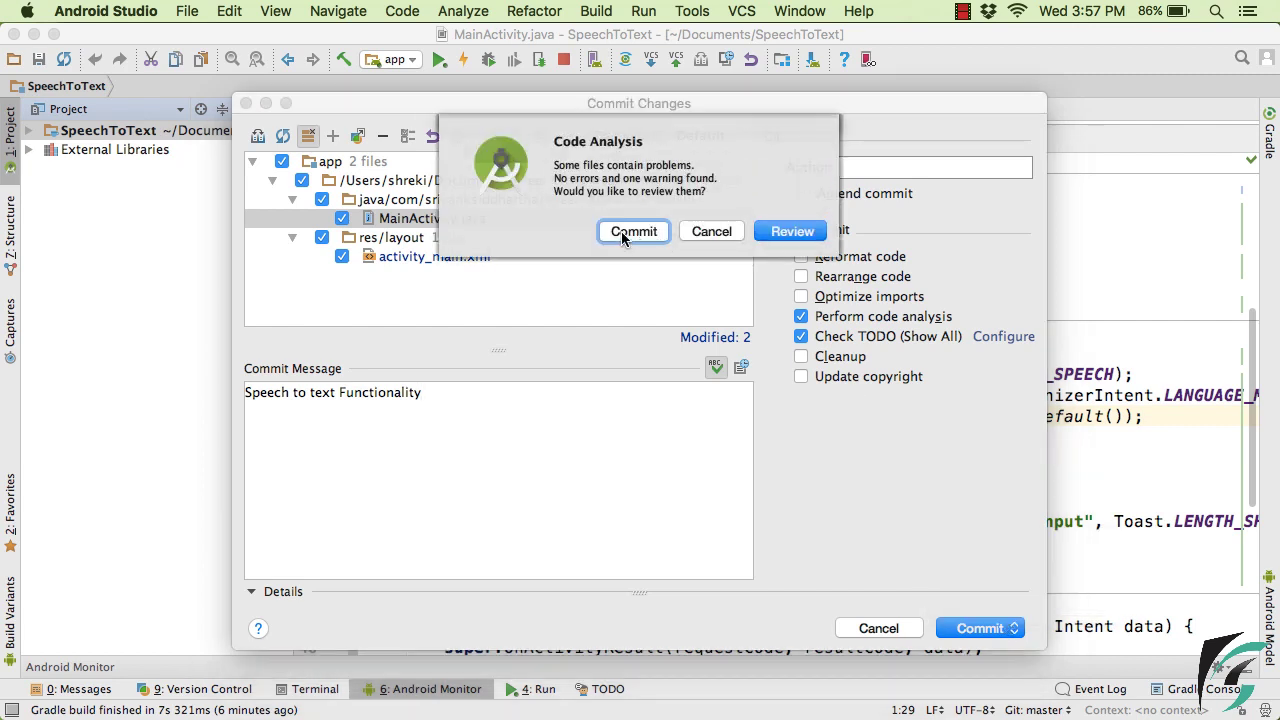
pyautogui.click(633, 231)
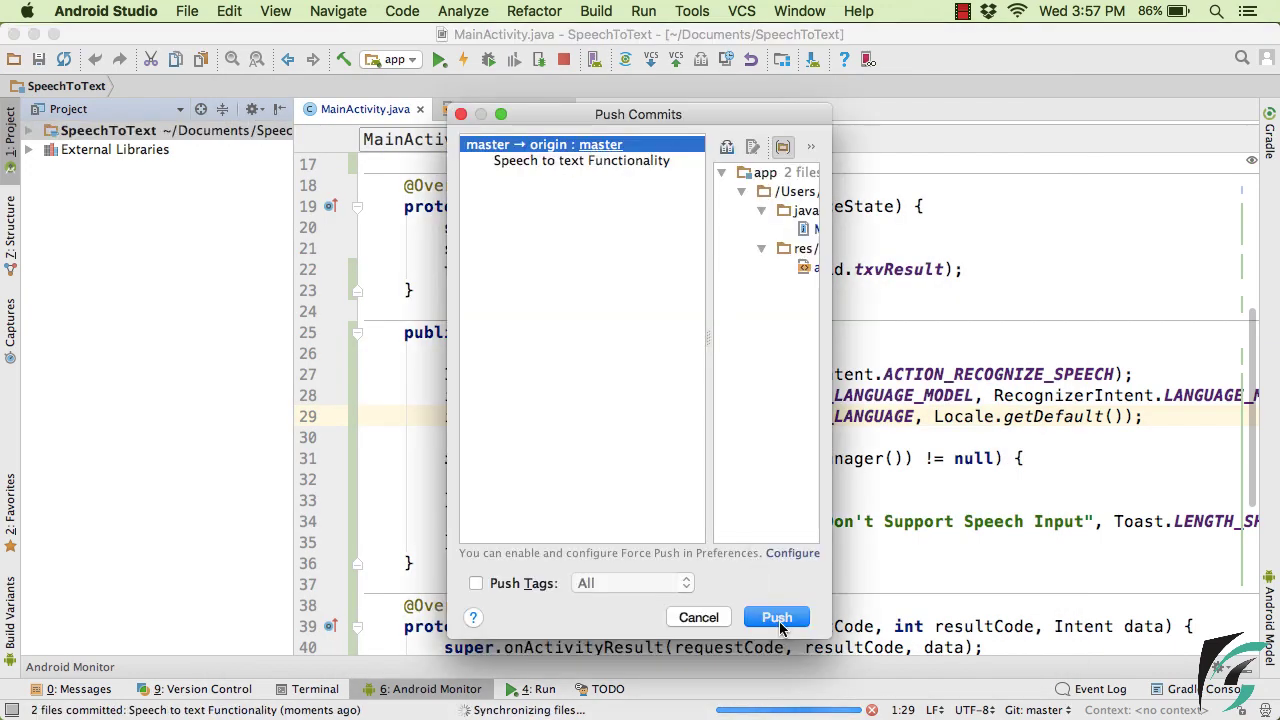
pyautogui.click(776, 617)
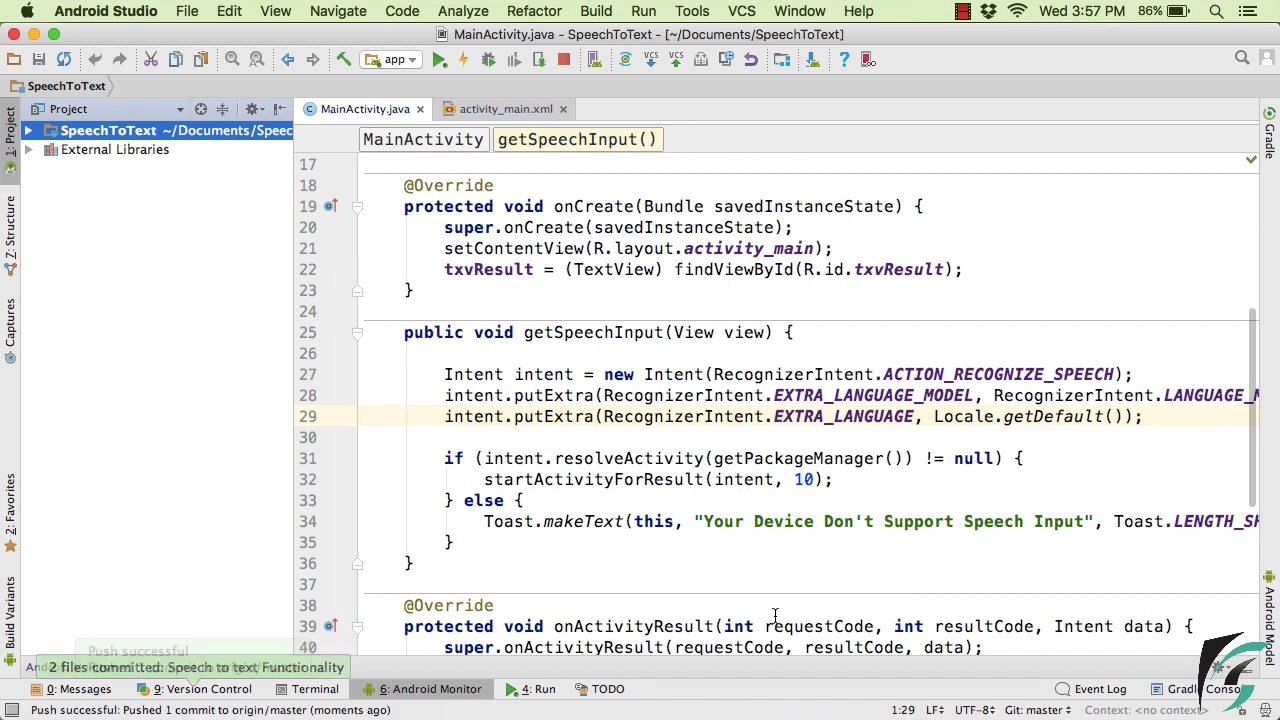